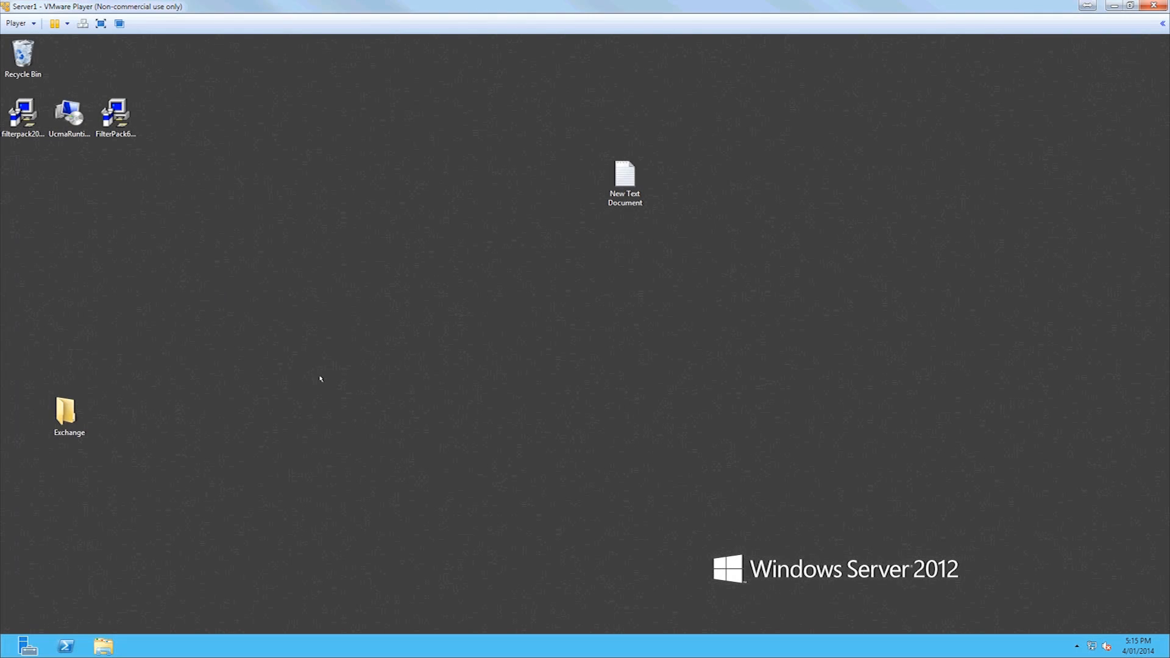
# Browse into the Exchange setup folder on the Desktop and look through its contents.
pyautogui.click(68, 113)
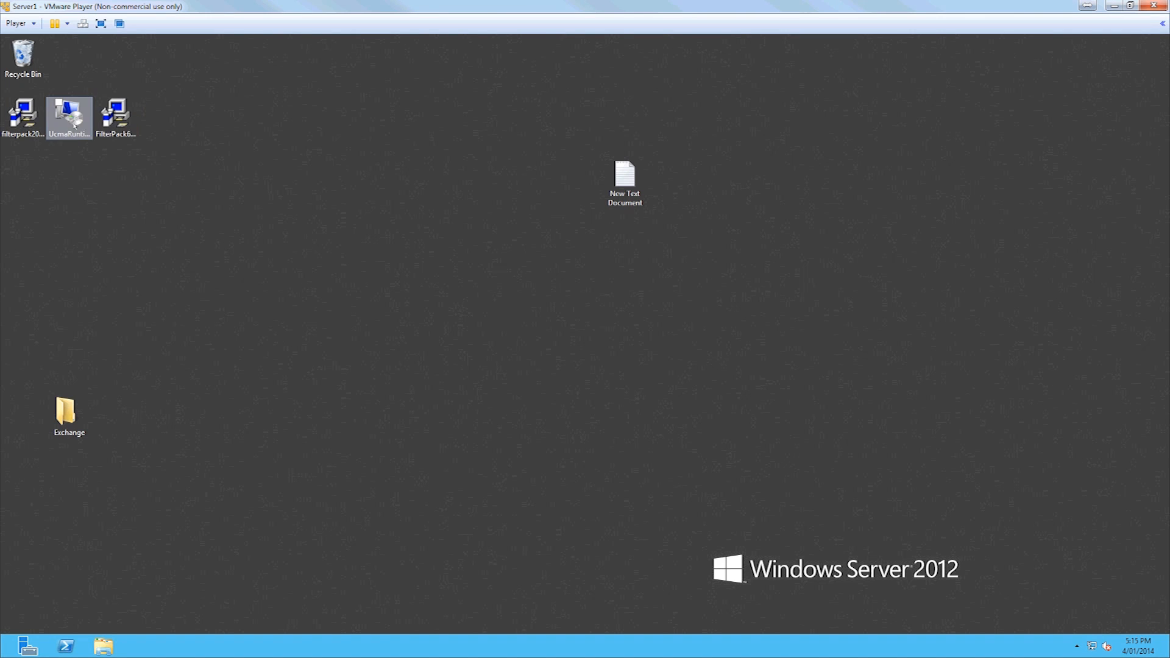
pyautogui.click(68, 412)
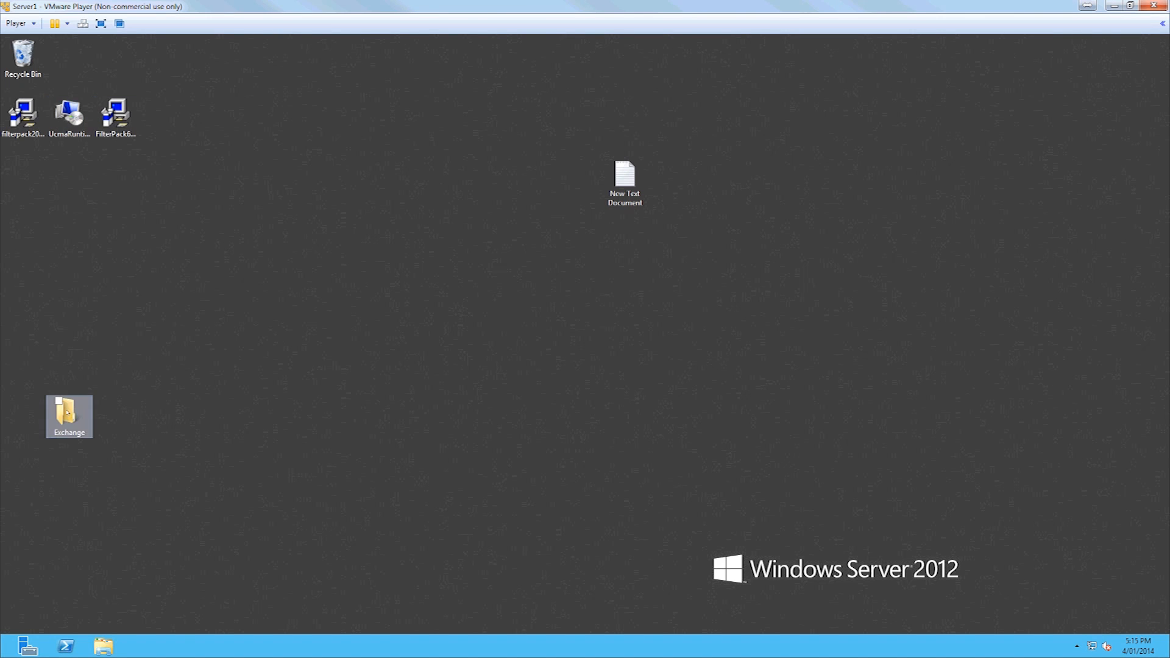
pyautogui.click(68, 416)
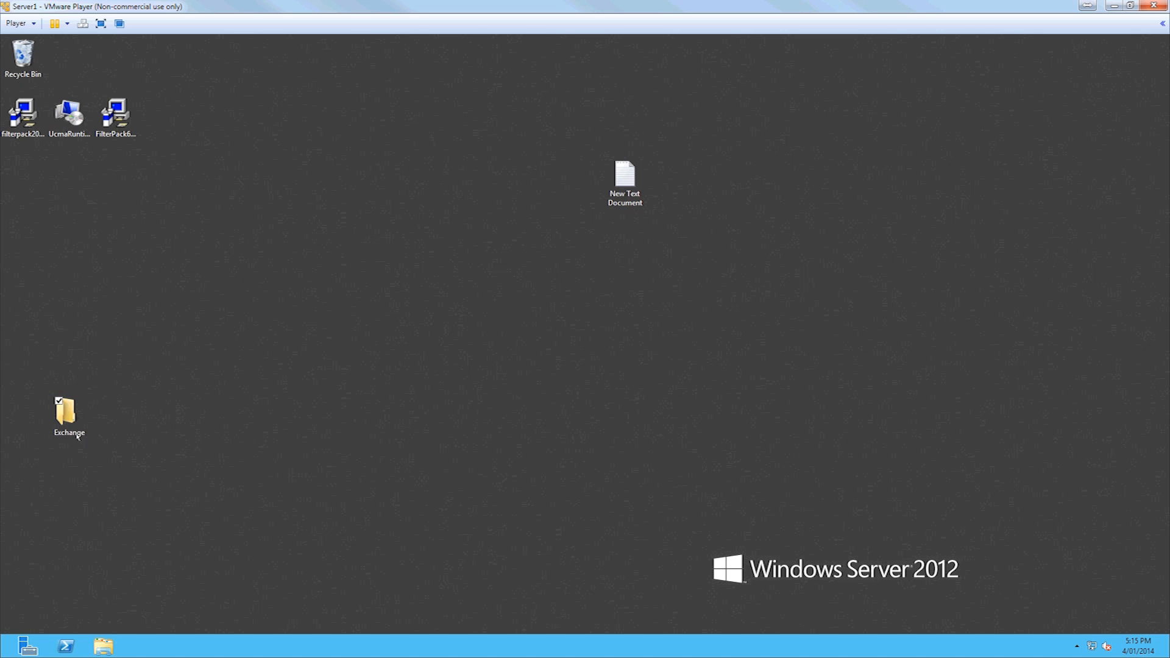
pyautogui.click(68, 411)
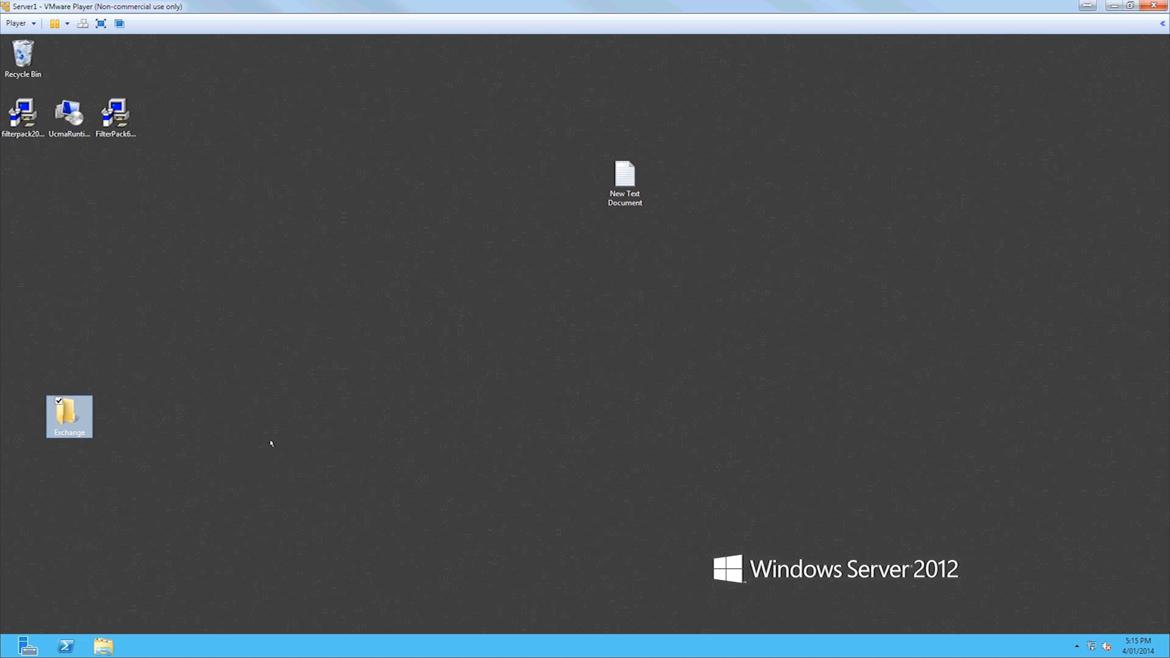
pyautogui.doubleClick(69, 416)
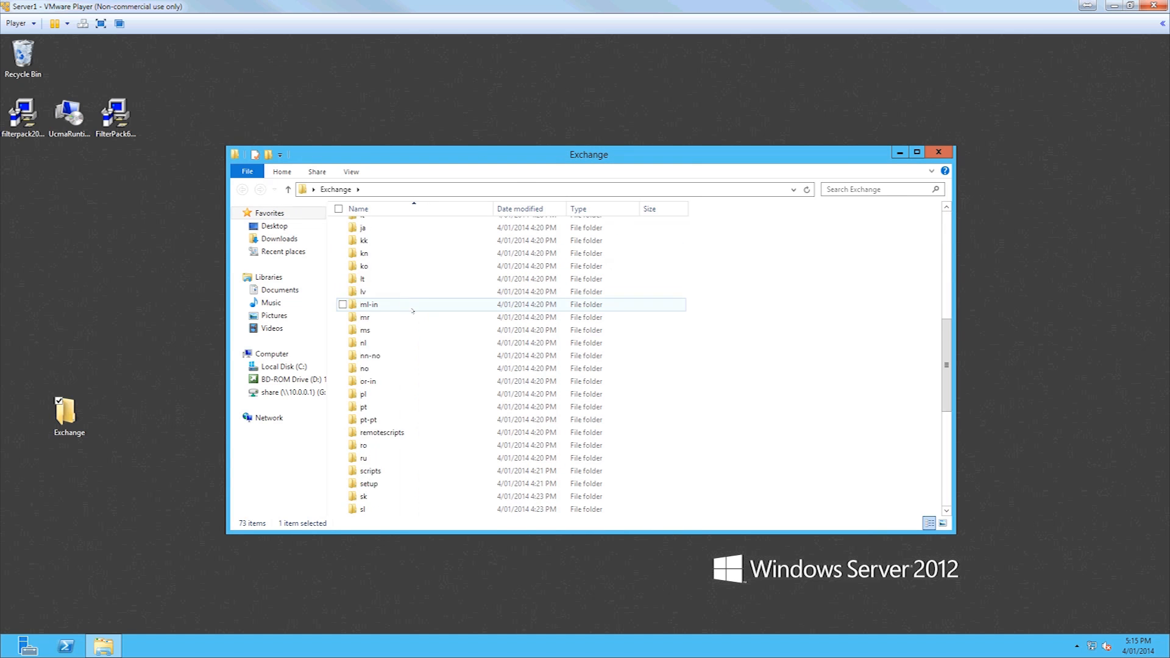
pyautogui.scroll(-3)
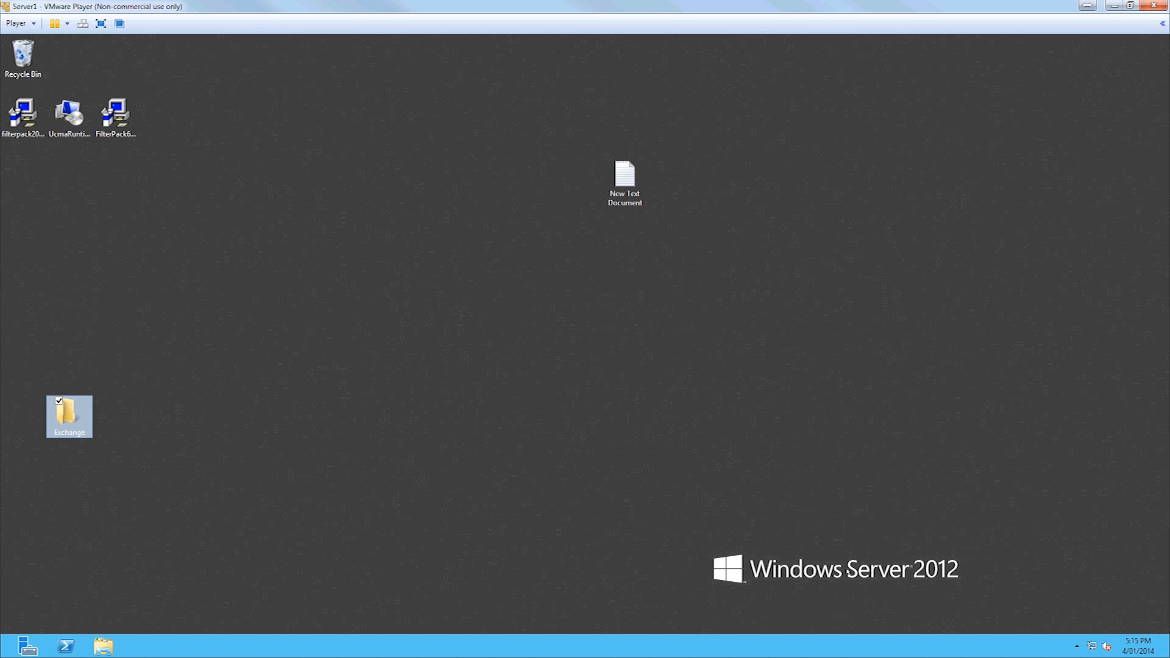
pyautogui.moveTo(592, 596)
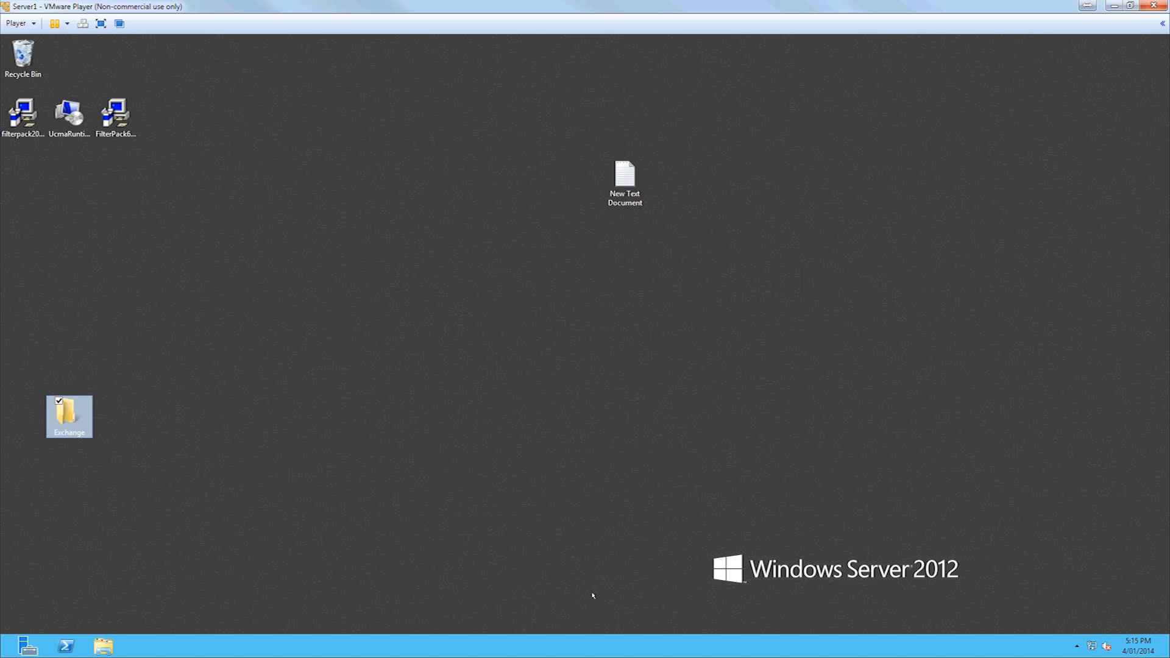
# Check the server's CPU usage in Task Manager's Performance view, then close it.
pyautogui.click(140, 647)
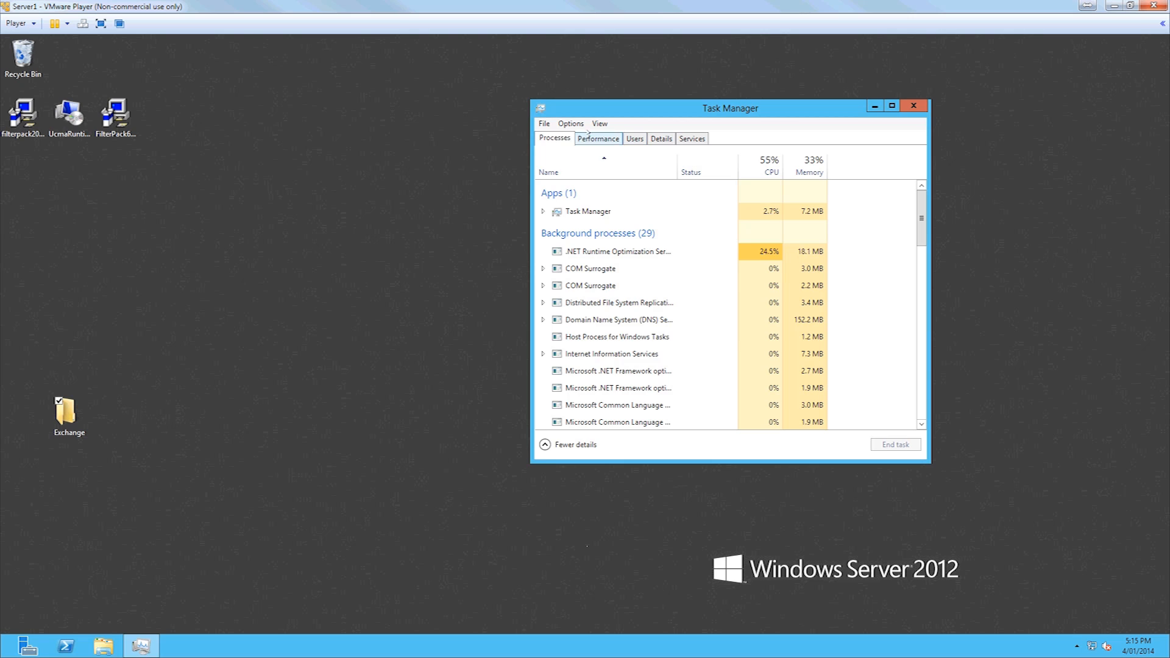
pyautogui.click(597, 137)
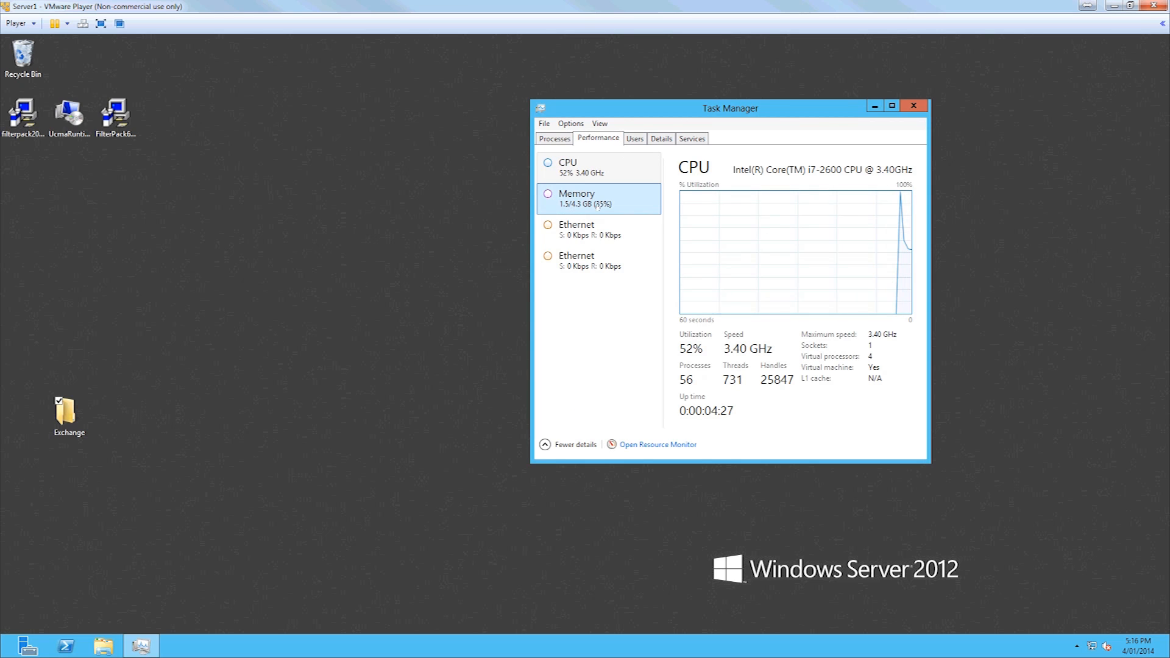
pyautogui.click(567, 167)
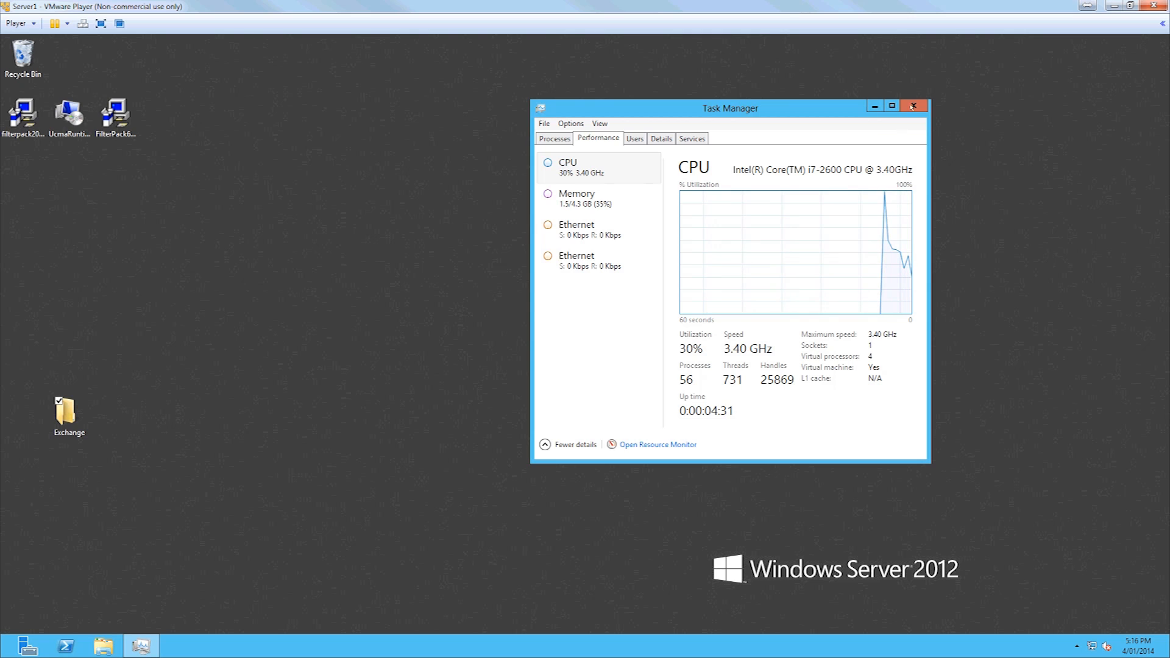
pyautogui.click(913, 105)
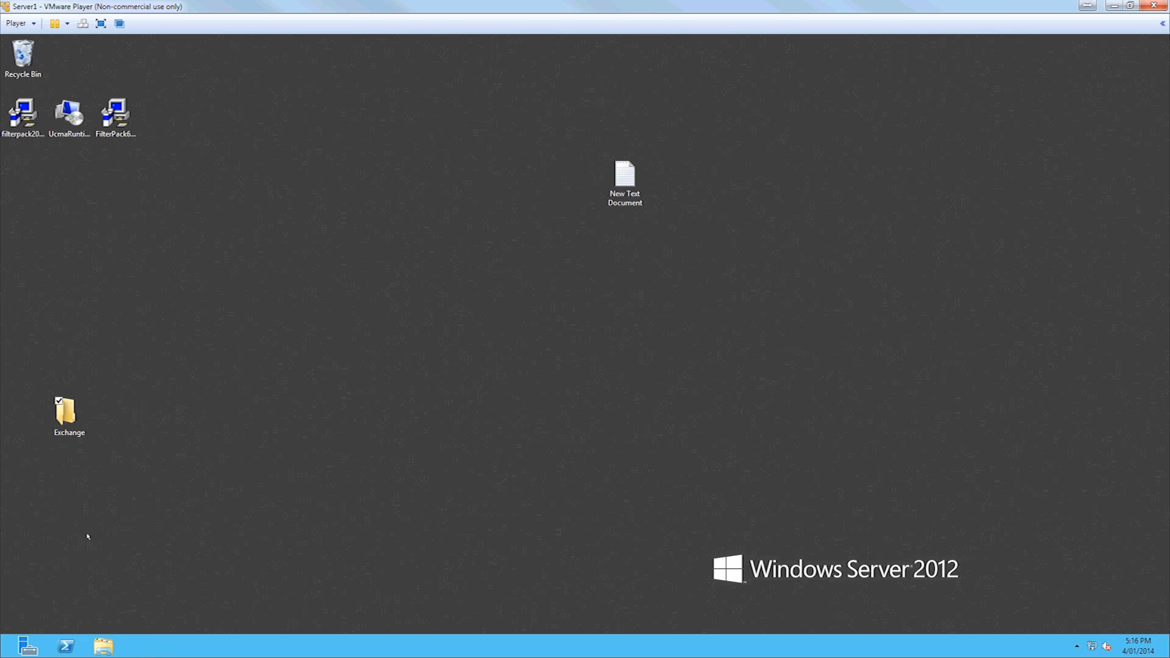
# Start an administrator PowerShell session and change directory into Desktop\Exchange.
pyautogui.rightClick(66, 647)
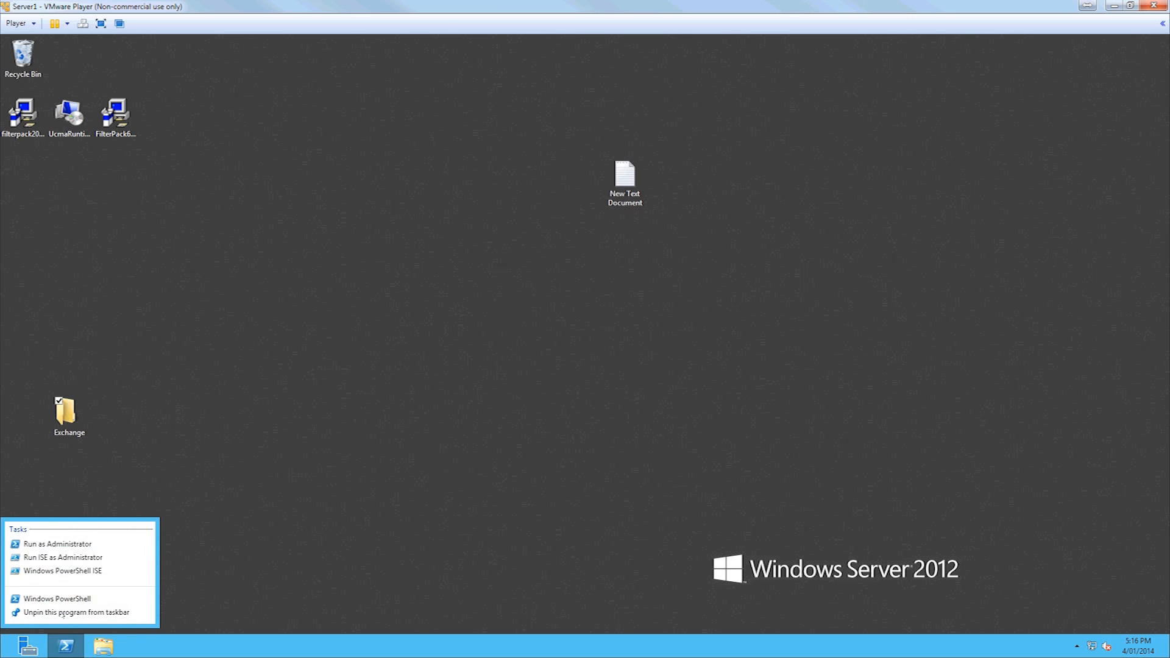
pyautogui.moveTo(64, 544)
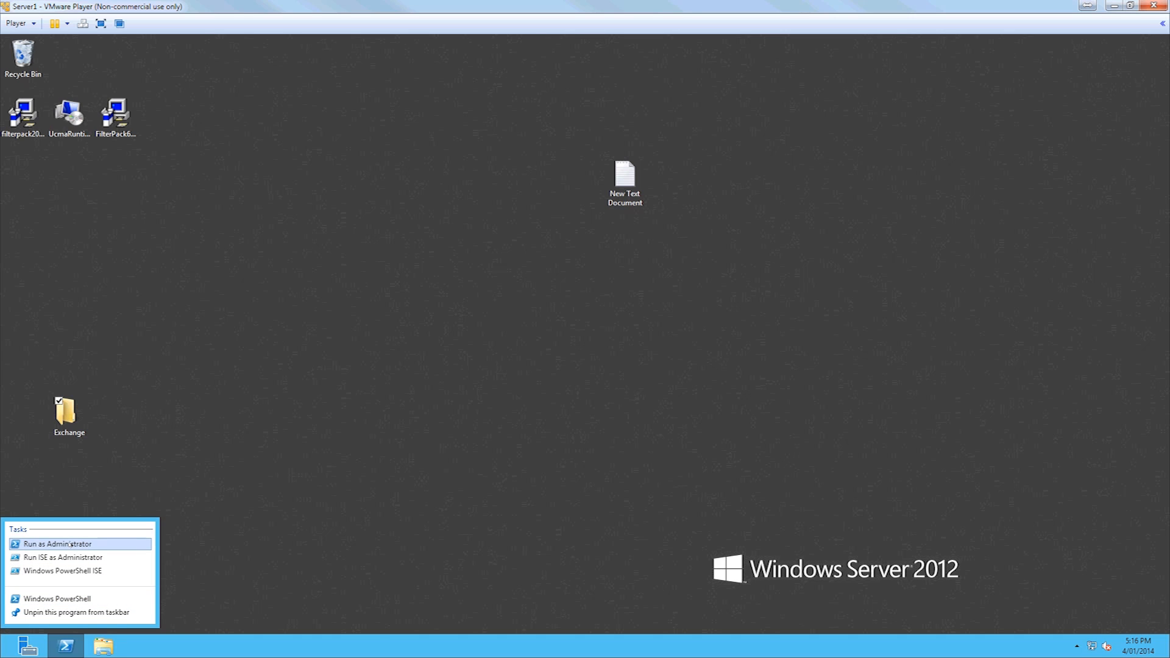
pyautogui.click(56, 598)
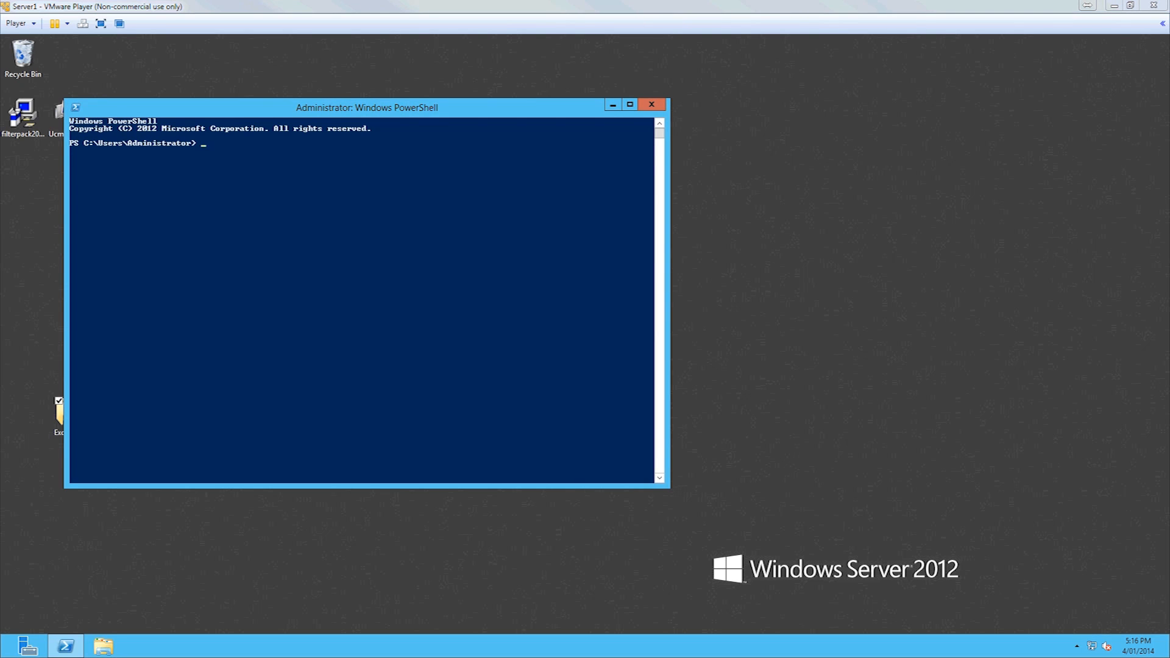
pyautogui.moveTo(374, 285)
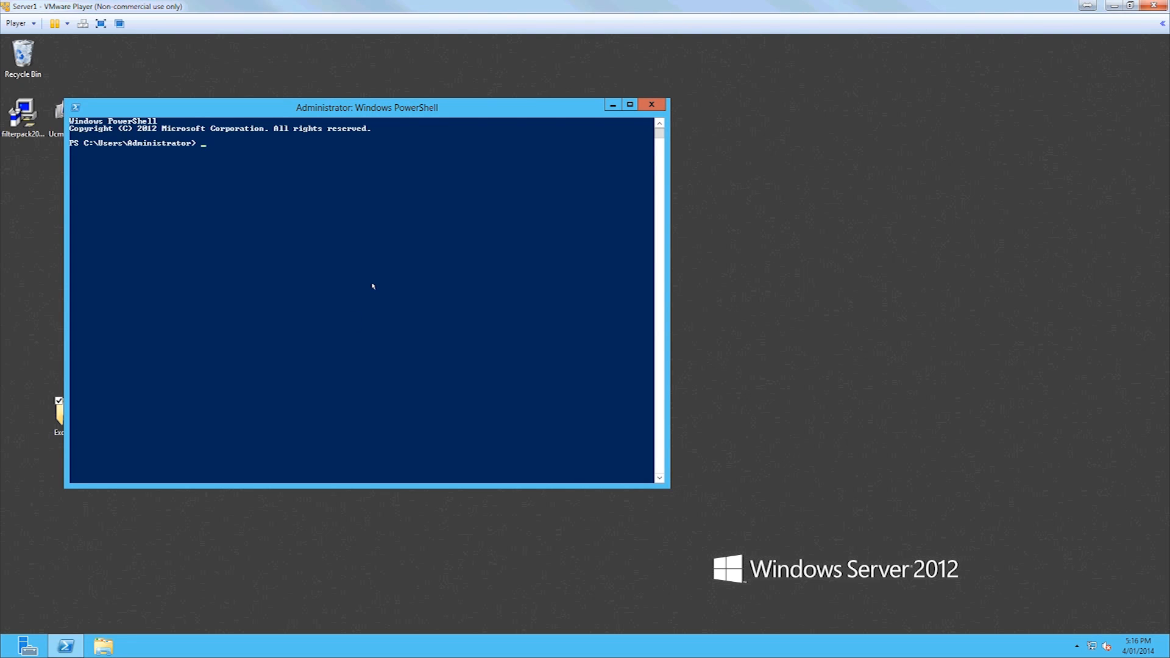
pyautogui.write('cd .\\')
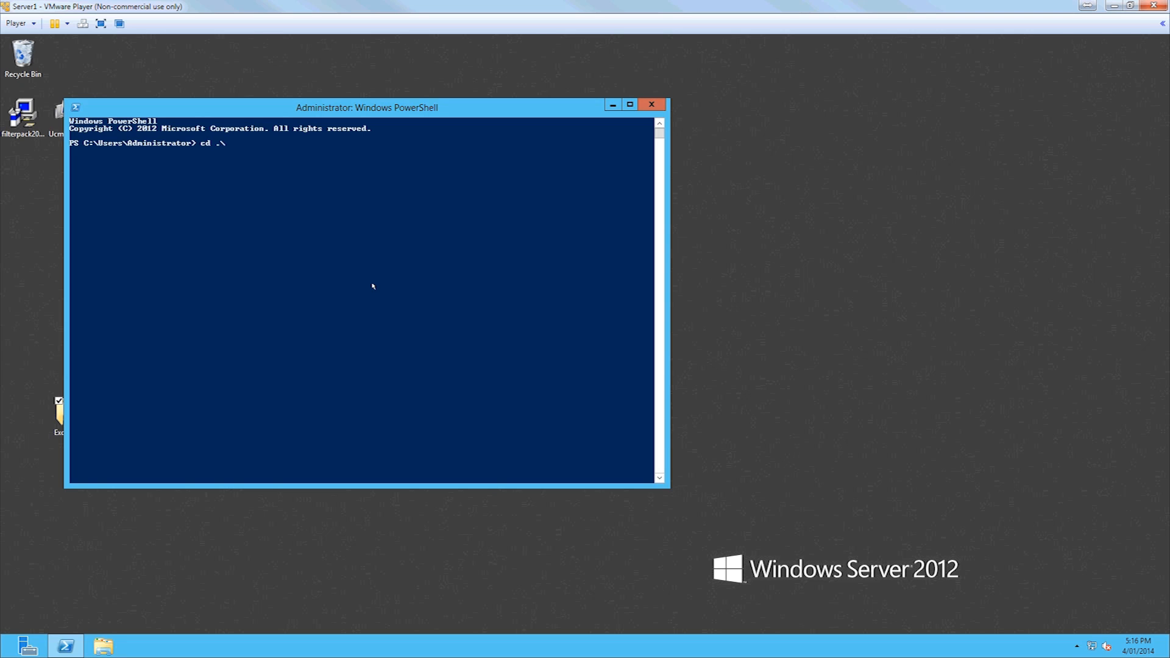
pyautogui.write('Desktop\\')
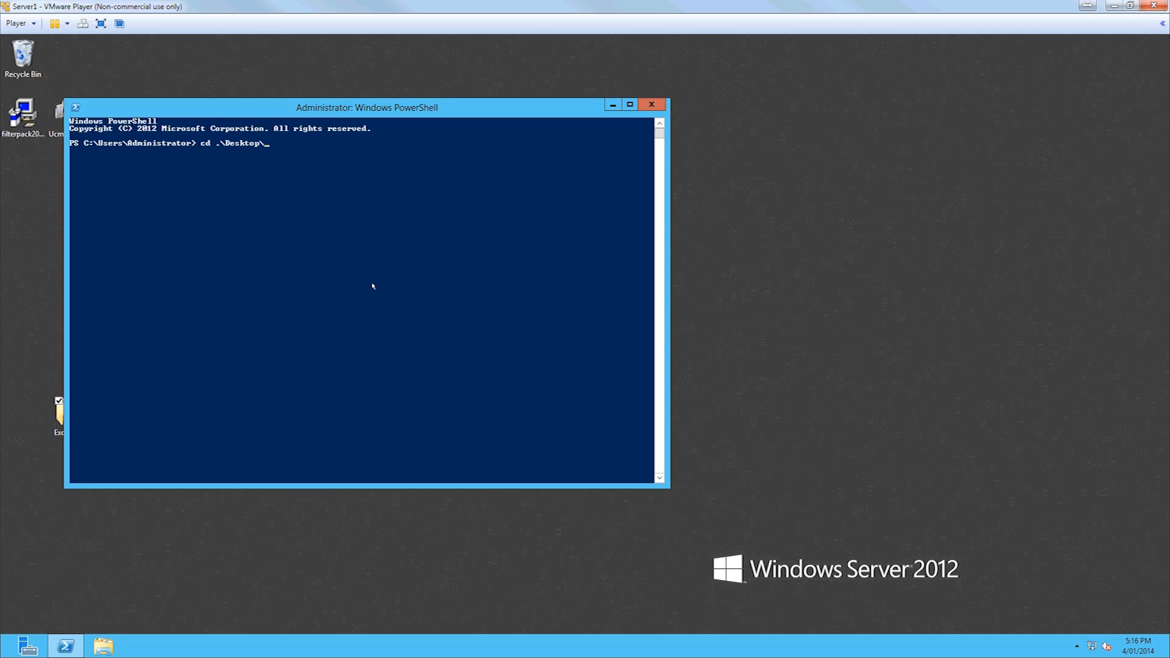
pyautogui.press('Return')
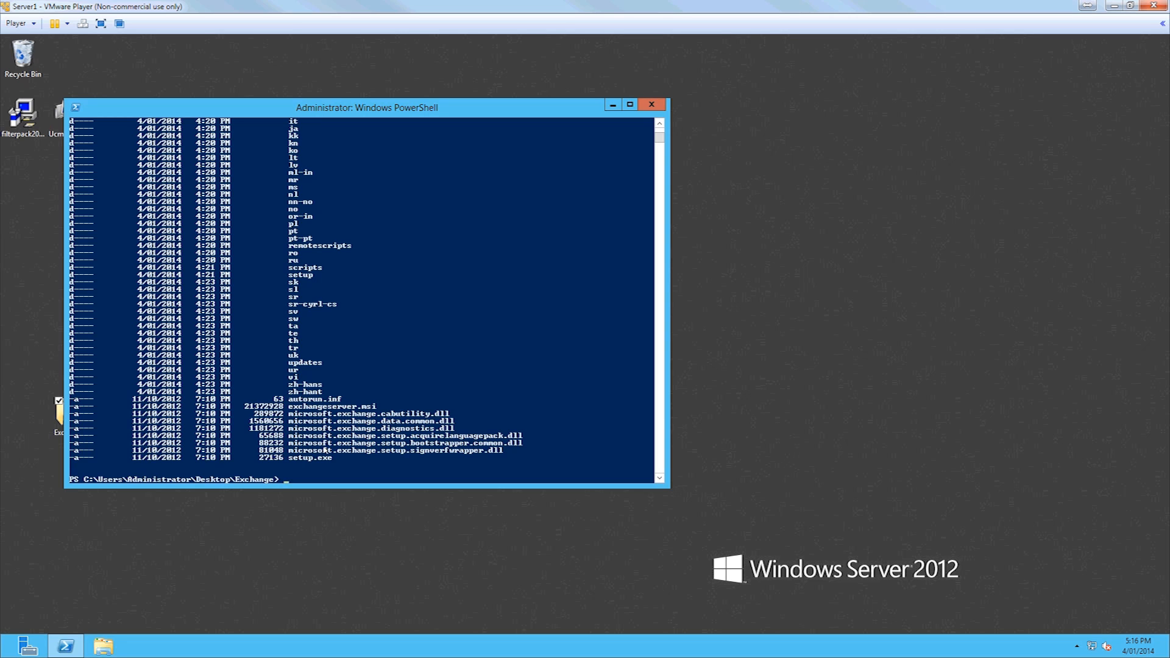
# Run .\setup /prepareschema /IAcceptExchangeServerLicenseTerms to extend the Active Directory schema.
pyautogui.write('.\\')
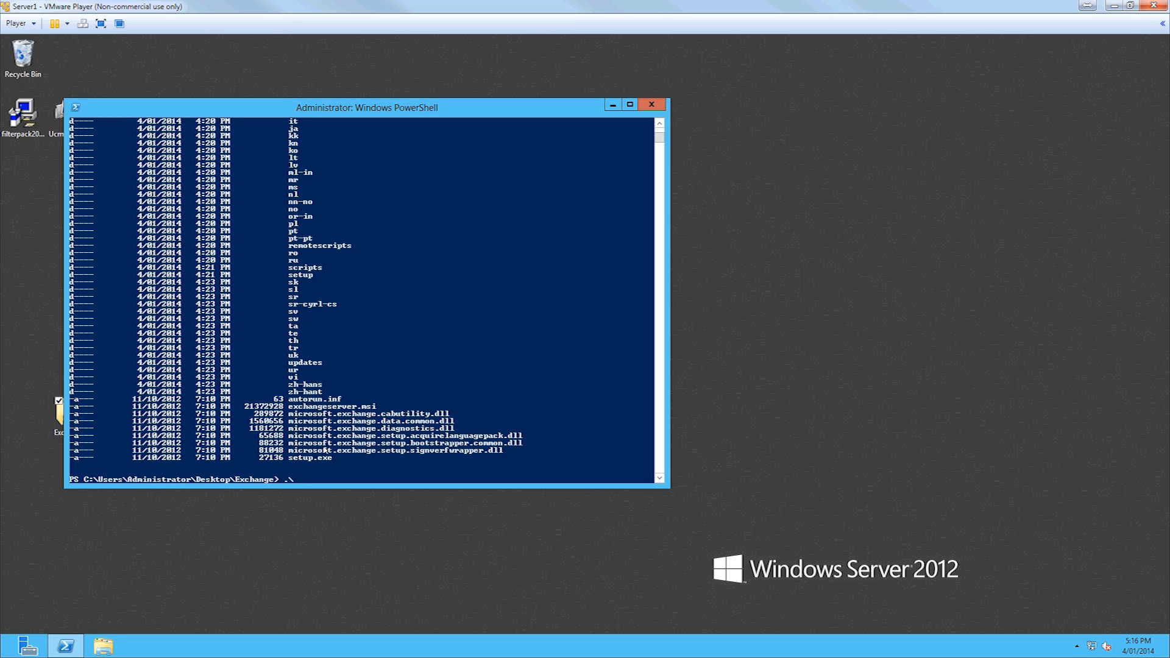
pyautogui.write('setup /')
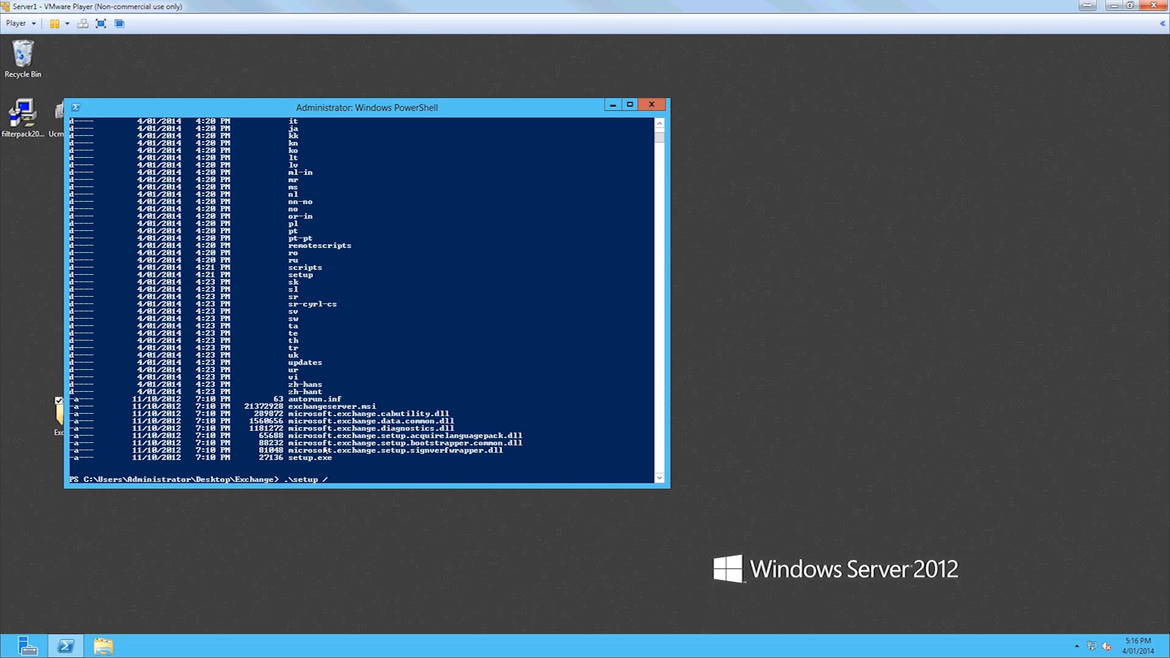
pyautogui.write('pr')
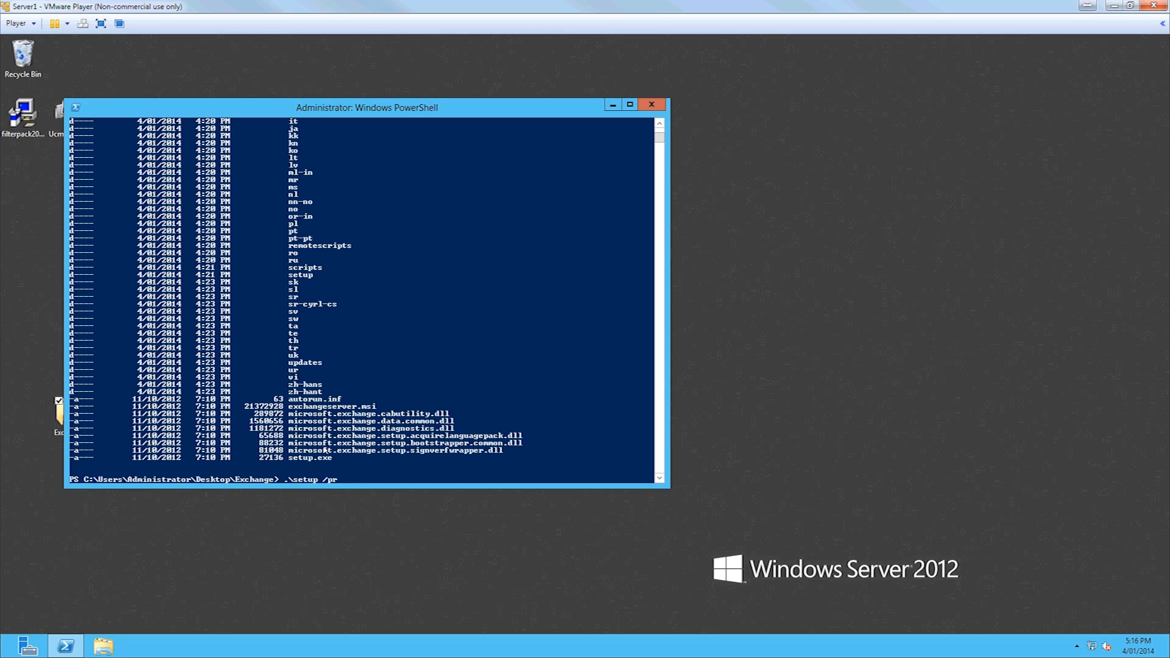
pyautogui.write('epare')
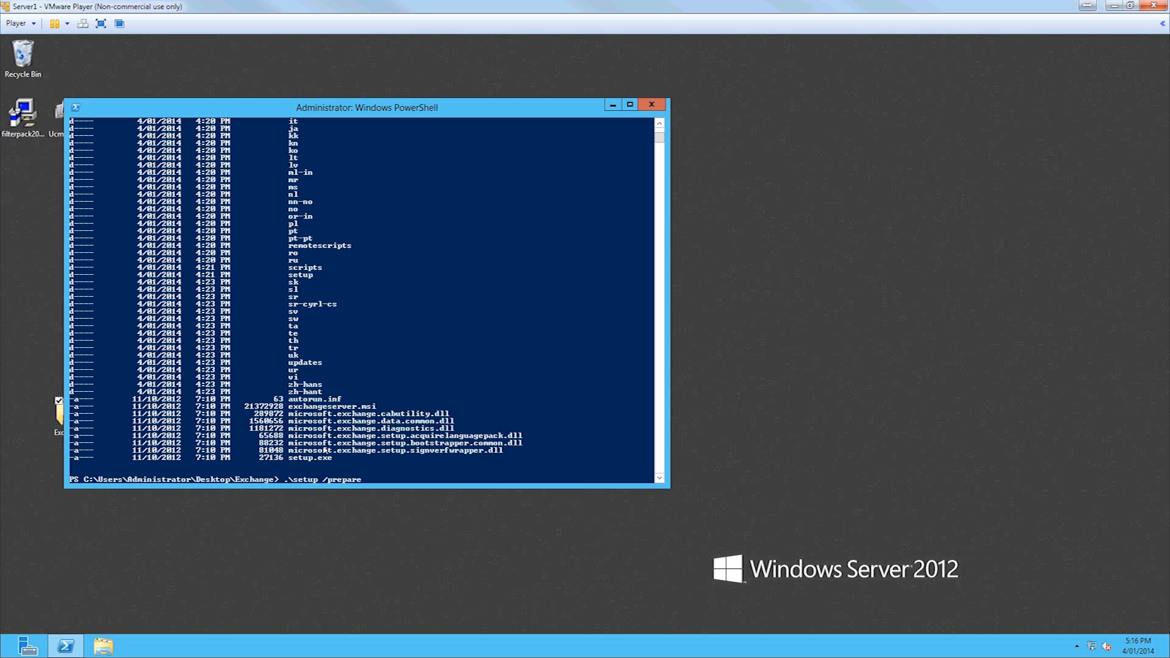
pyautogui.write('sche')
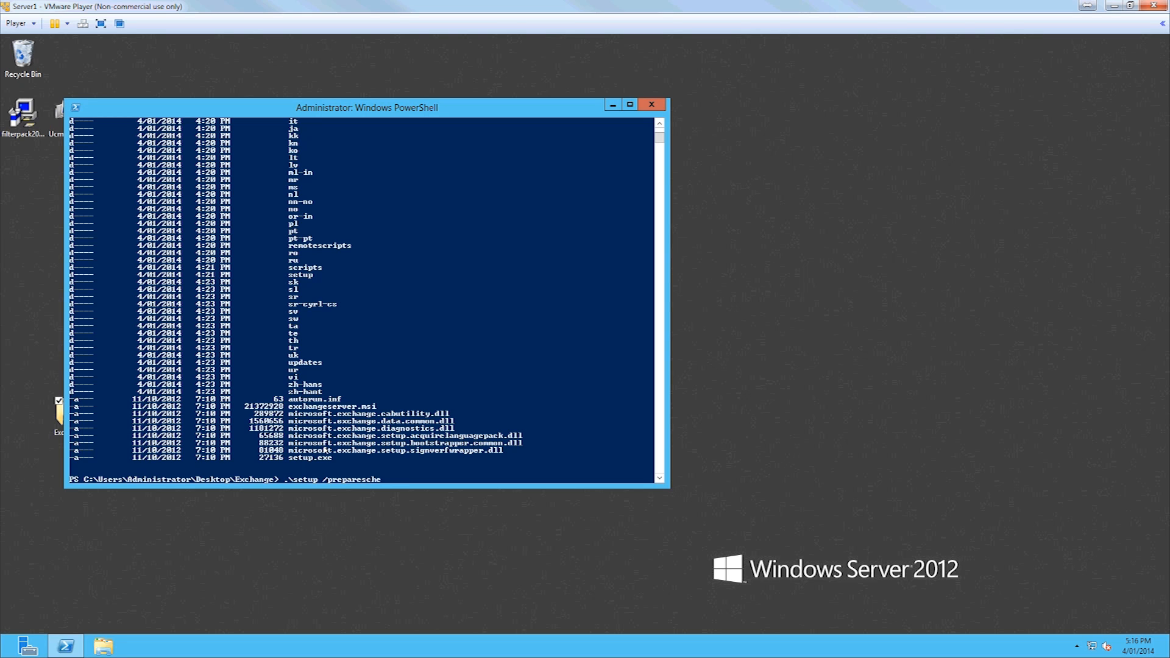
pyautogui.write('ma /IA')
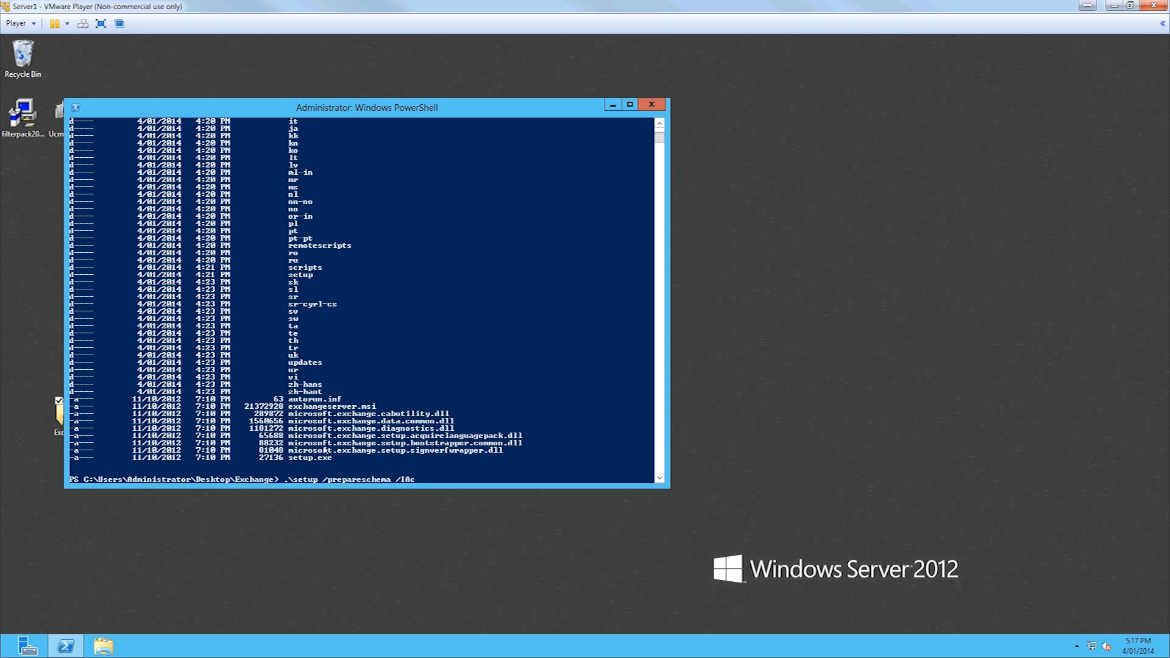
pyautogui.write('cept')
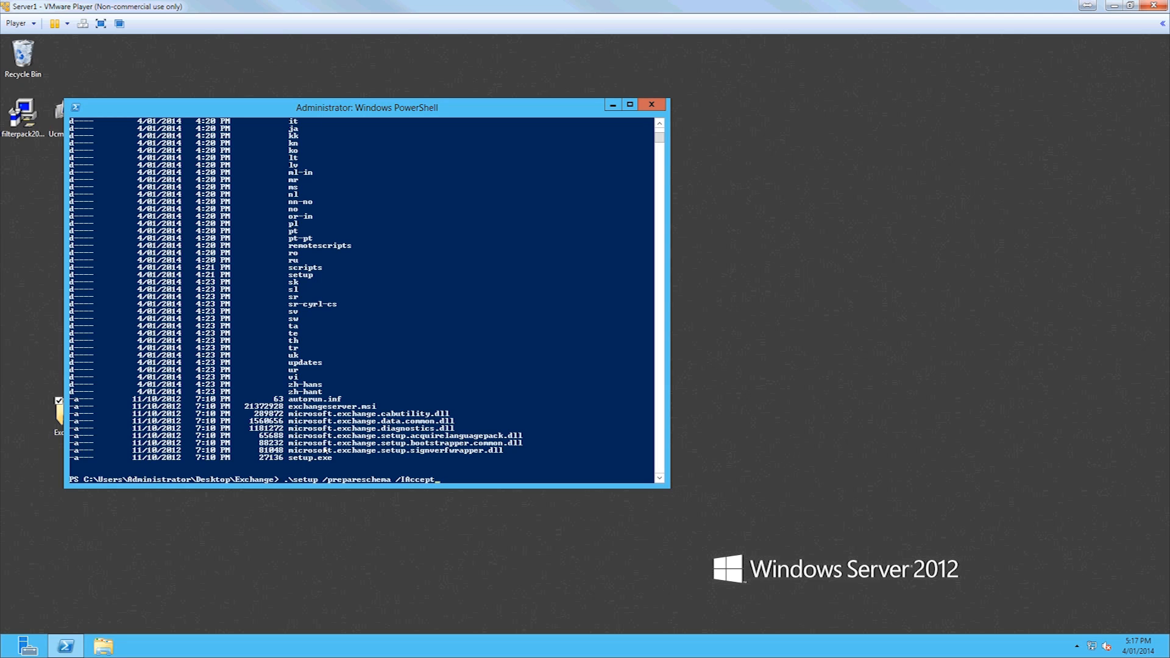
pyautogui.write('Exchange')
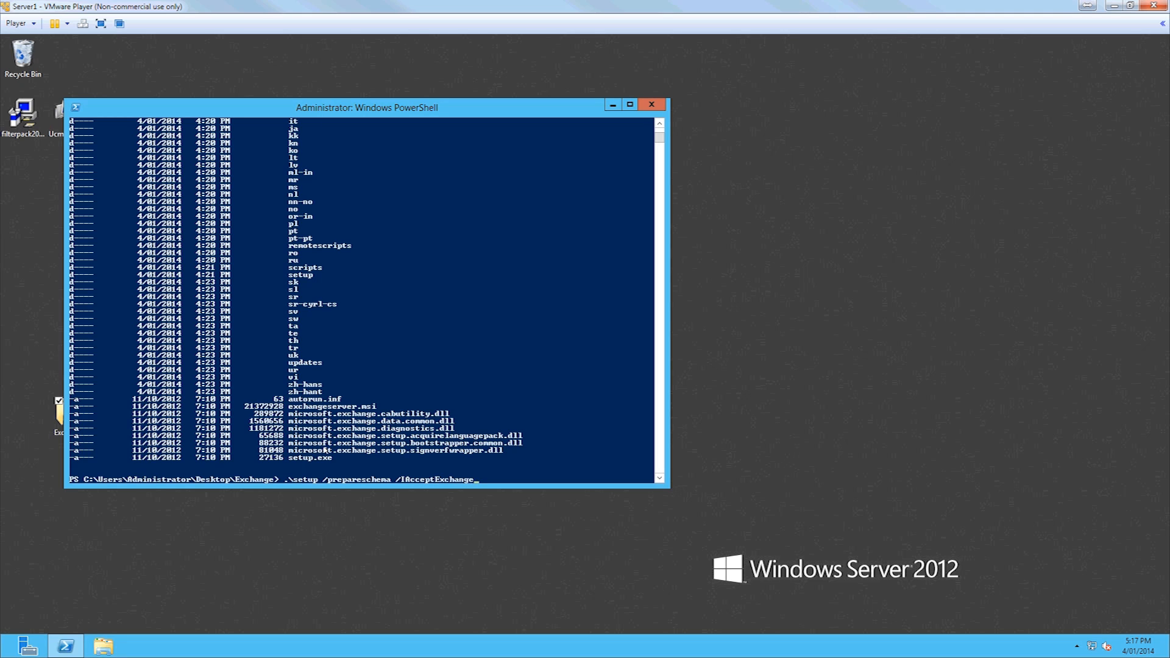
pyautogui.write('ServerLicenseTerms')
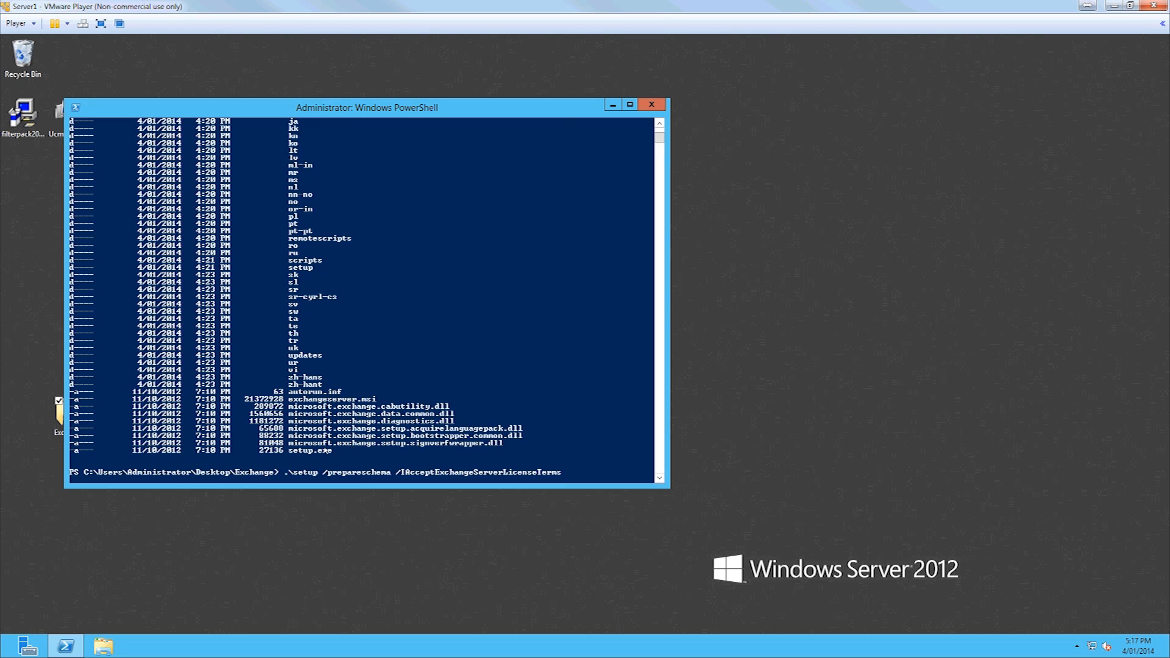
pyautogui.press('Return')
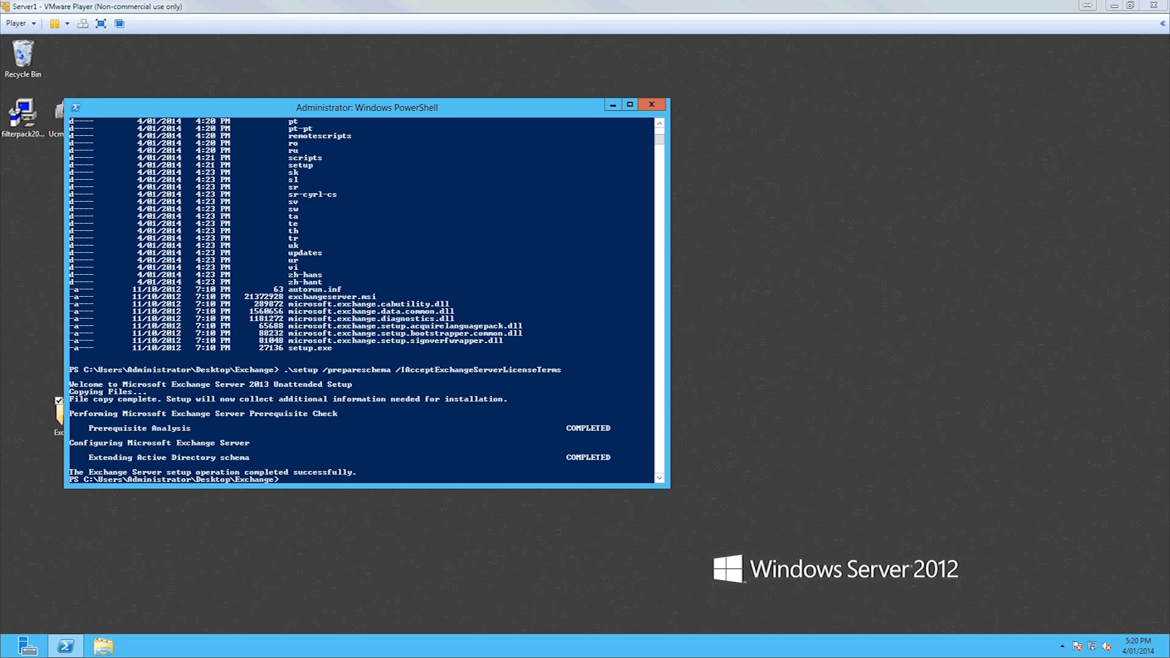
pyautogui.moveTo(438, 444)
pyautogui.write('.\\setup /prepareAD / /IAcceptExchangeServerLicenseTerms')
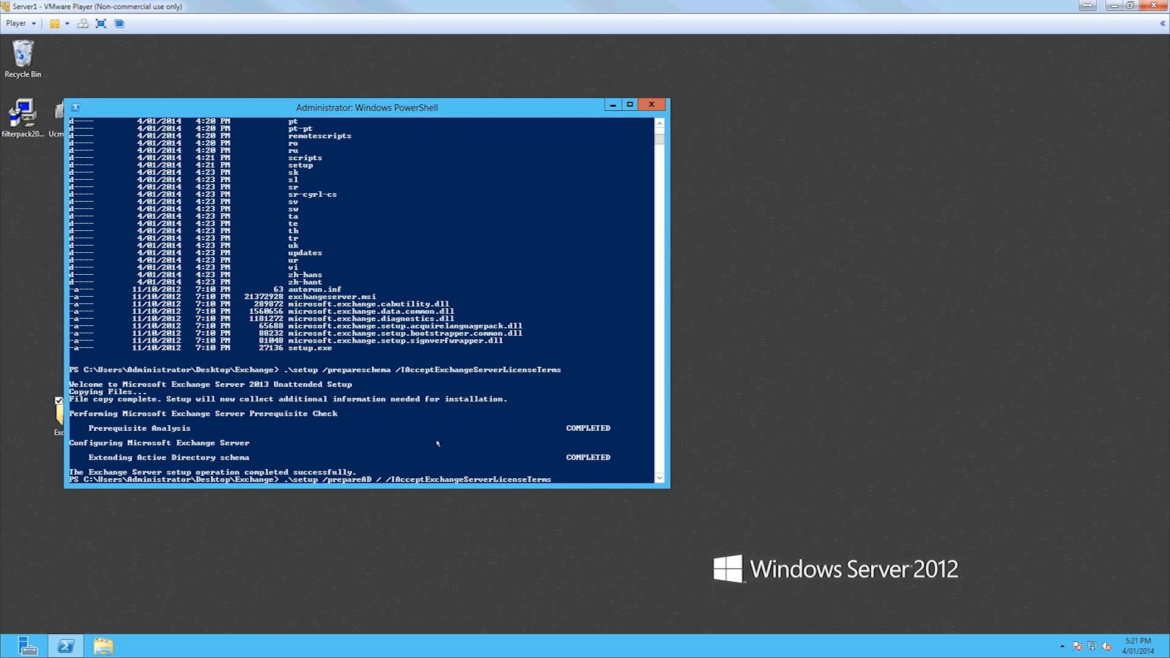
# Add /OrganizationName:Heresjake to the setup /prepareAD command at the prompt.
pyautogui.write('/Organizatio')
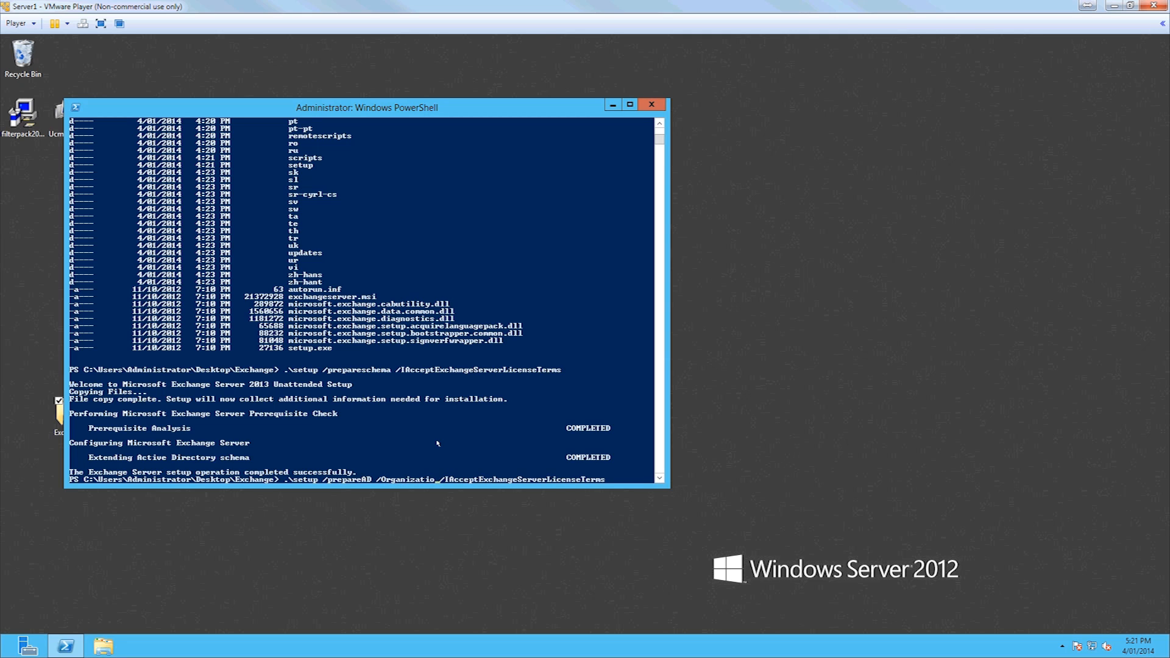
pyautogui.write('nN')
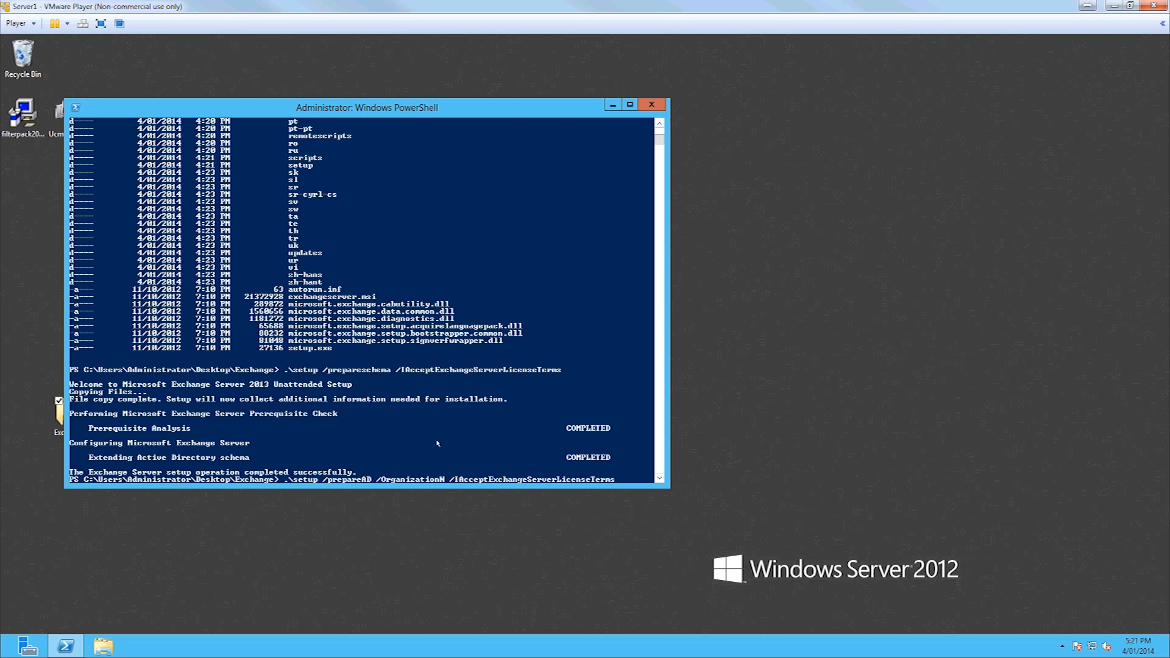
pyautogui.write('ame:')
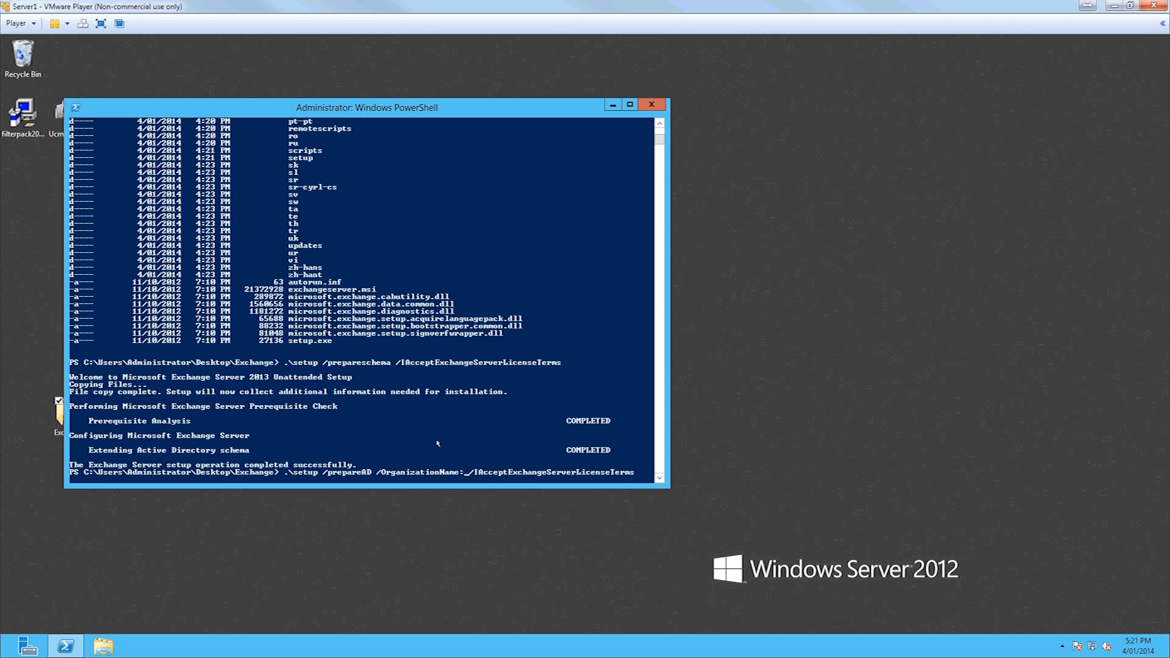
pyautogui.write('Heresjake_')
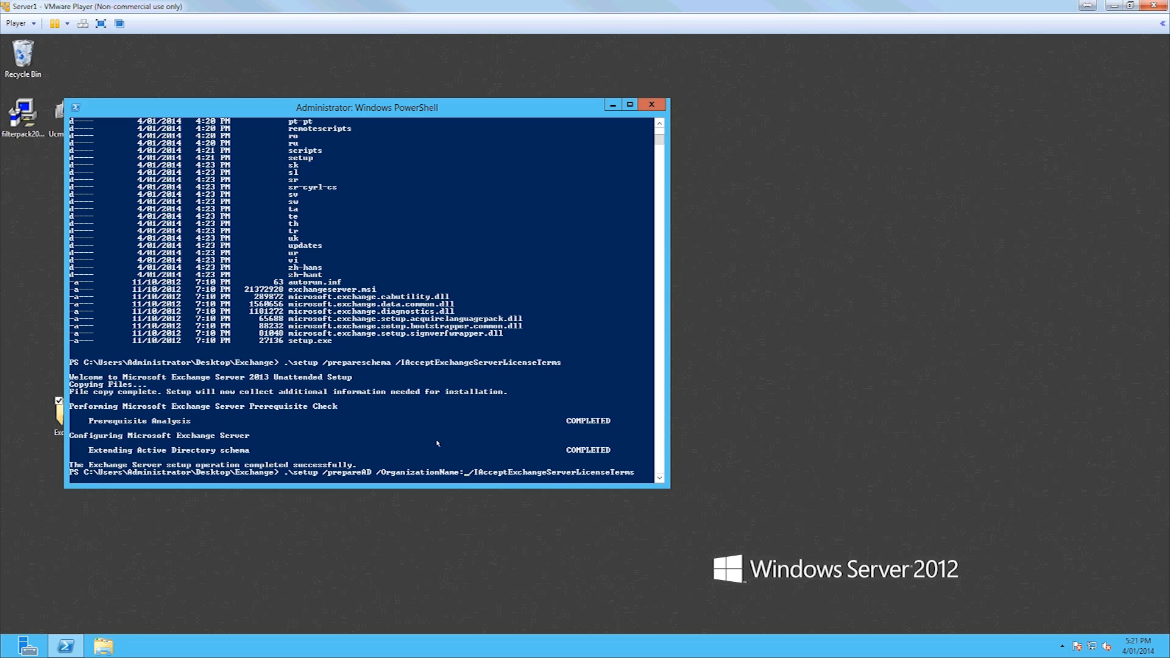
pyautogui.write('Heresjaken')
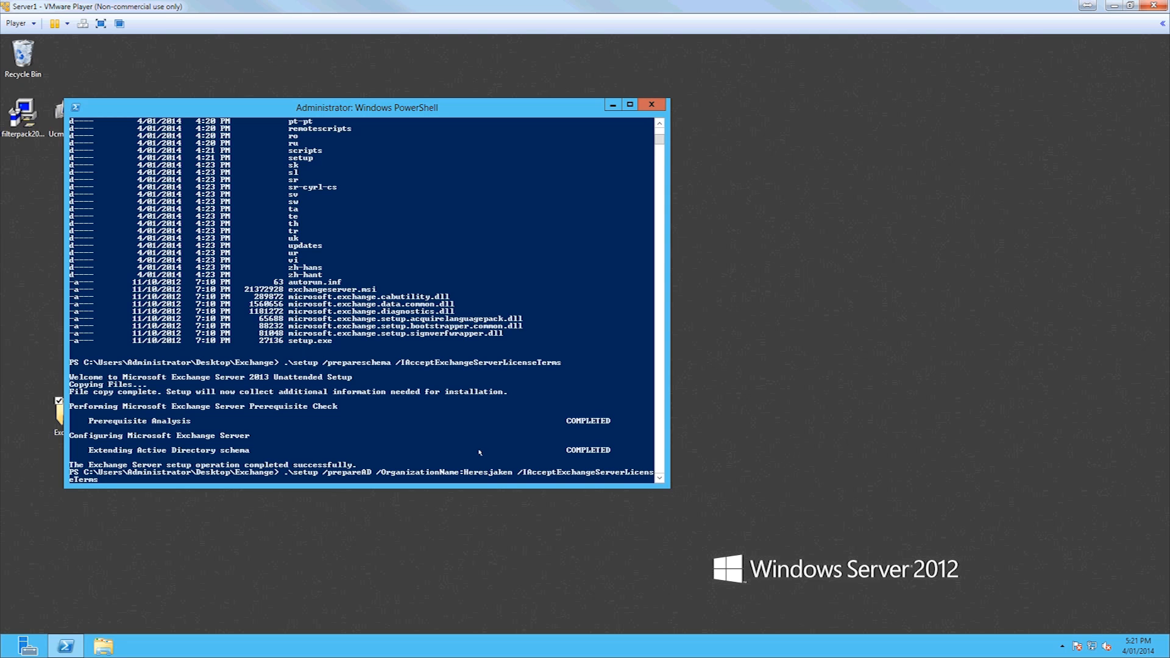
pyautogui.moveTo(490, 454)
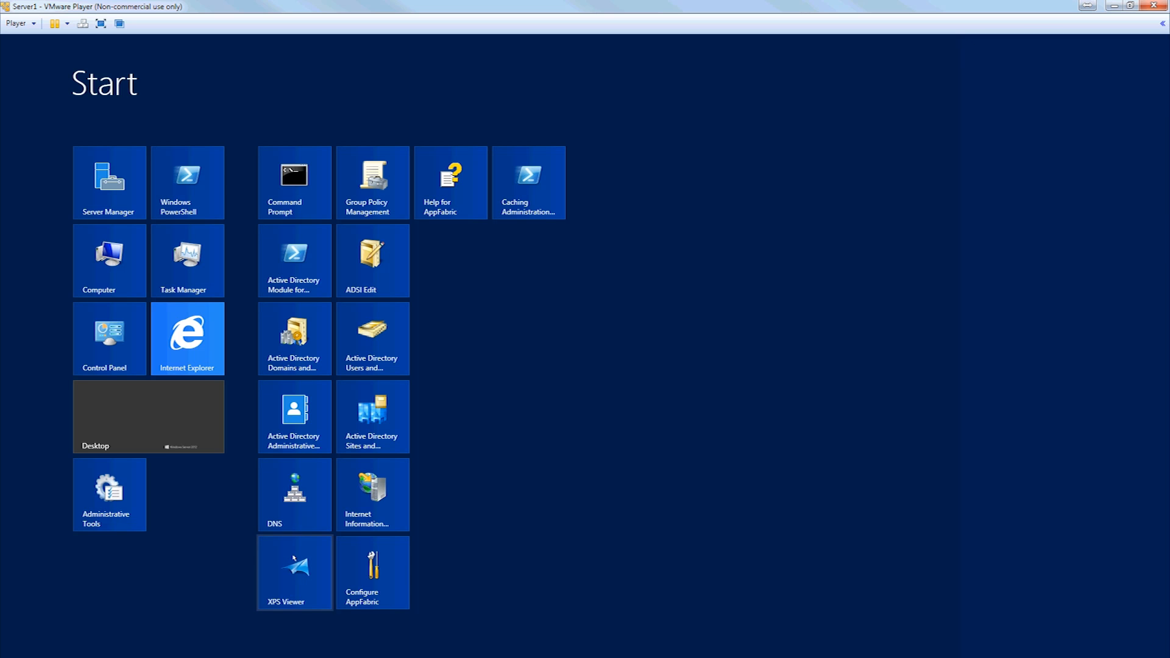
# Search the Start screen apps for 'note' and launch Notepad.
pyautogui.write('n')
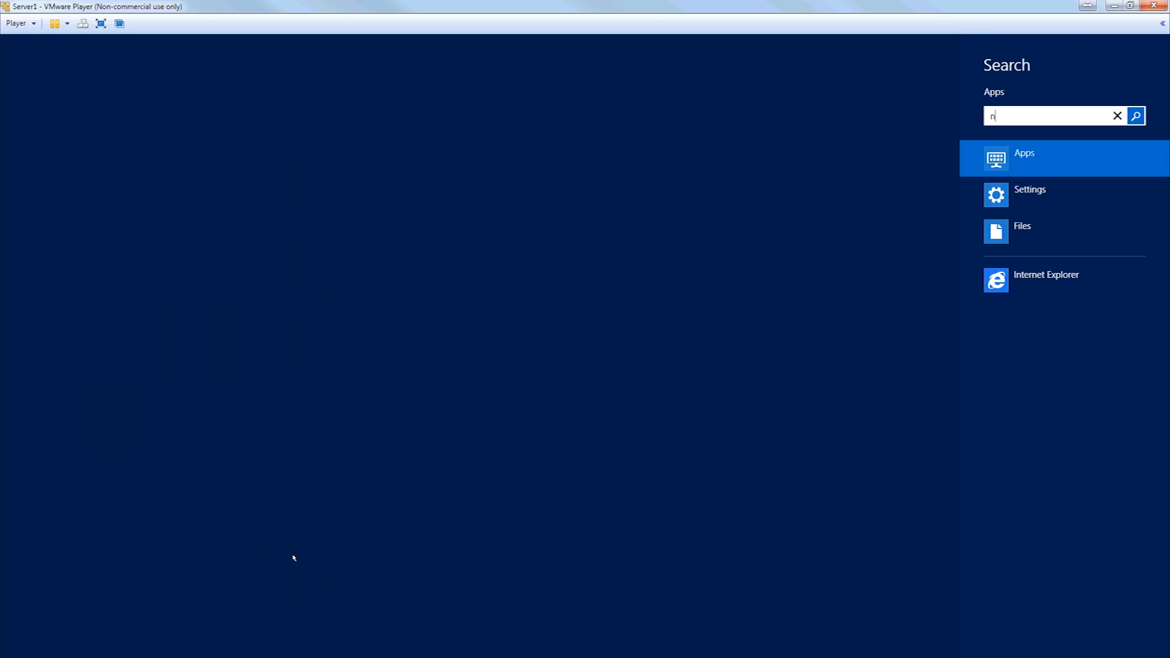
pyautogui.write('ote')
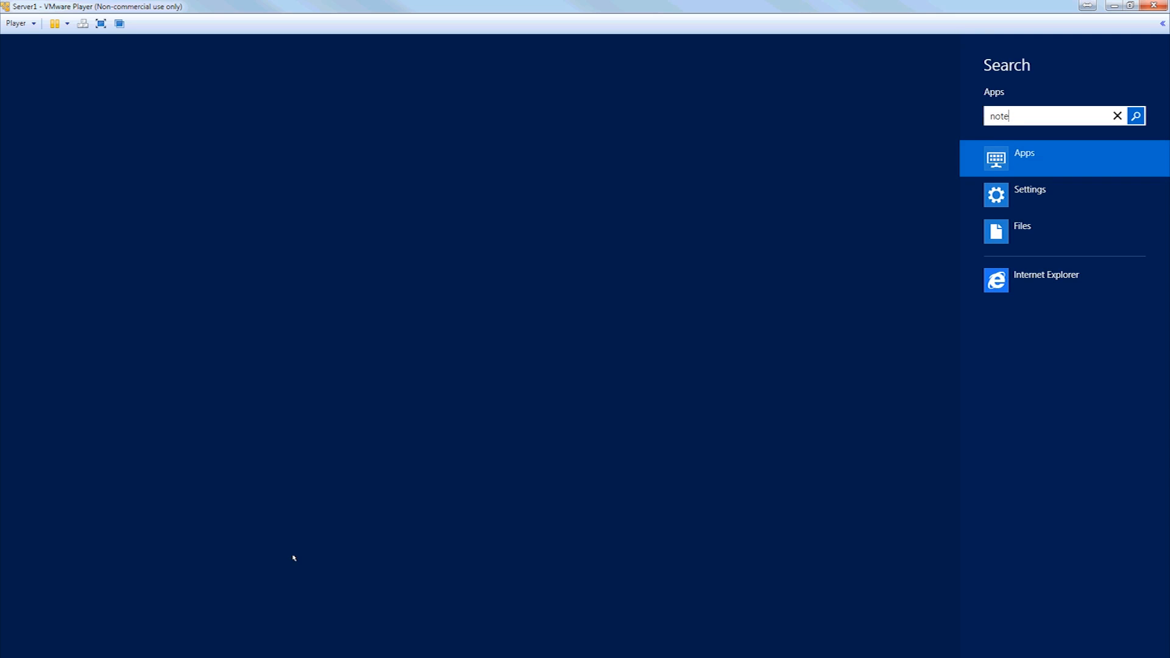
pyautogui.click(1135, 116)
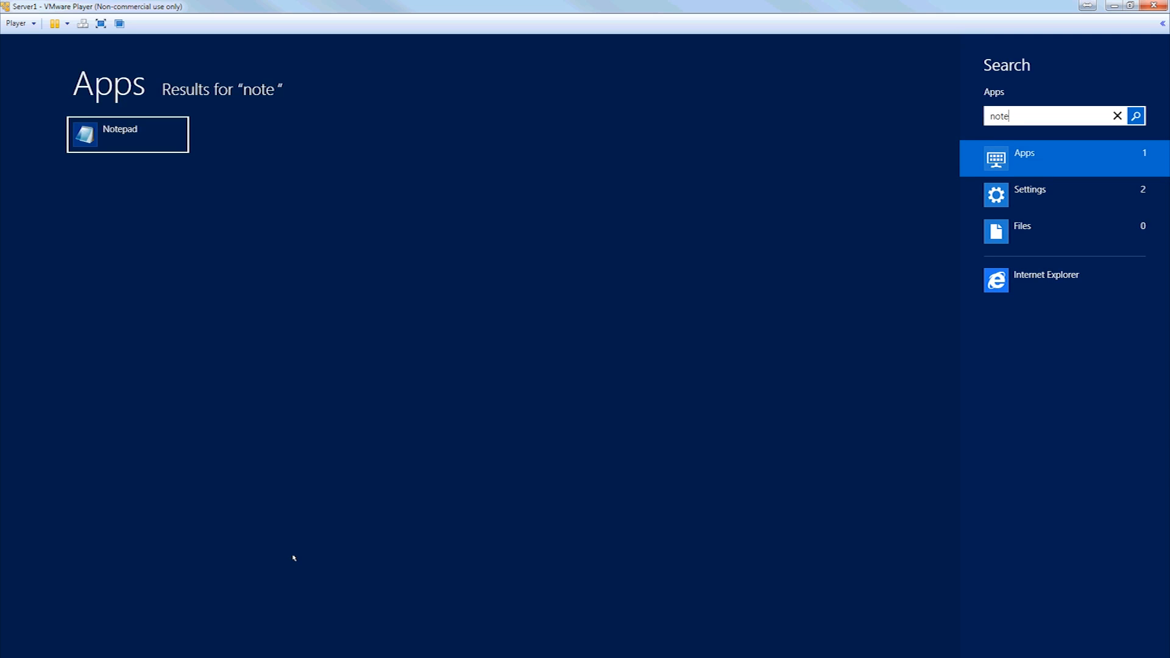
pyautogui.click(126, 134)
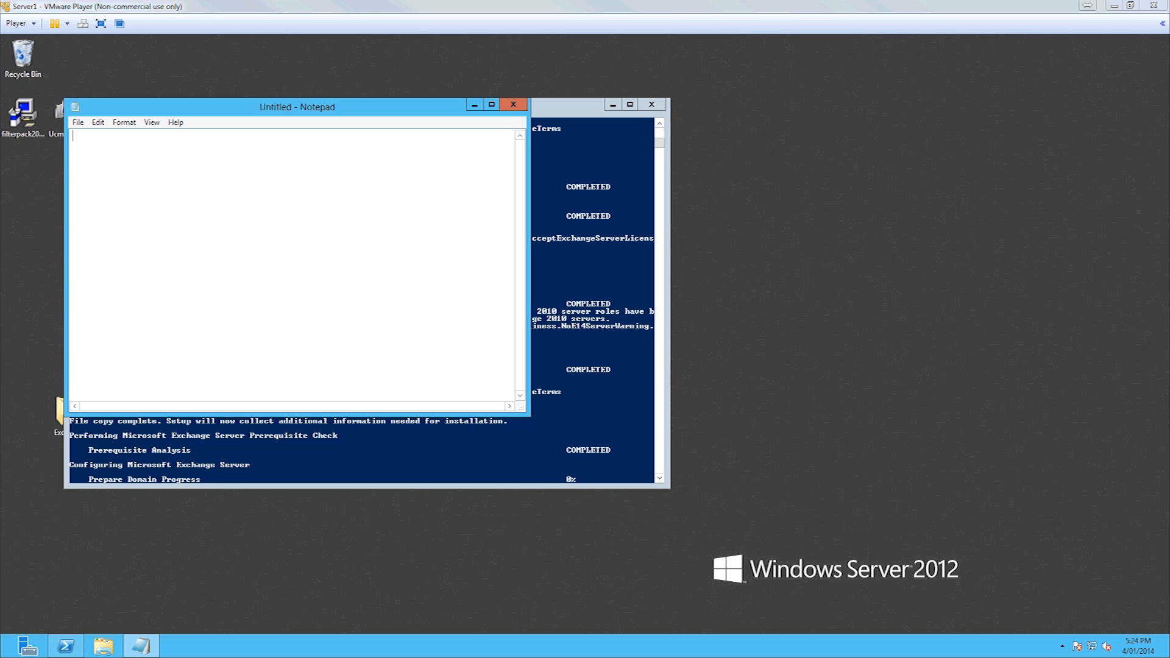
pyautogui.moveTo(235, 242)
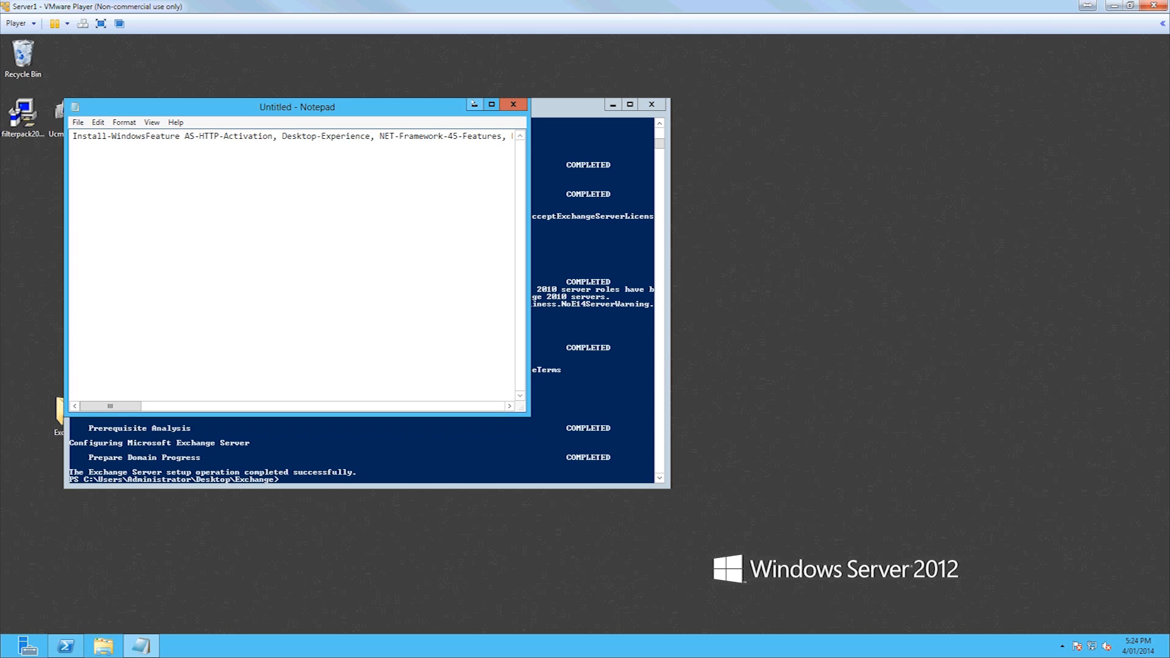
pyautogui.moveTo(473, 104)
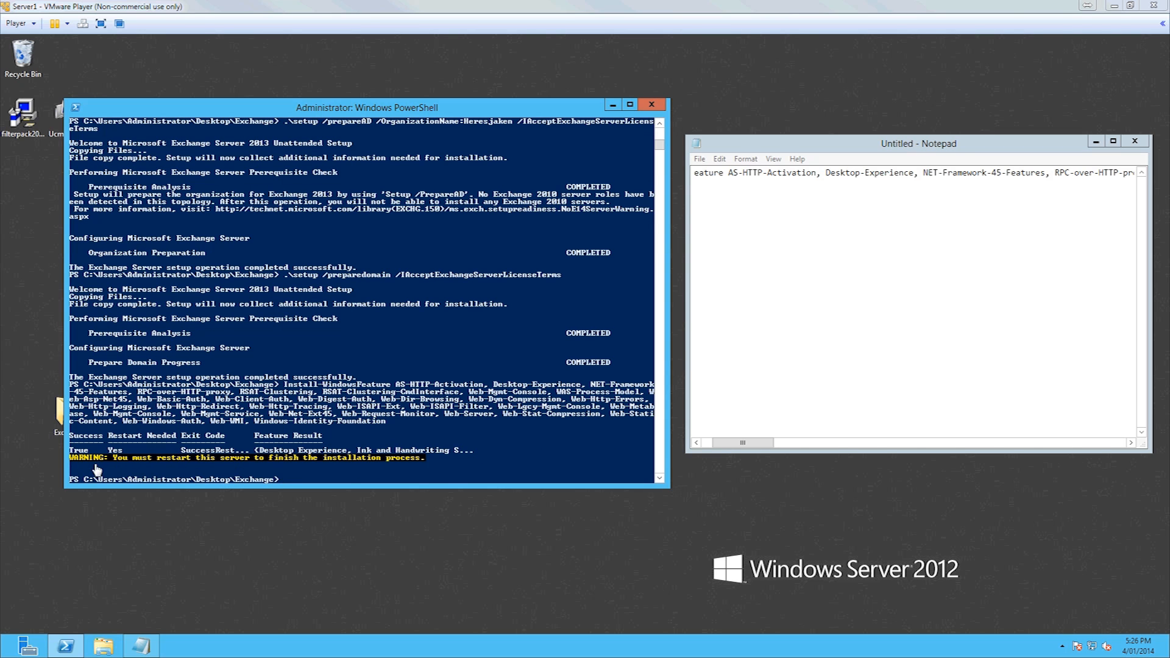
pyautogui.moveTo(178, 464)
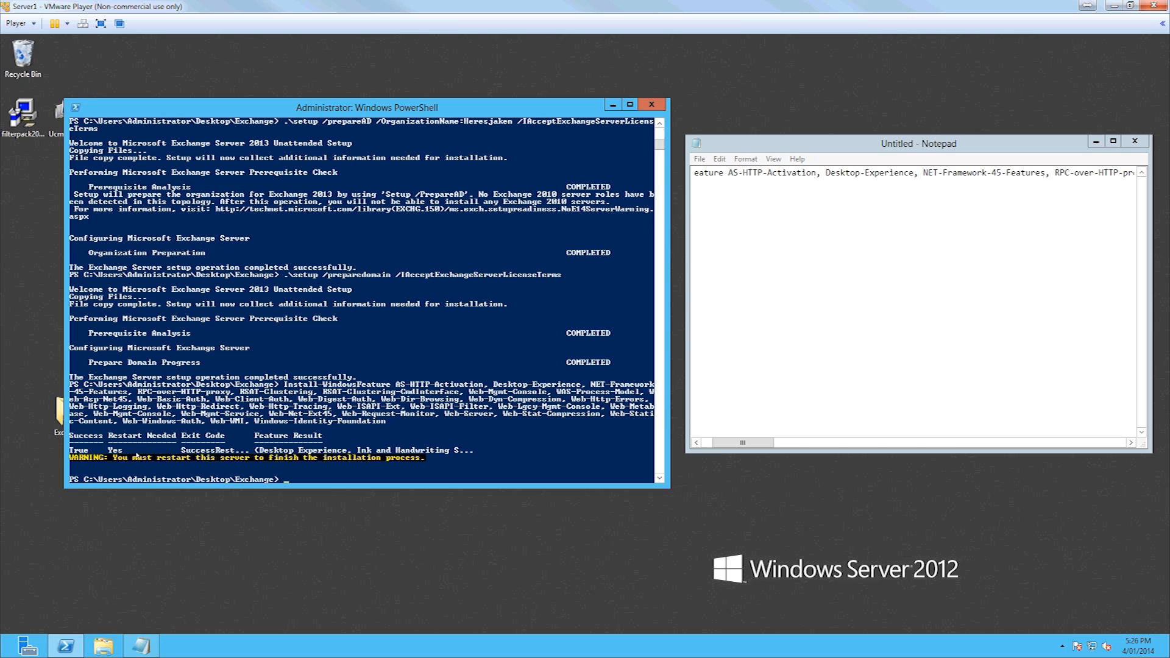
# Close PowerShell and Notepad without saving, then restart the server with an unplanned reason.
pyautogui.click(651, 105)
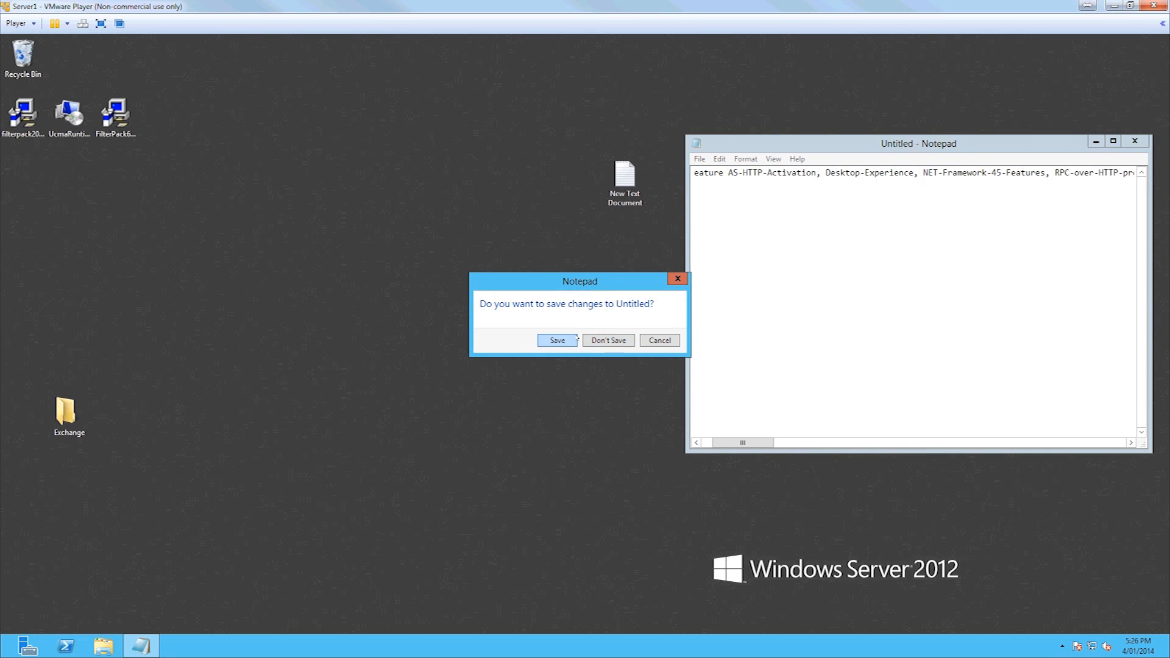
pyautogui.click(607, 340)
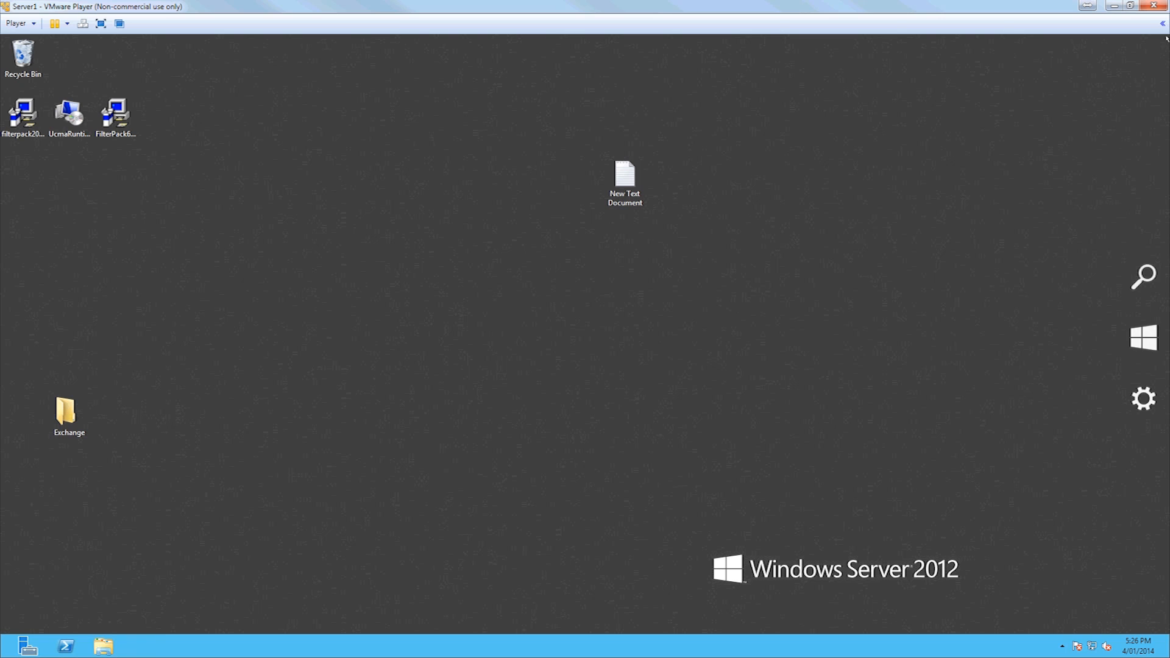
pyautogui.click(1144, 397)
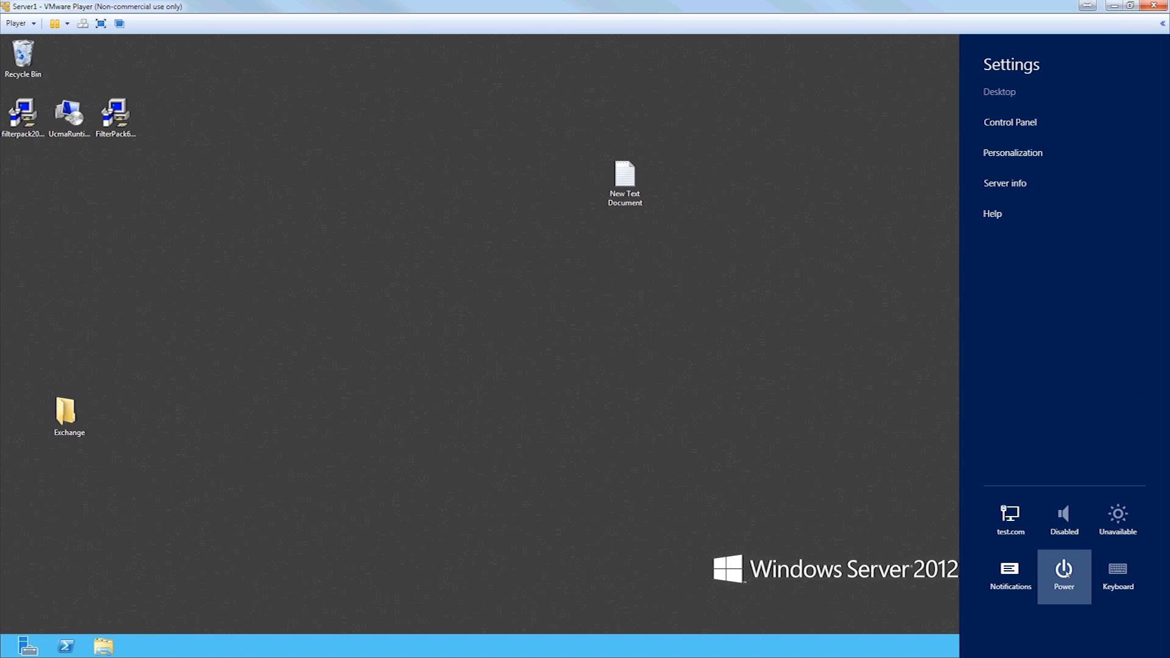
pyautogui.click(1063, 577)
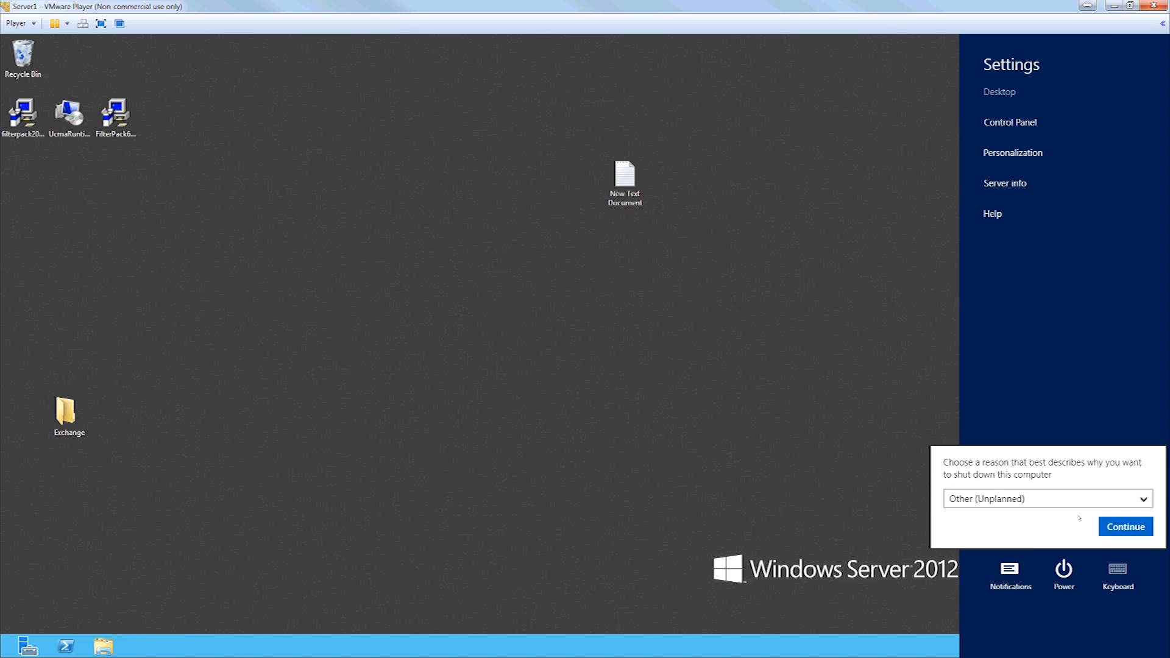
pyautogui.click(1126, 527)
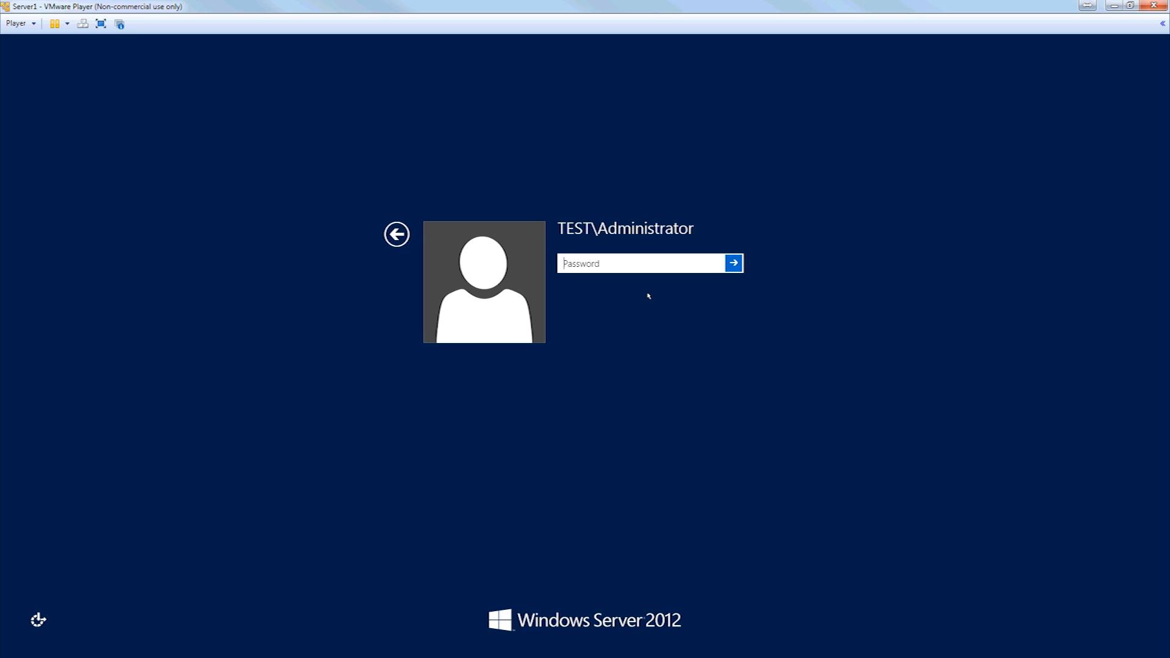
# Sign in with the Administrator password and go to the desktop from the Start screen.
pyautogui.click(734, 263)
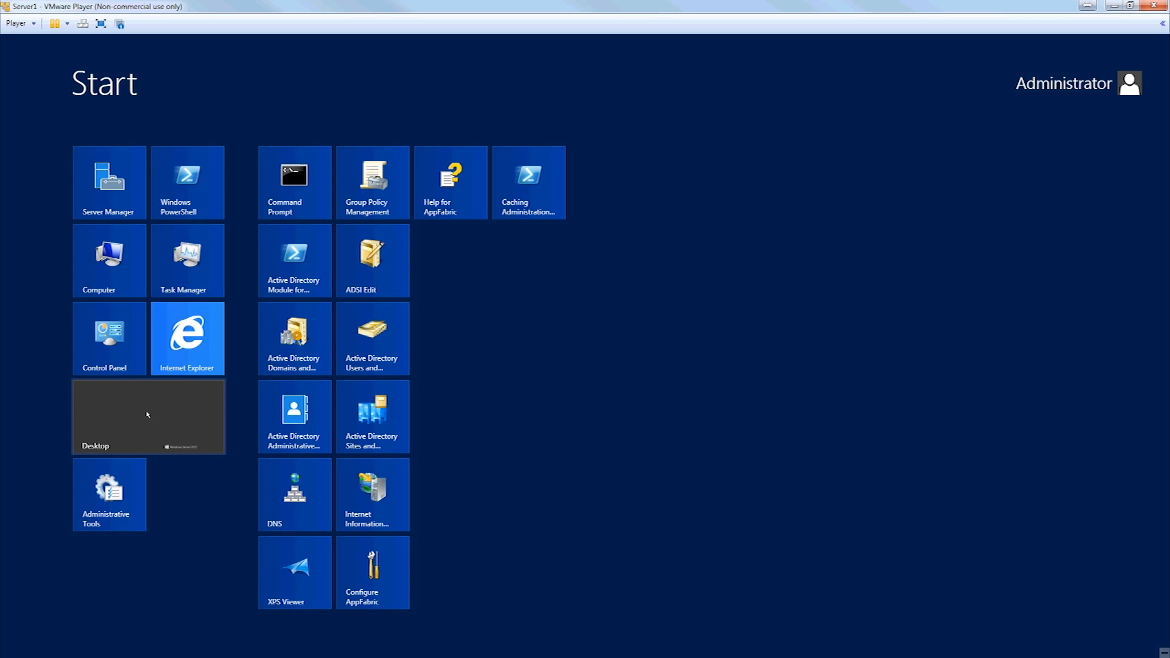
pyautogui.click(147, 417)
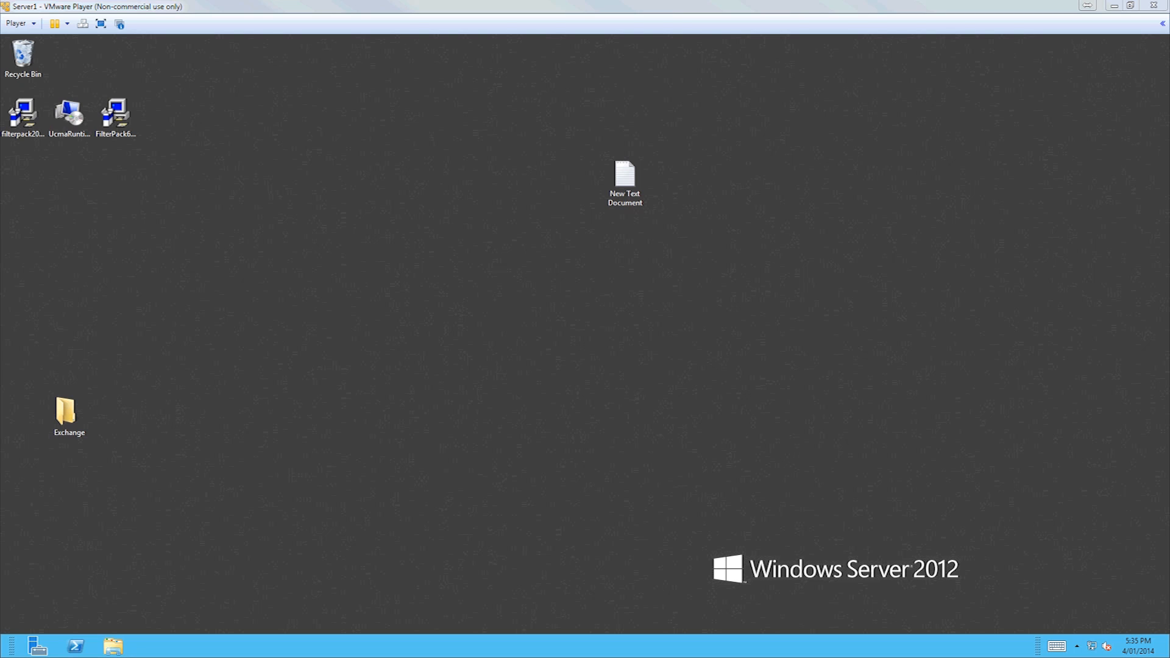
# Install the UCMA 4.0 Runtime, accepting its license and data-sharing option, then finish the installer.
pyautogui.click(68, 112)
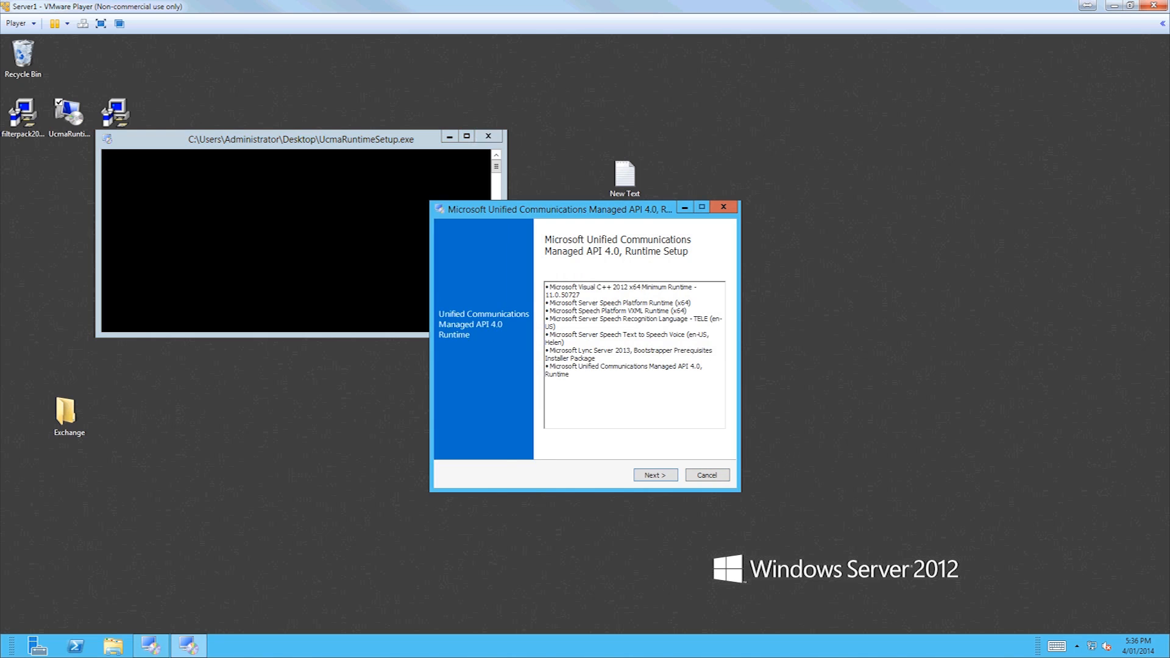
pyautogui.click(654, 474)
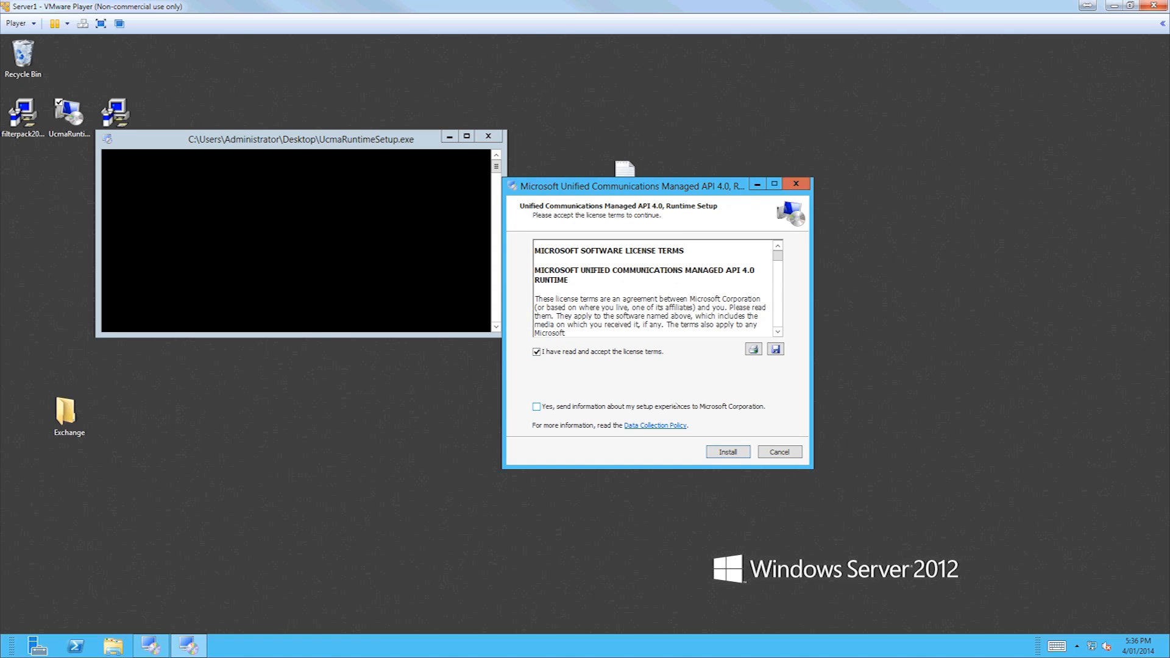
pyautogui.click(537, 406)
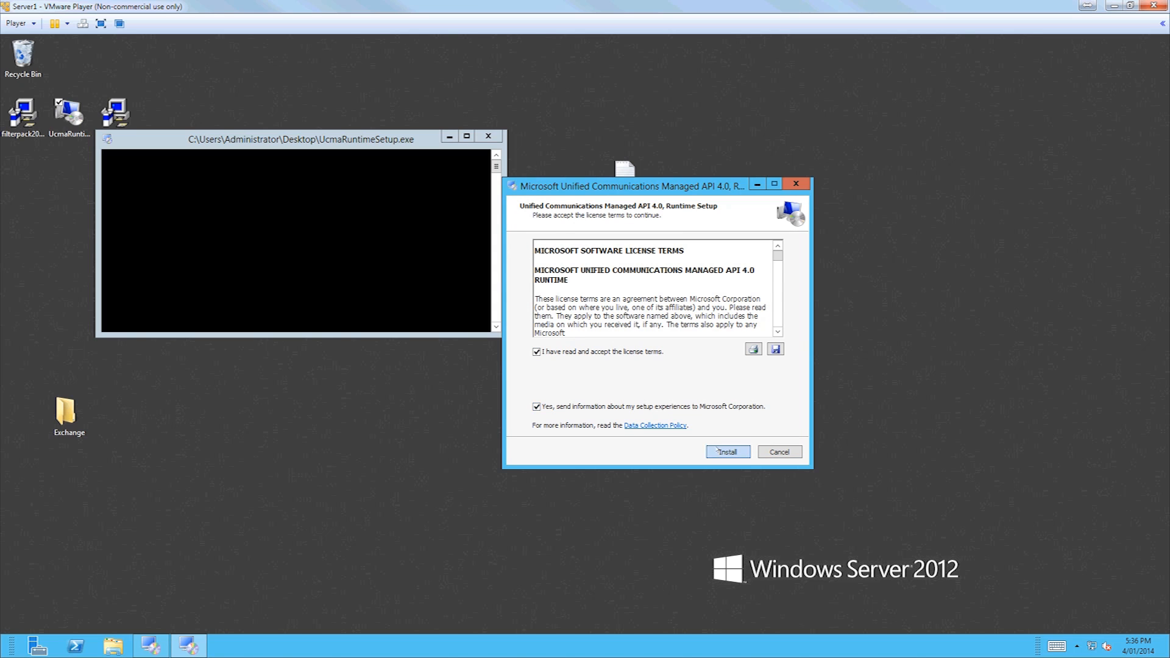
pyautogui.click(726, 451)
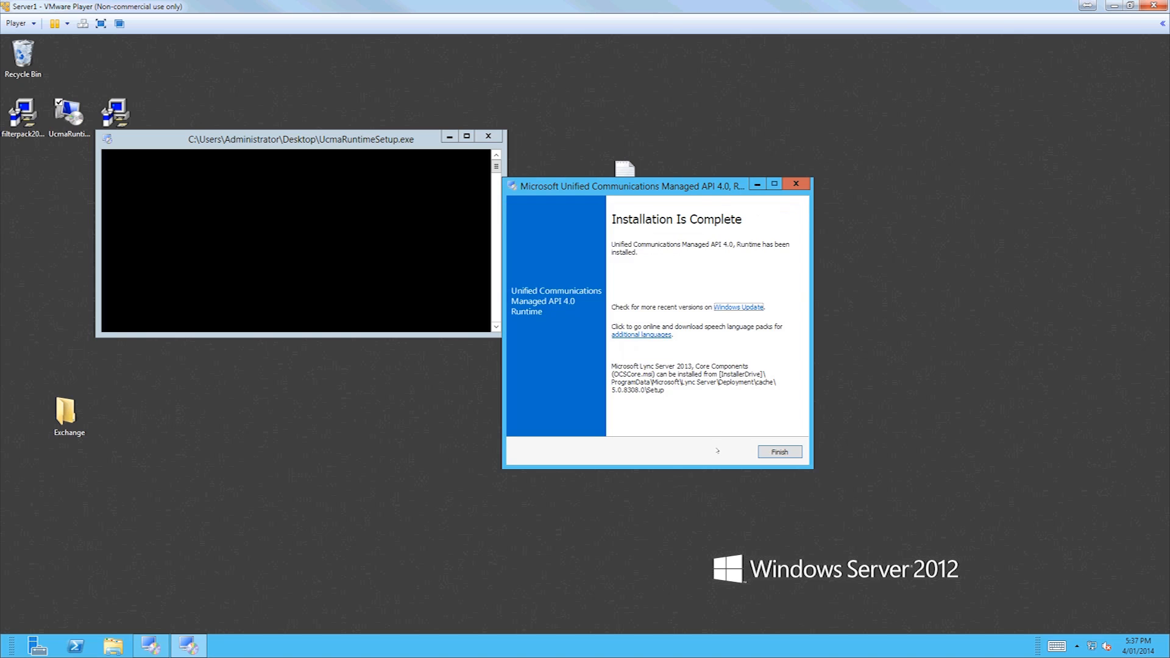
pyautogui.click(779, 451)
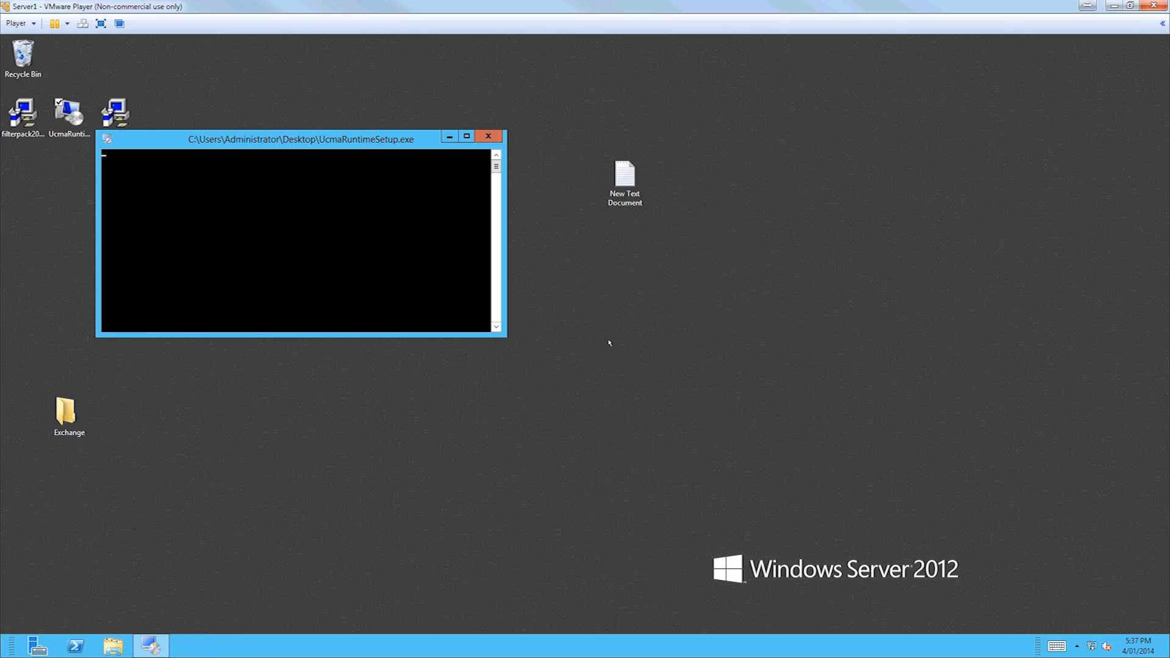
pyautogui.moveTo(437, 235)
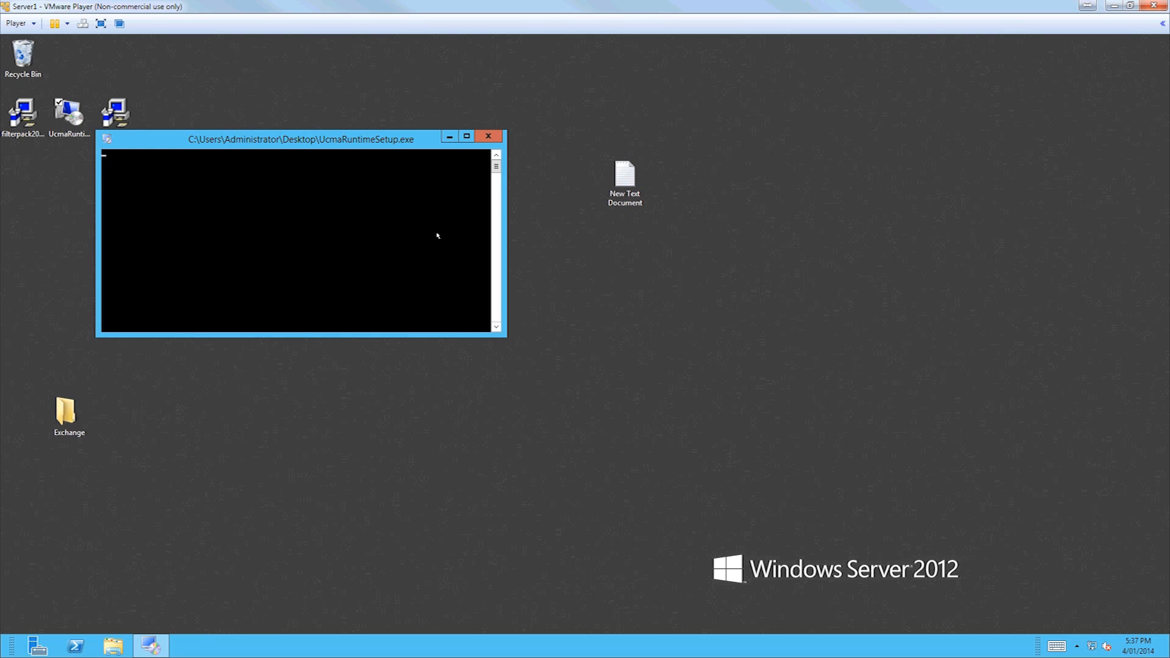
# Close the leftover console window and launch the 64-bit Filter Pack 2.0 installer.
pyautogui.click(489, 135)
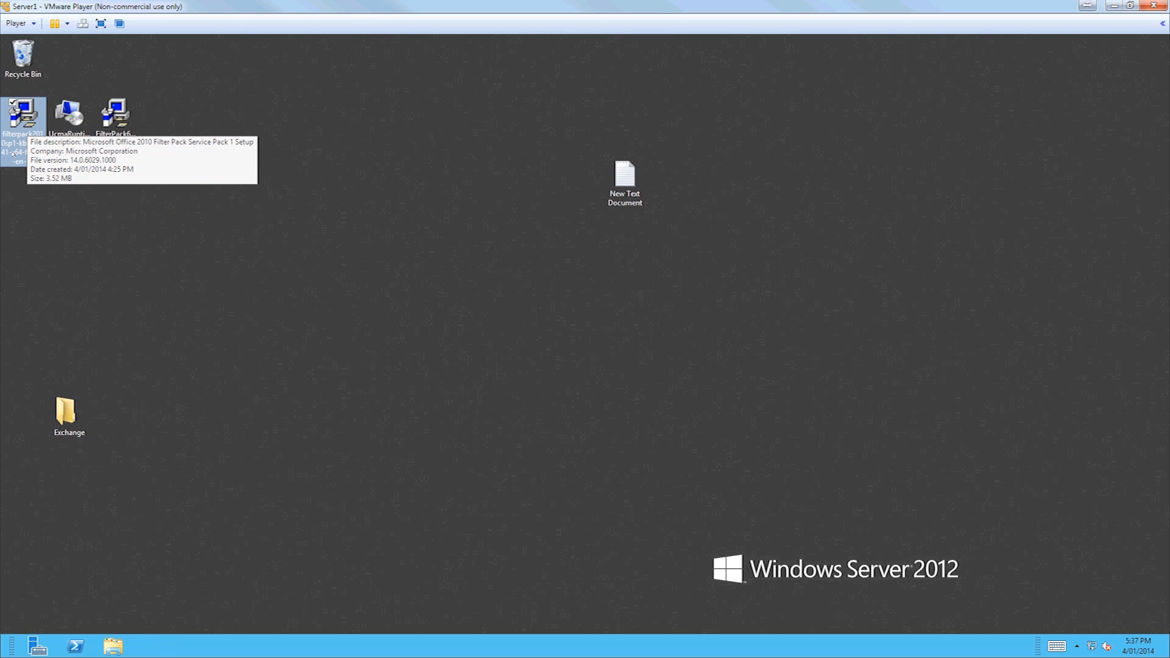
pyautogui.click(114, 117)
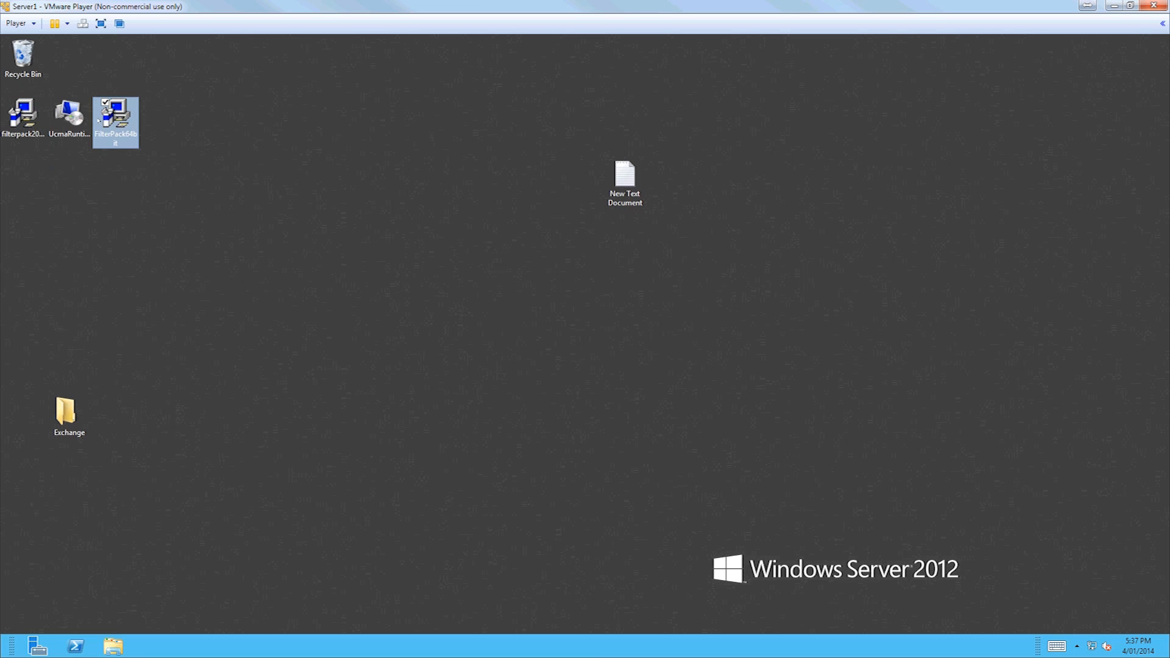
pyautogui.doubleClick(114, 117)
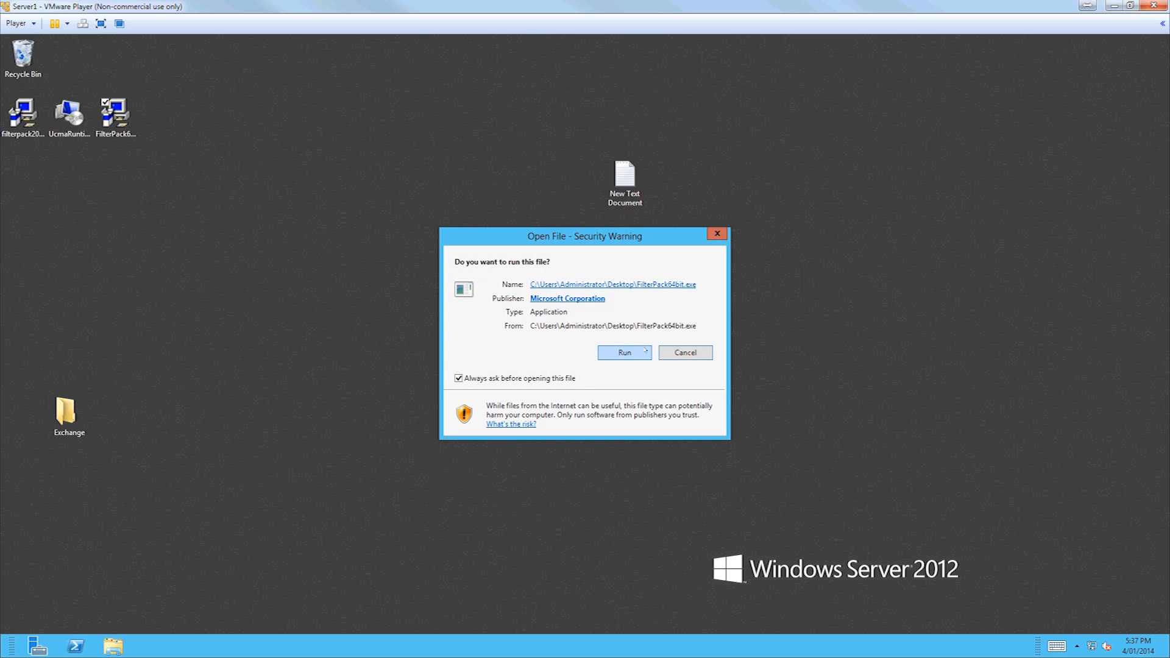
pyautogui.click(624, 353)
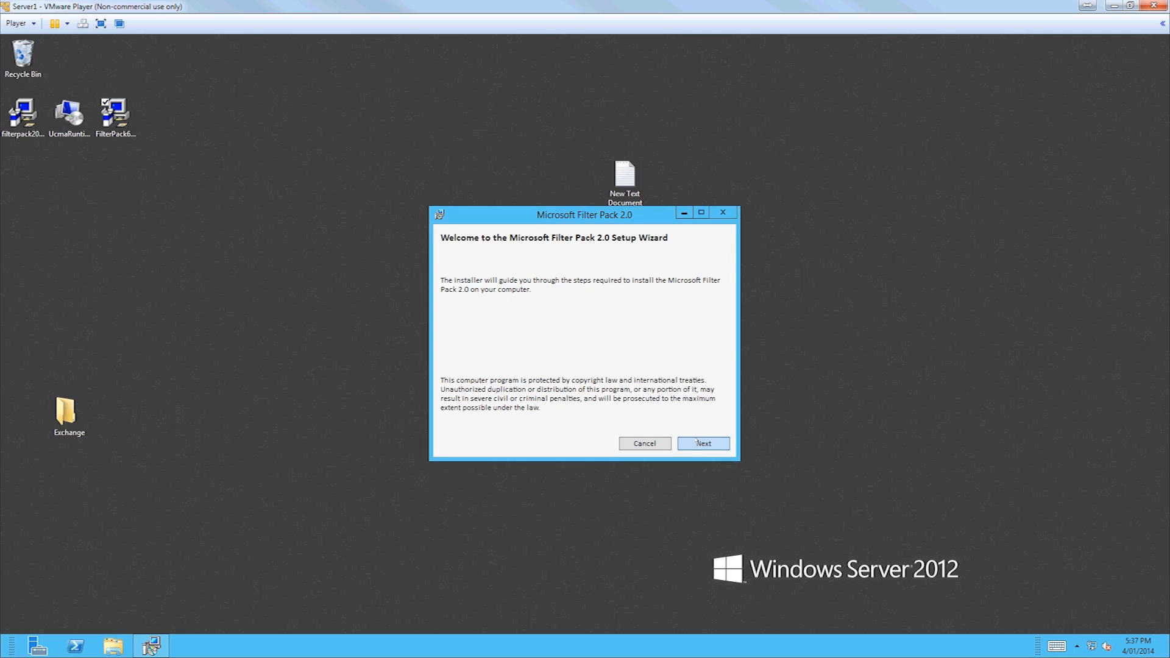
# Accept the Filter Pack 2.0 license, complete the installation and dismiss the success message.
pyautogui.click(702, 444)
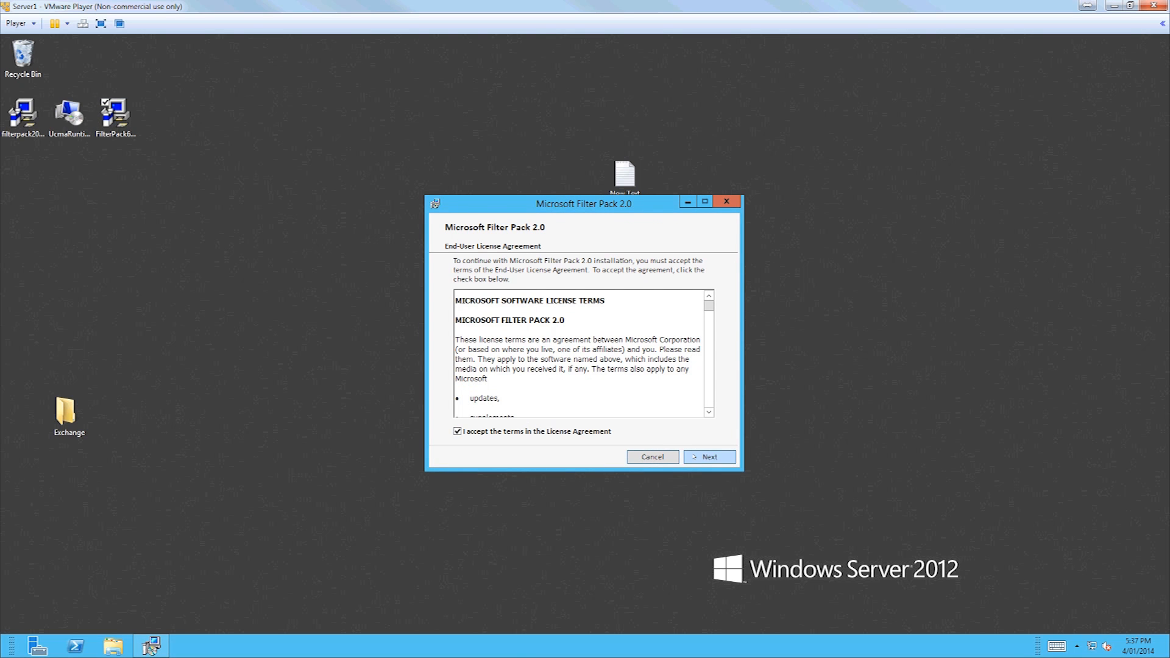
pyautogui.click(708, 457)
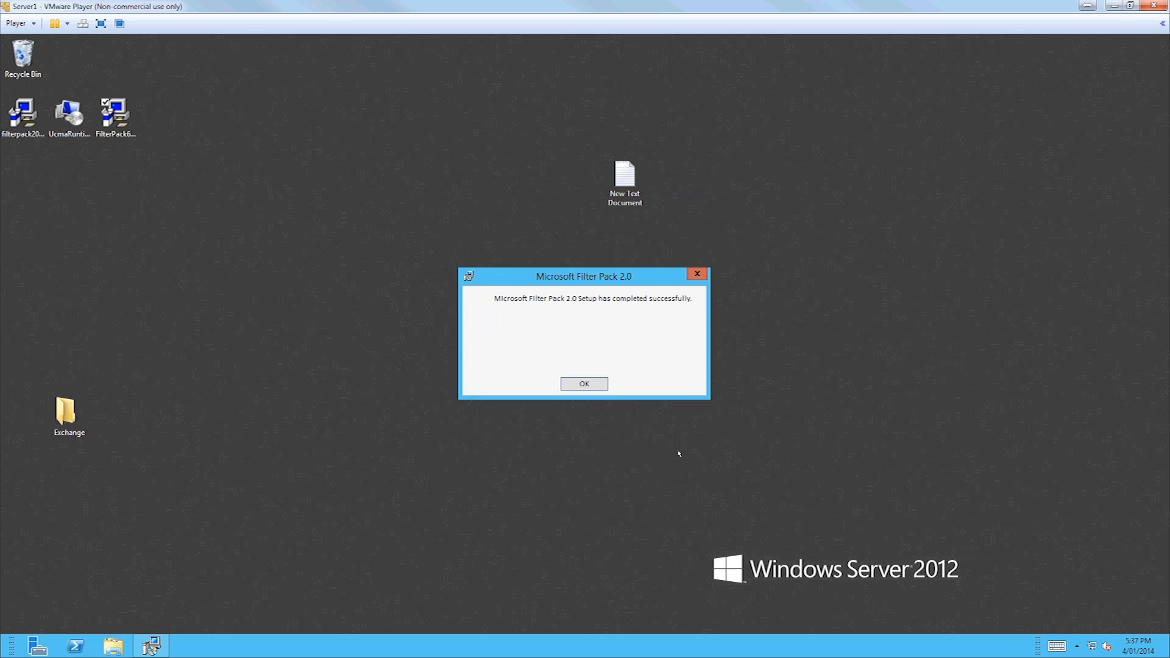
pyautogui.click(584, 383)
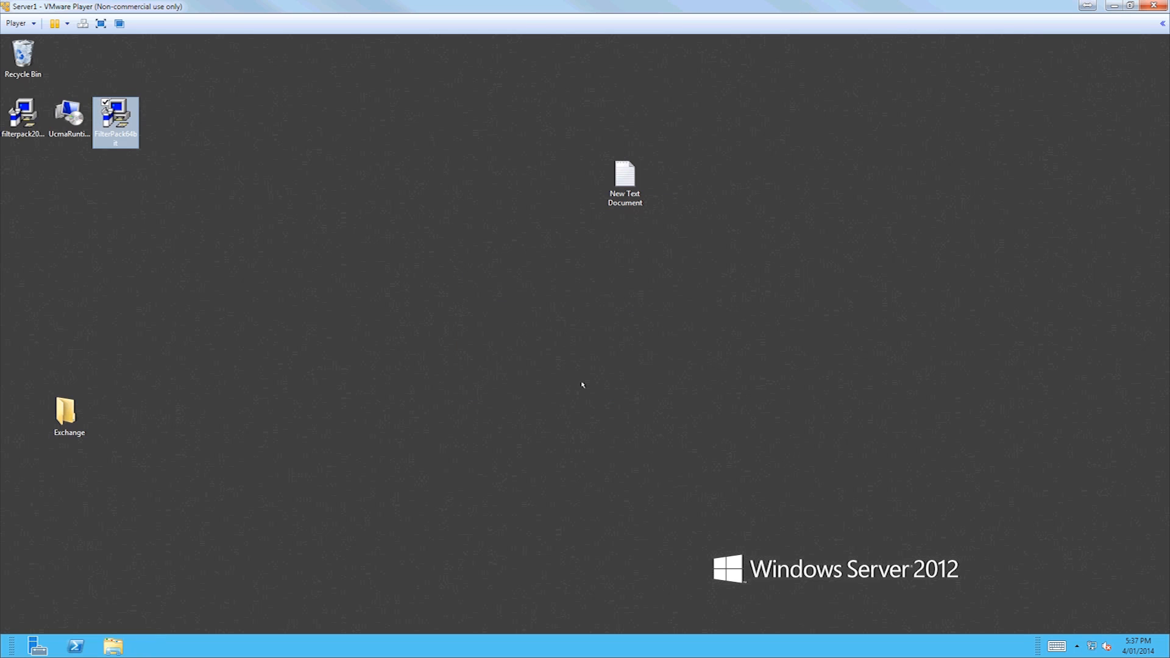
# Install Office 2010 Filter Pack SP1, accepting its license, and dismiss the completion message.
pyautogui.doubleClick(114, 116)
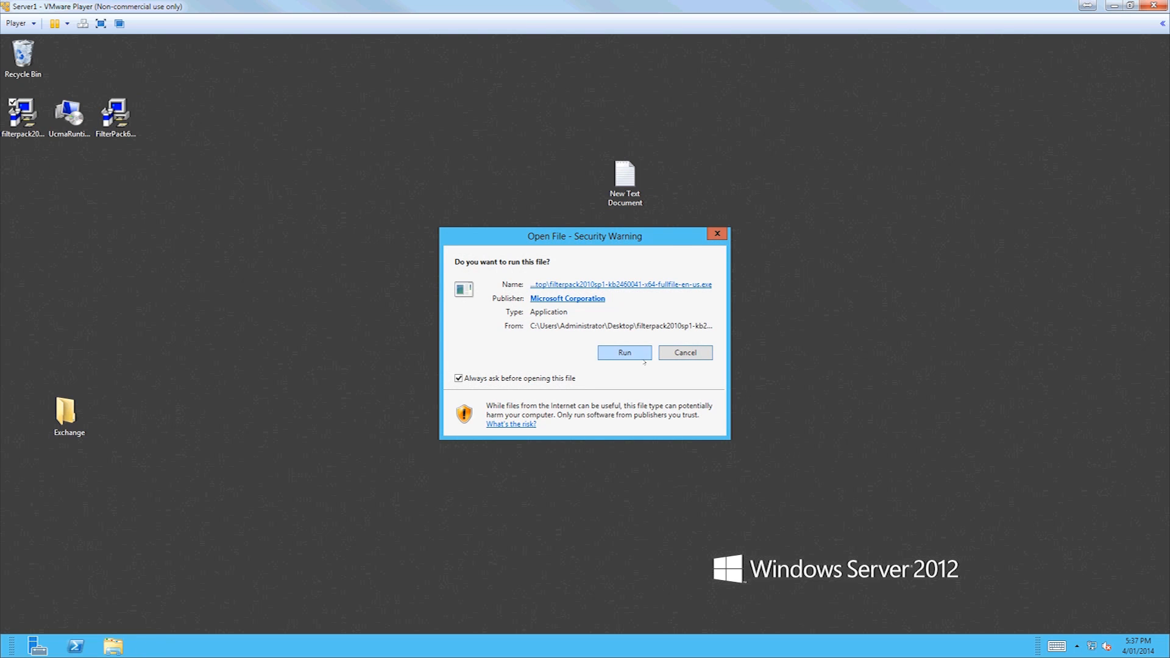
pyautogui.click(624, 352)
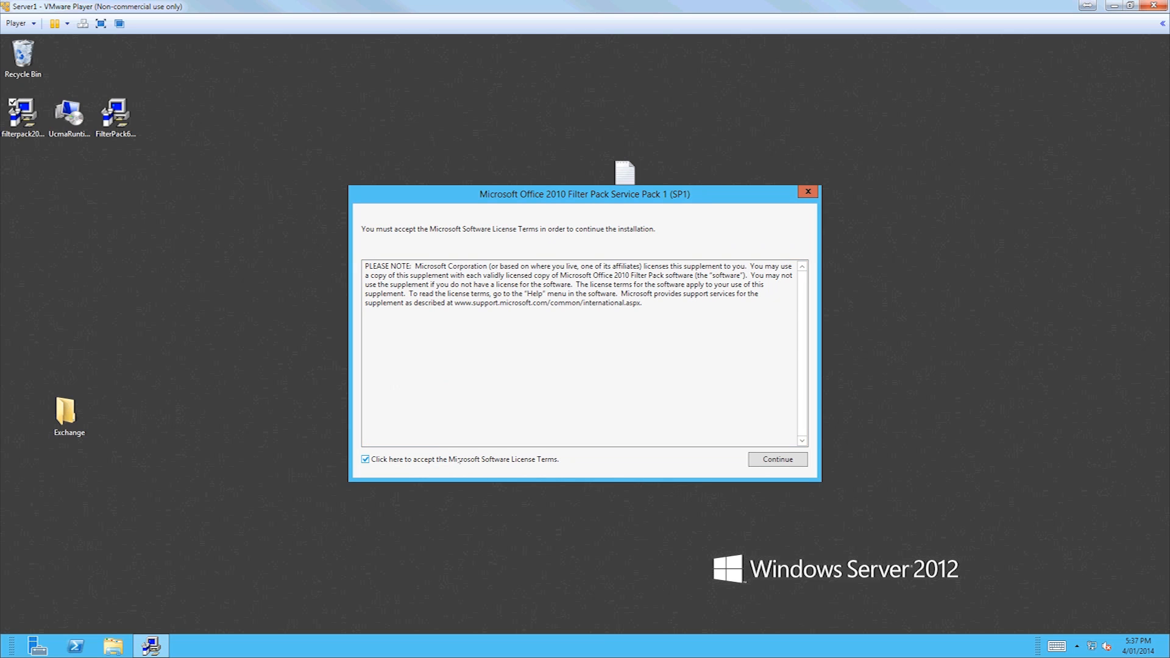
pyautogui.click(776, 460)
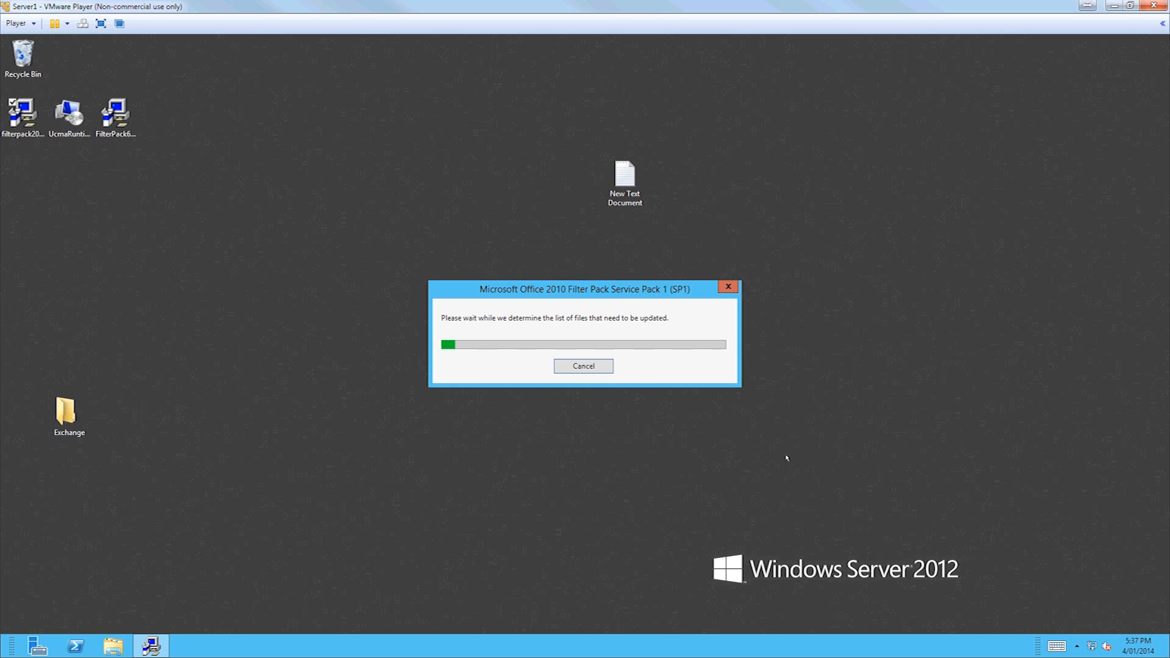
pyautogui.click(584, 366)
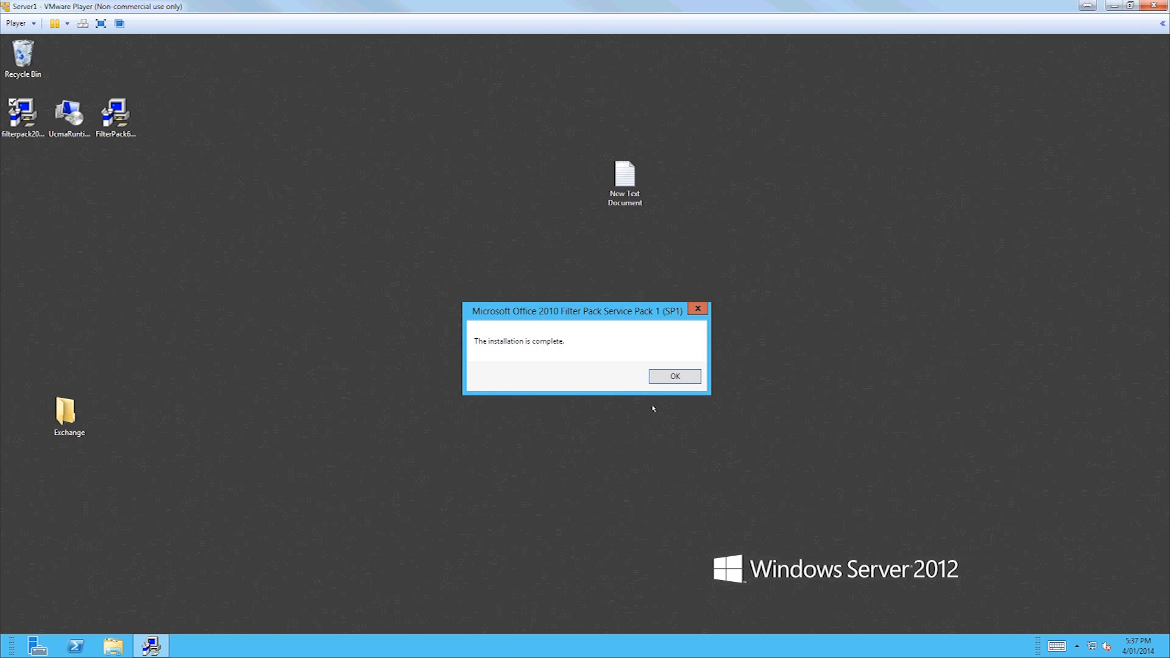
pyautogui.click(673, 376)
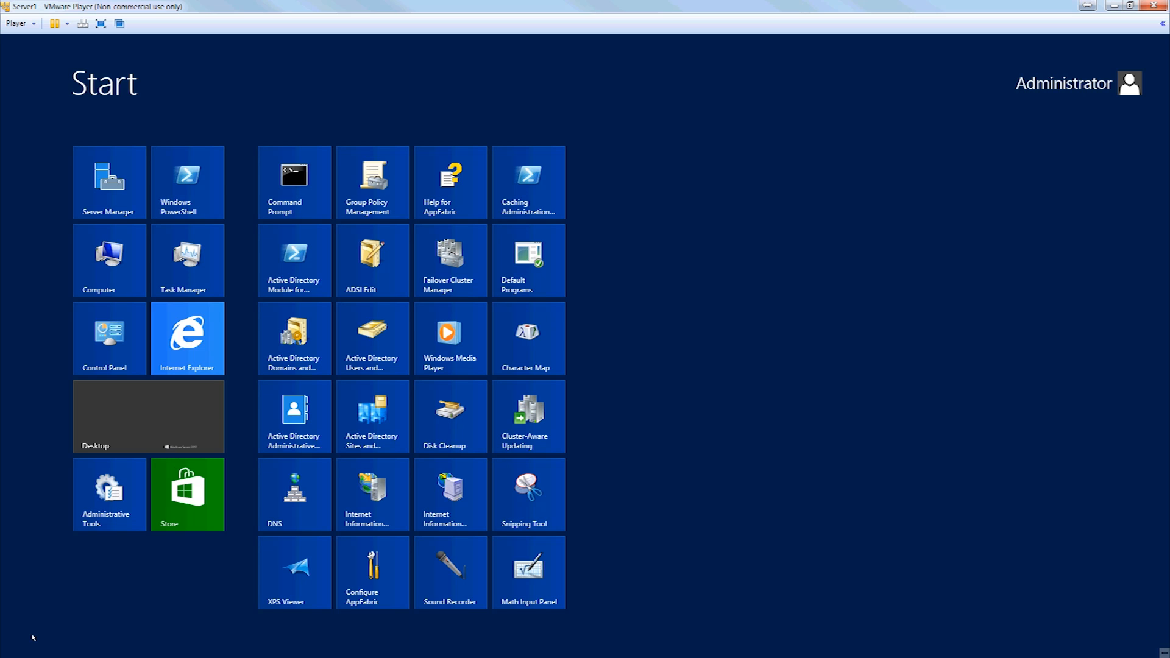
pyautogui.moveTo(750, 401)
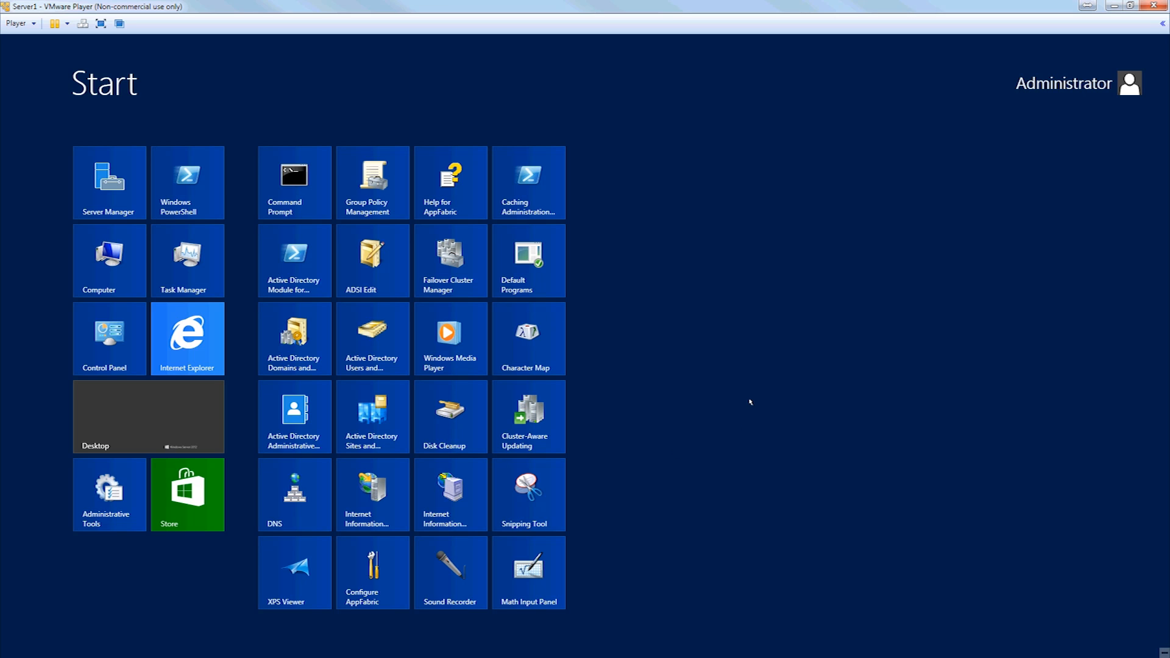
# Search the Start screen settings for 'update', then back out to the Start screen.
pyautogui.write('update')
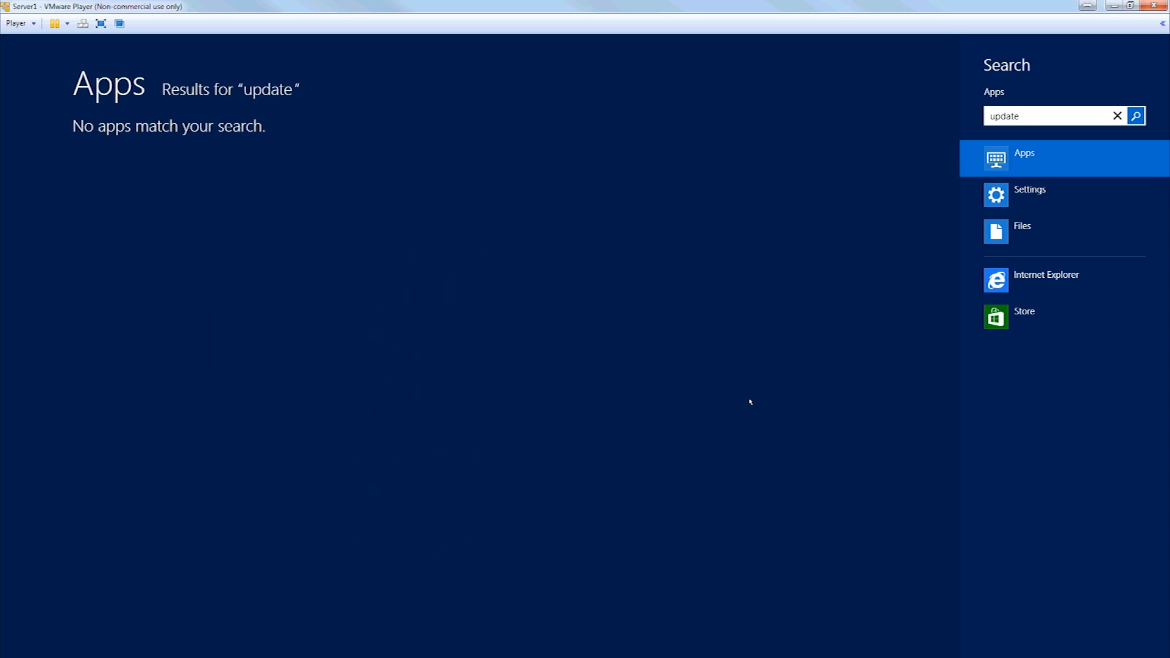
pyautogui.click(1031, 189)
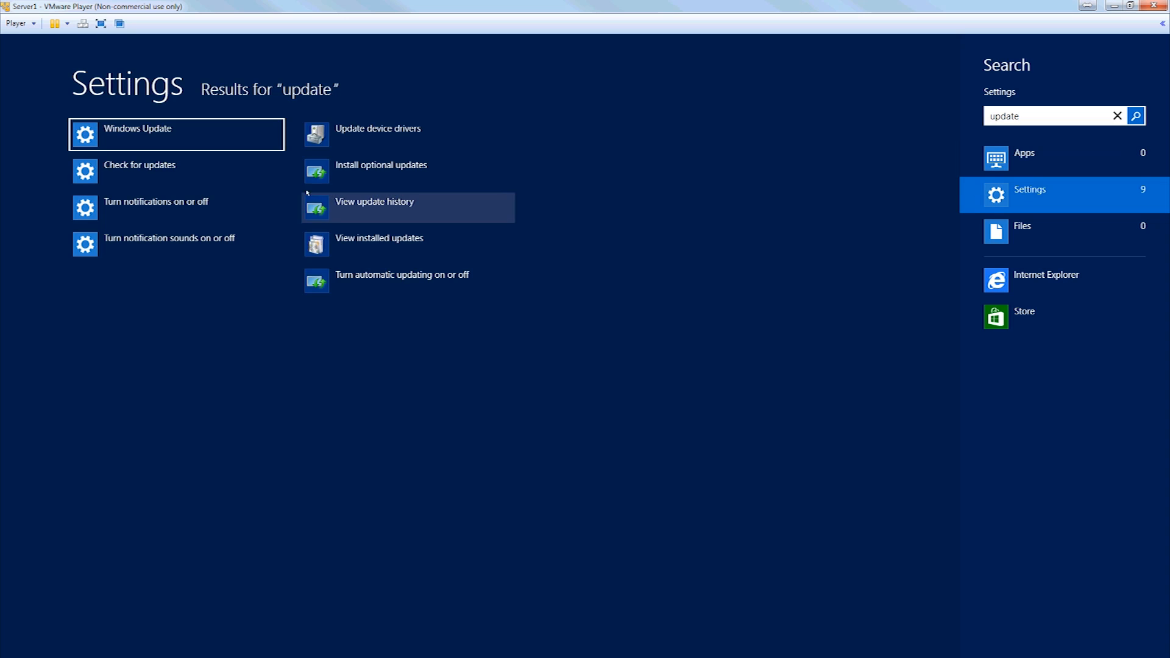
pyautogui.click(176, 134)
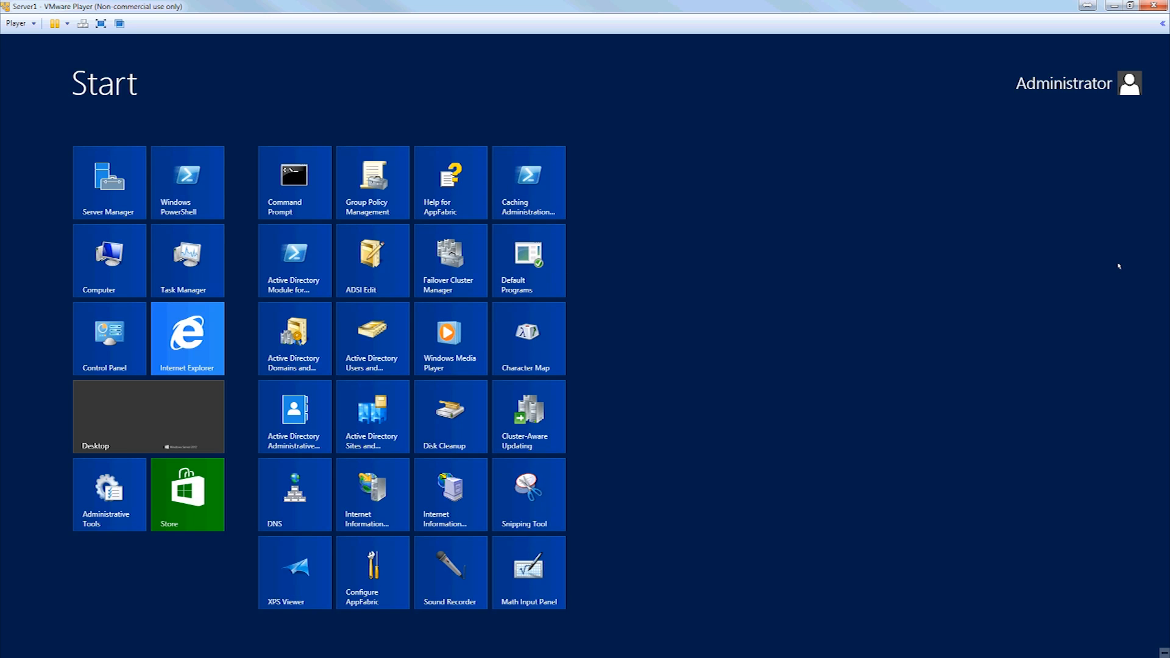
# Search 'update' in settings again and open Windows Update's optional updates list.
pyautogui.write('update')
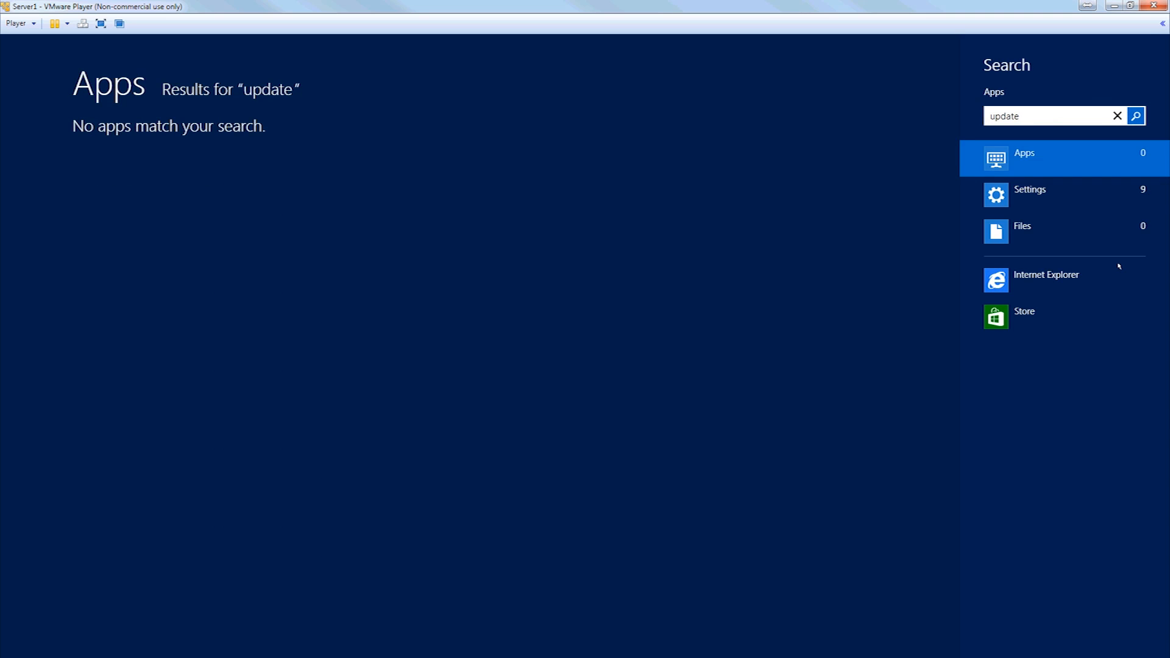
pyautogui.click(1030, 195)
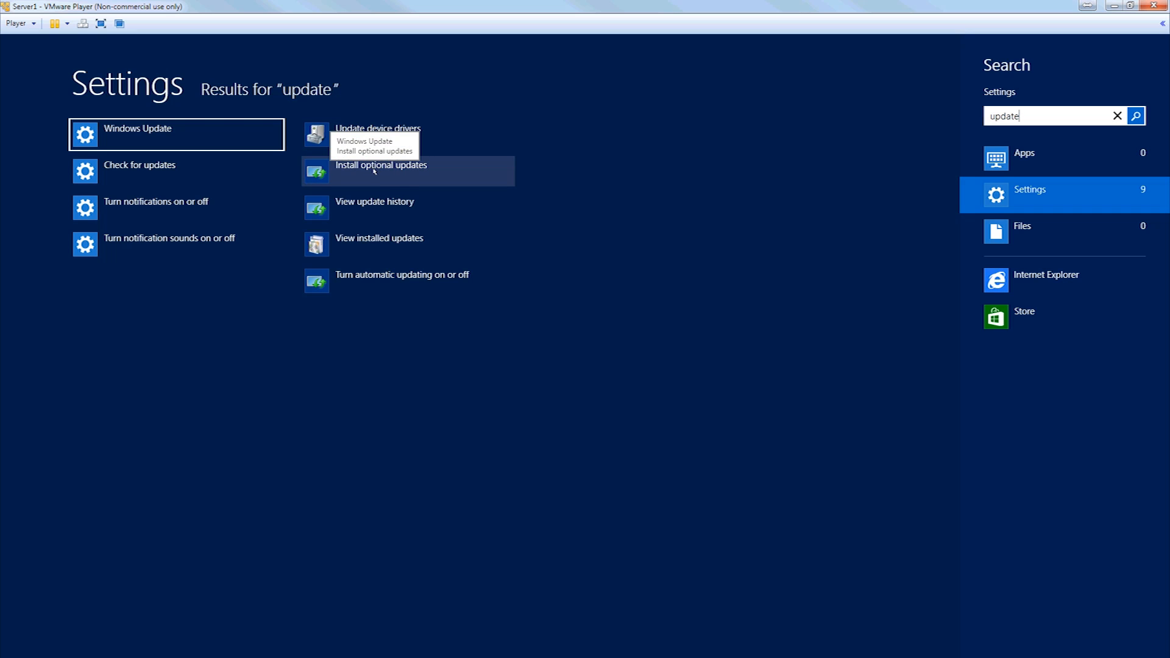
pyautogui.click(138, 128)
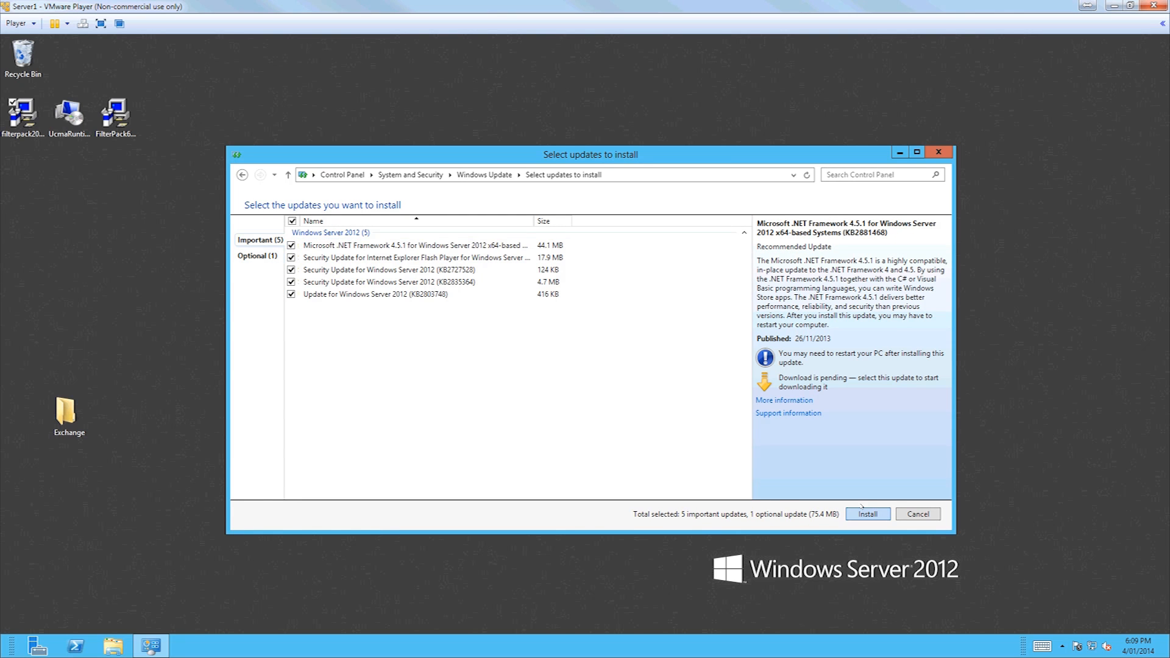
# Install the selected updates and restart the server when prompted.
pyautogui.click(867, 514)
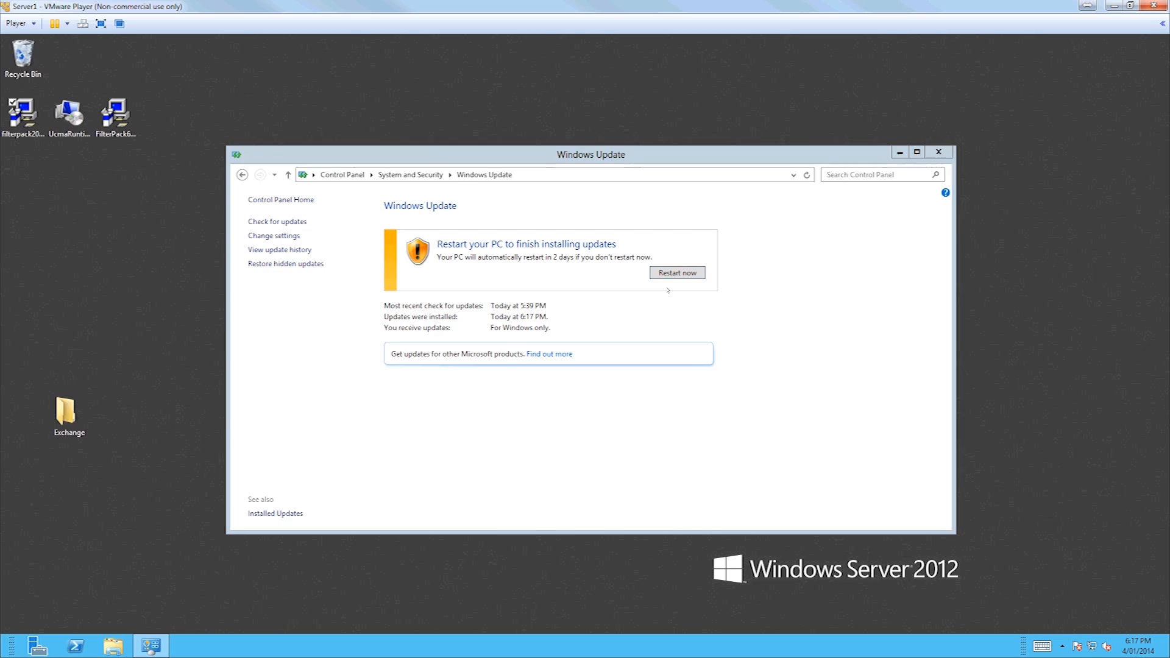
pyautogui.click(676, 272)
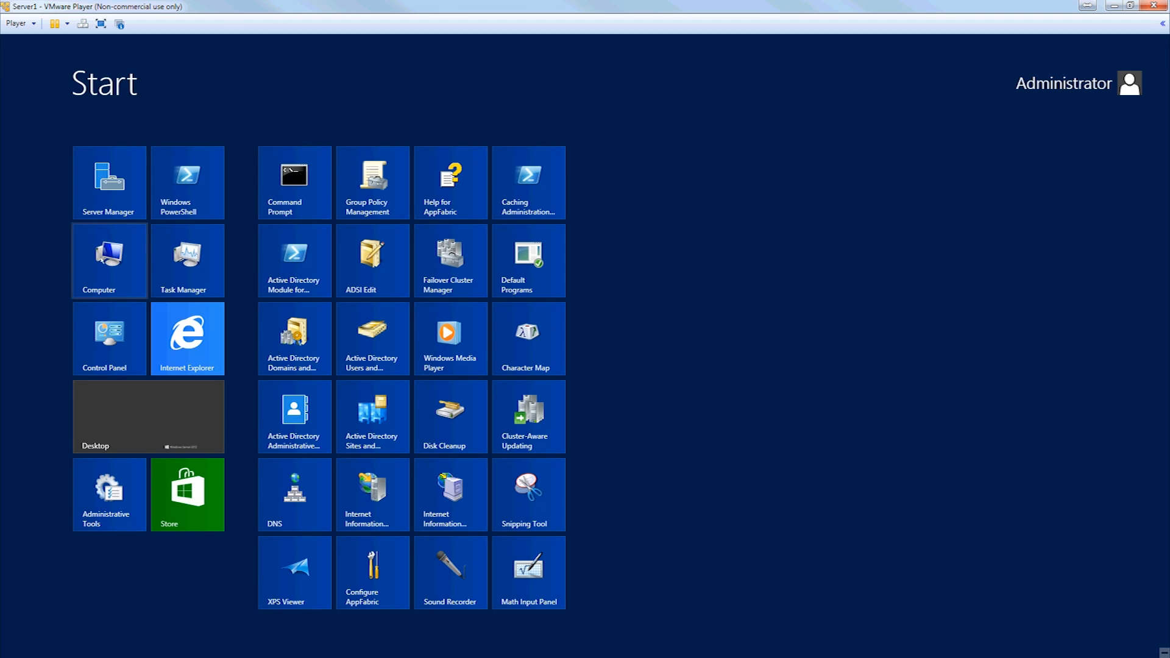
# From the desktop, open the Exchange folder and launch its setup application.
pyautogui.click(148, 417)
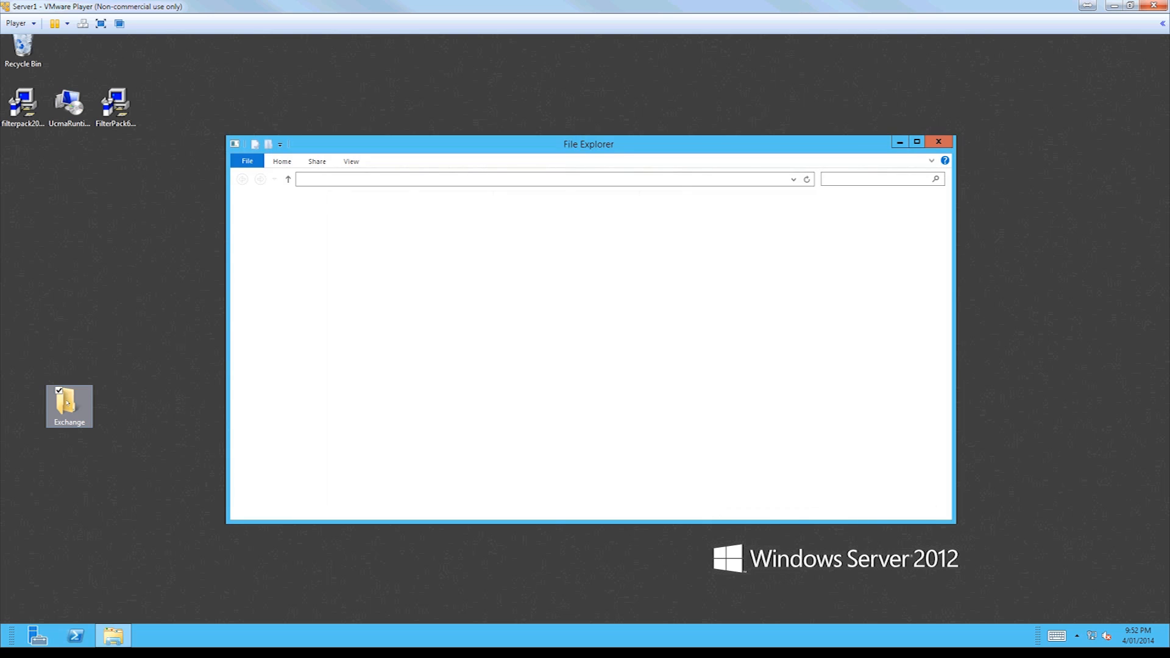
pyautogui.doubleClick(68, 401)
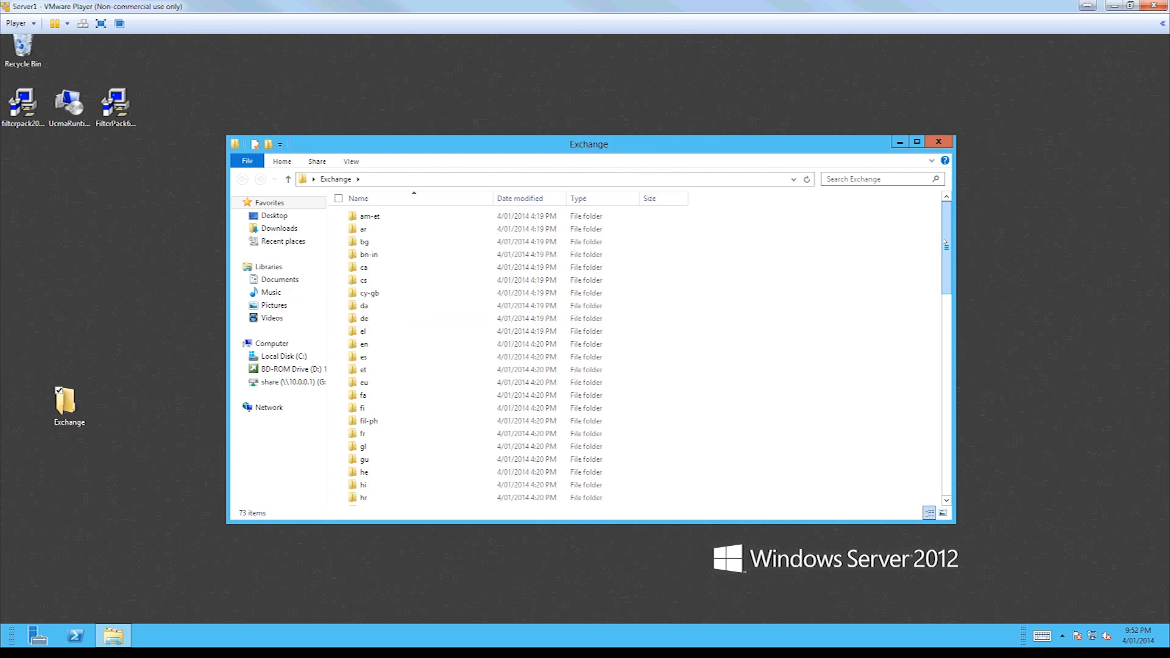
pyautogui.scroll(-3)
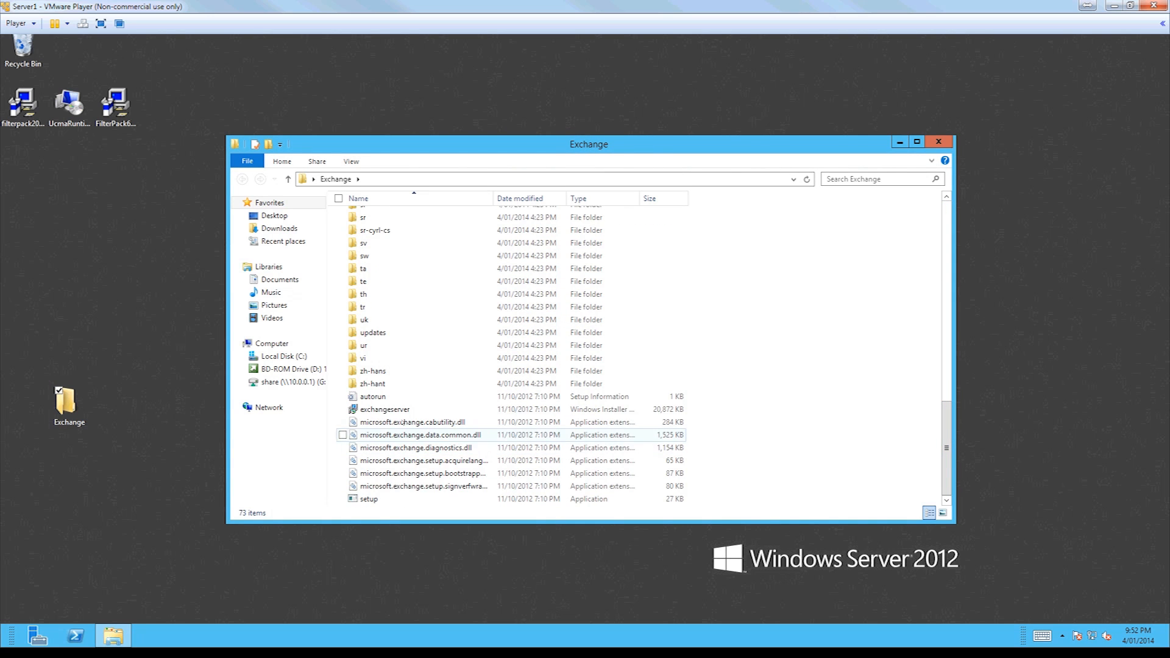
pyautogui.click(368, 499)
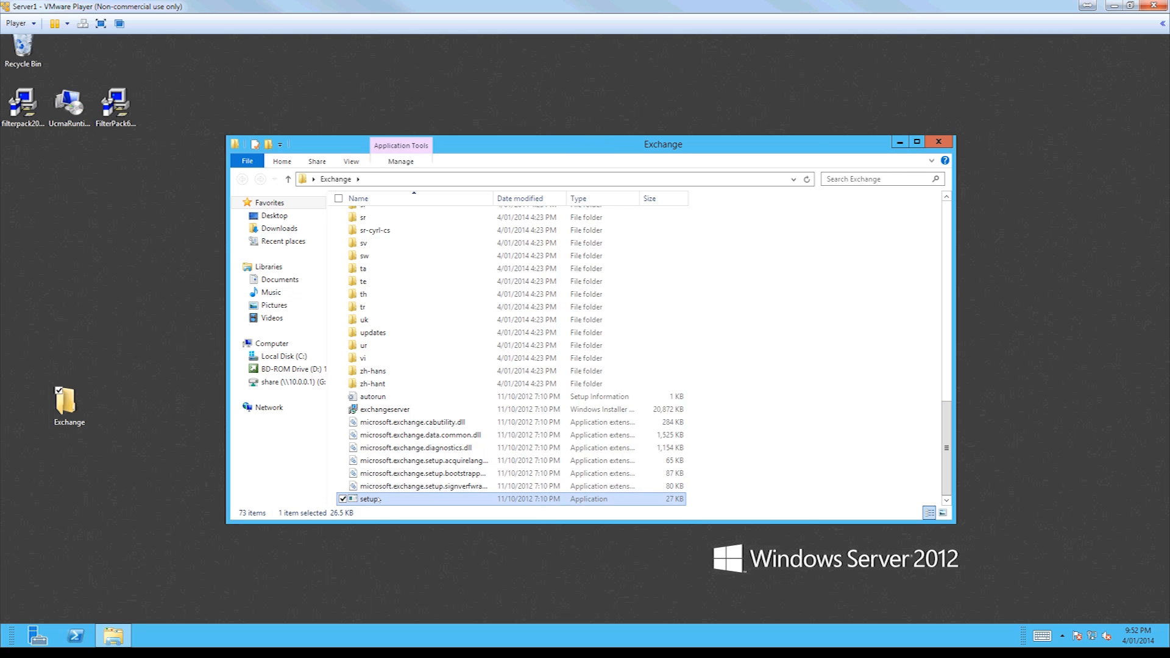
pyautogui.doubleClick(368, 498)
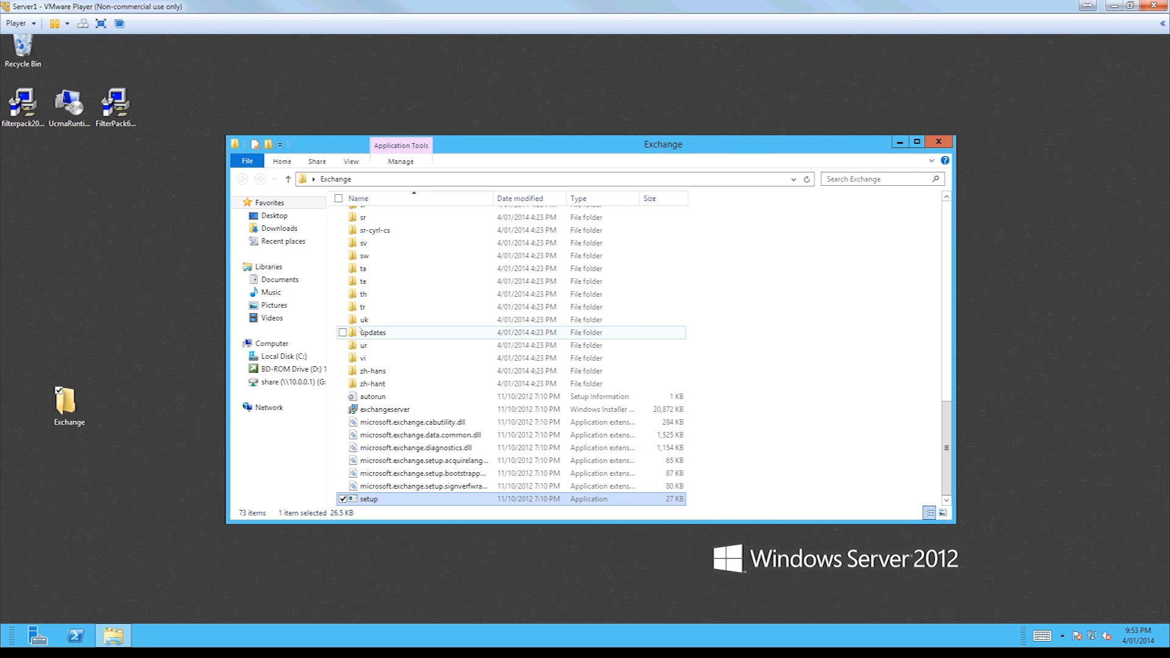
pyautogui.doubleClick(368, 499)
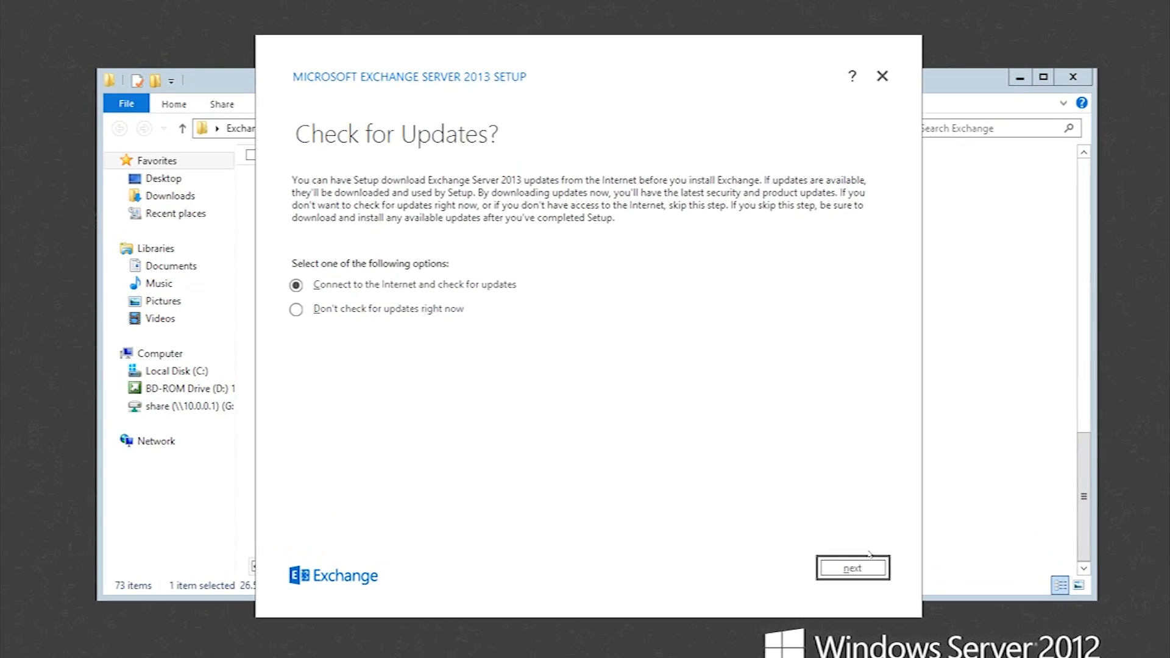
# Check the Internet for setup updates, find none, and continue to the Introduction page.
pyautogui.click(853, 567)
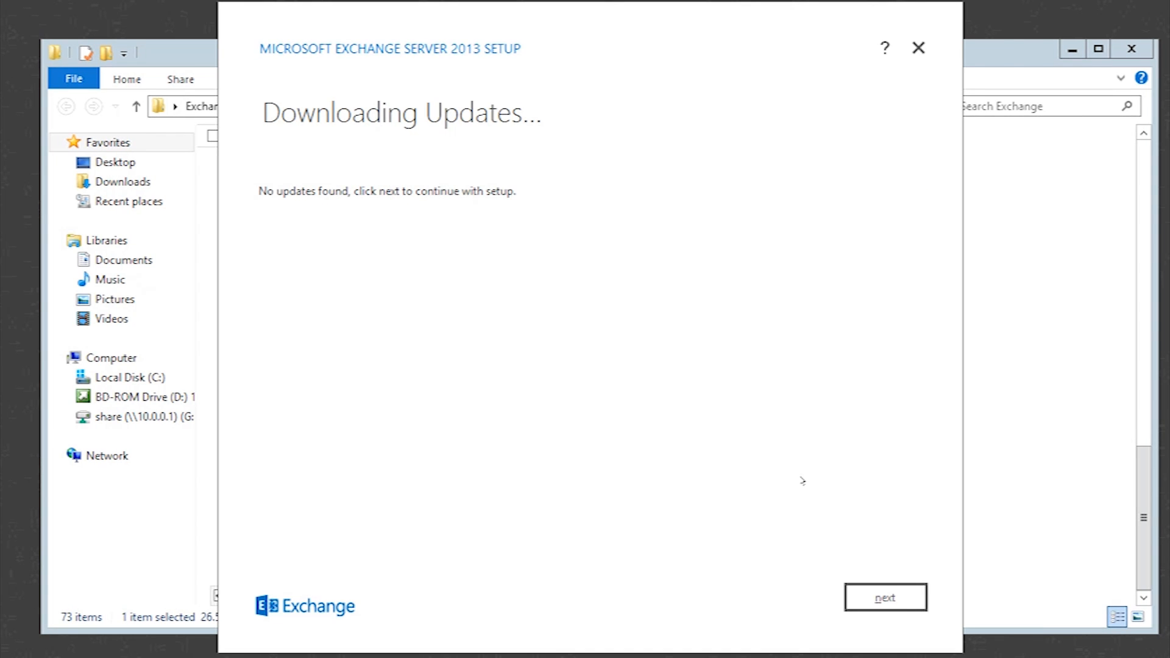
pyautogui.moveTo(906, 613)
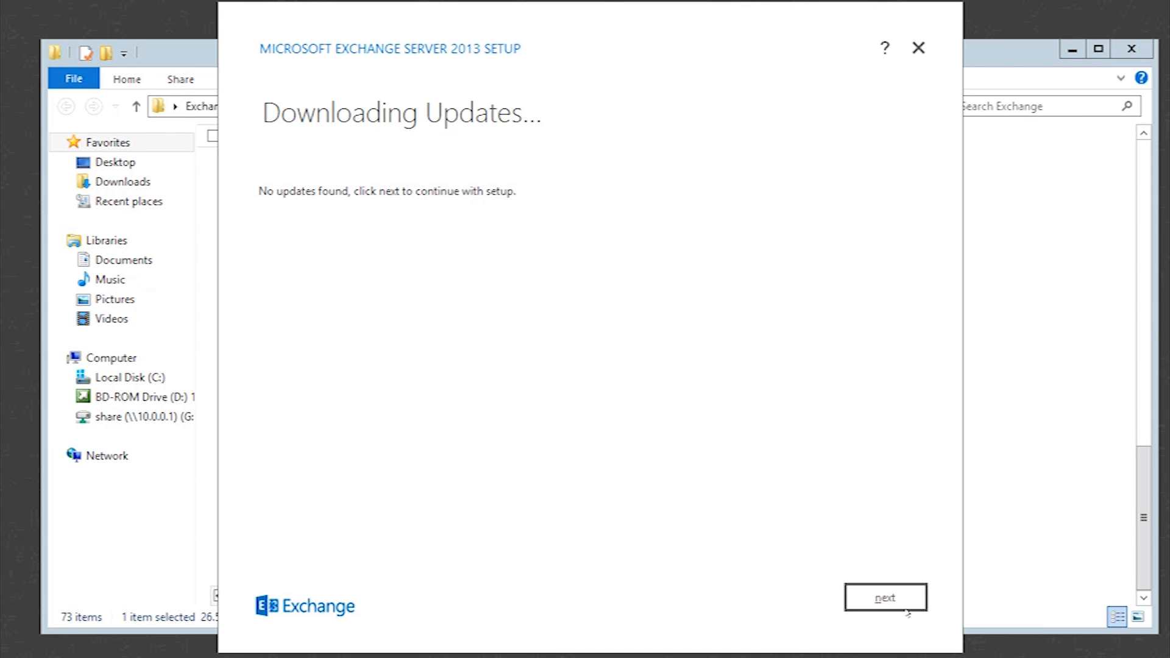
pyautogui.click(885, 597)
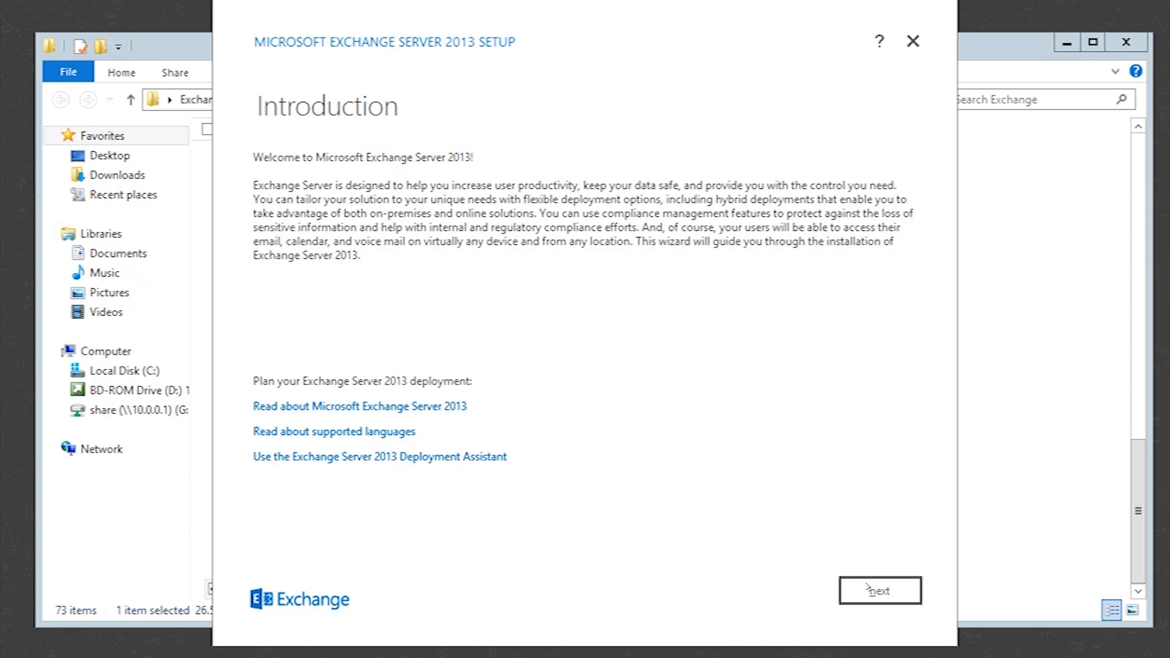
# Accept the license terms and continue with 'Use recommended settings' to Server Role Selection.
pyautogui.click(879, 590)
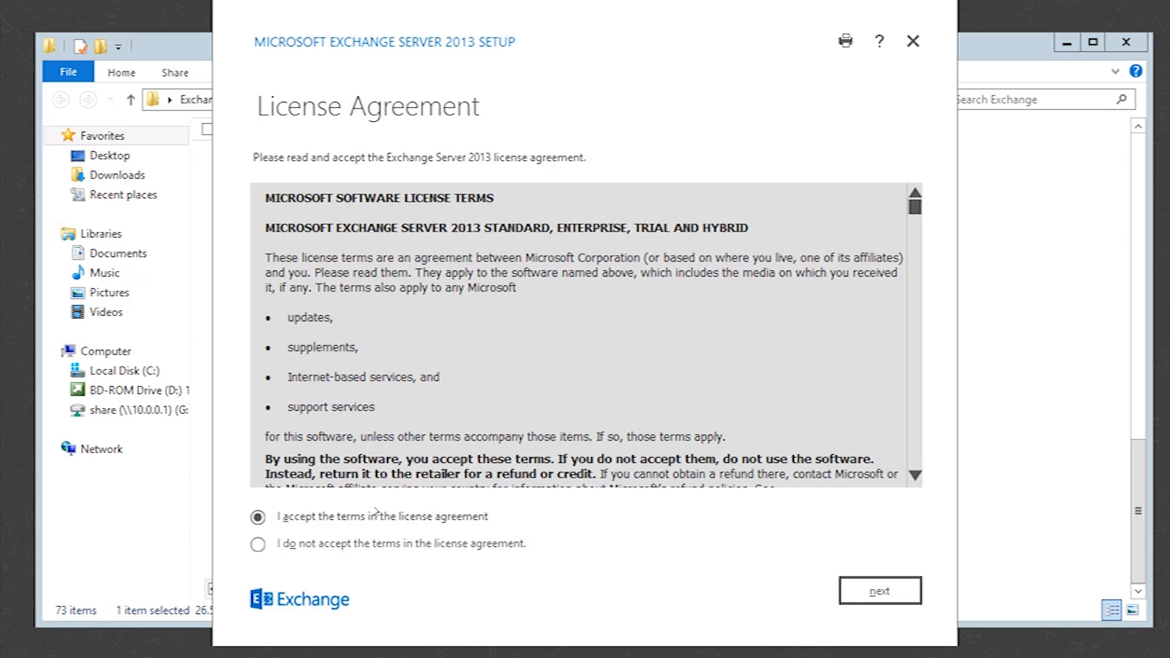
pyautogui.click(880, 590)
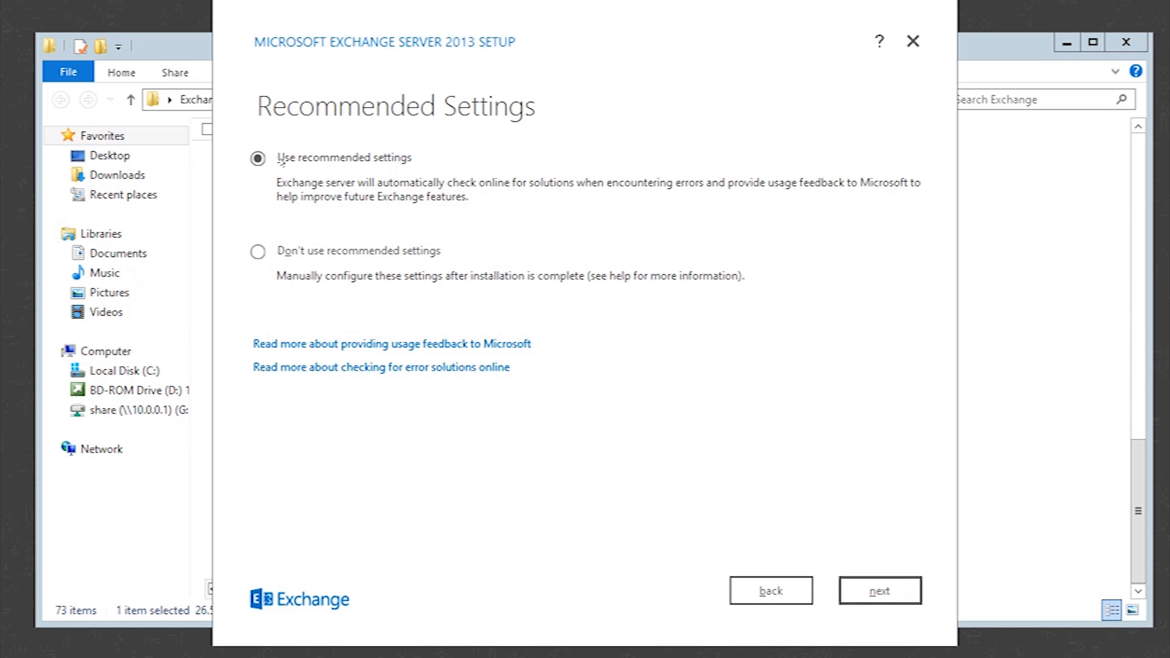
pyautogui.click(258, 251)
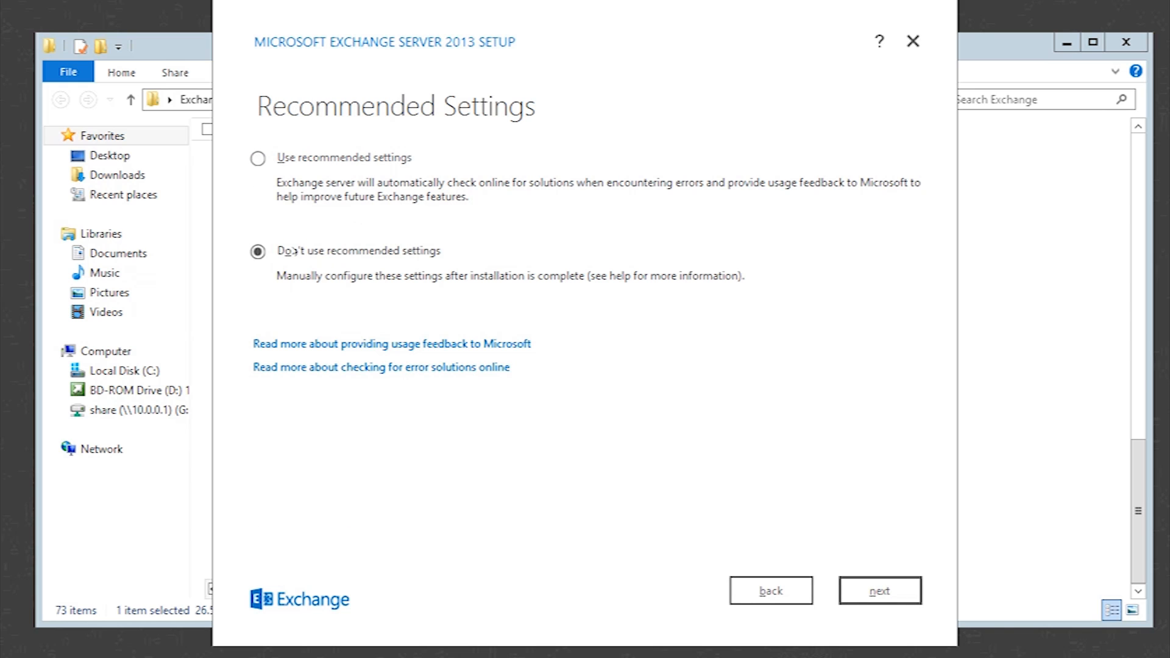
pyautogui.click(257, 158)
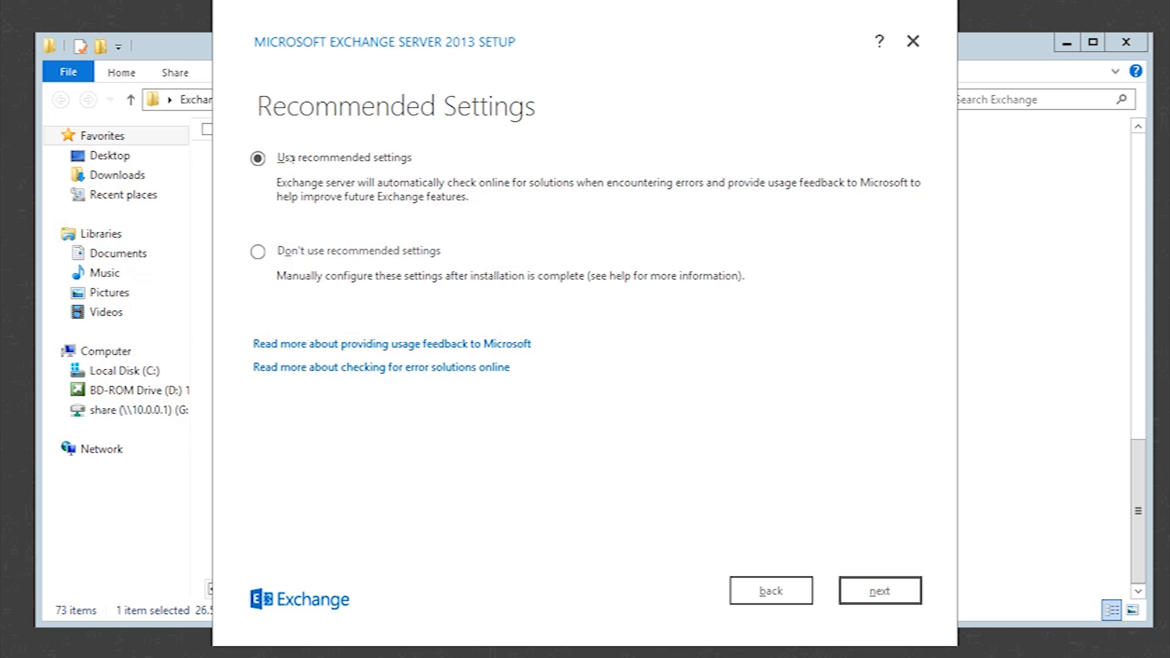
pyautogui.moveTo(843, 580)
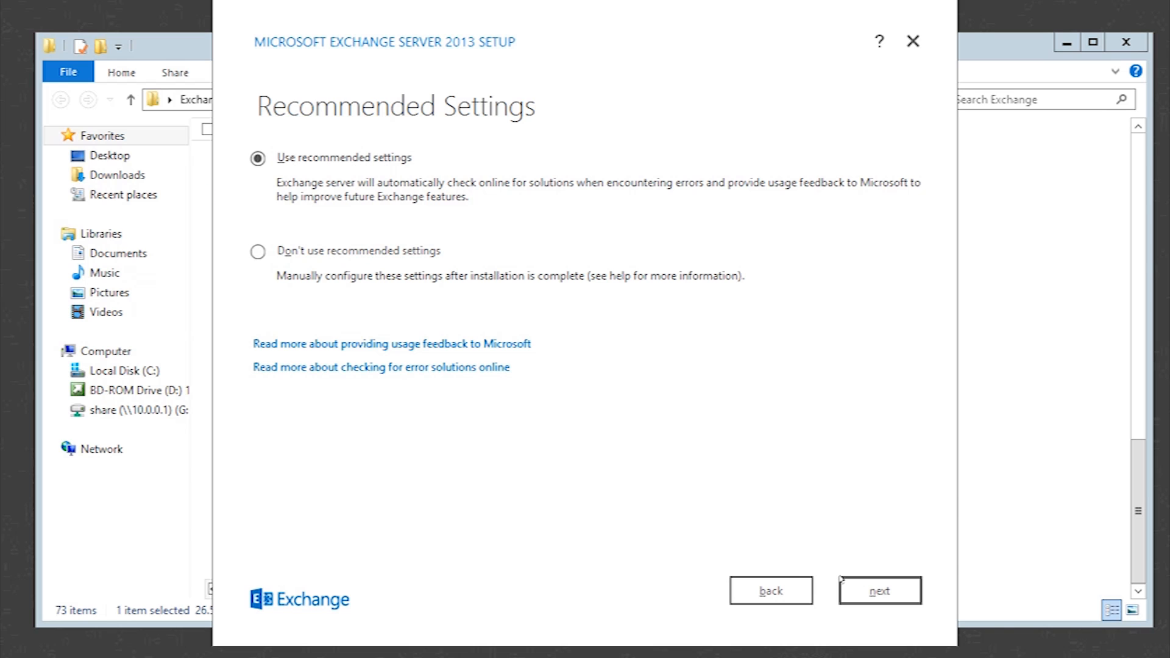
pyautogui.click(879, 590)
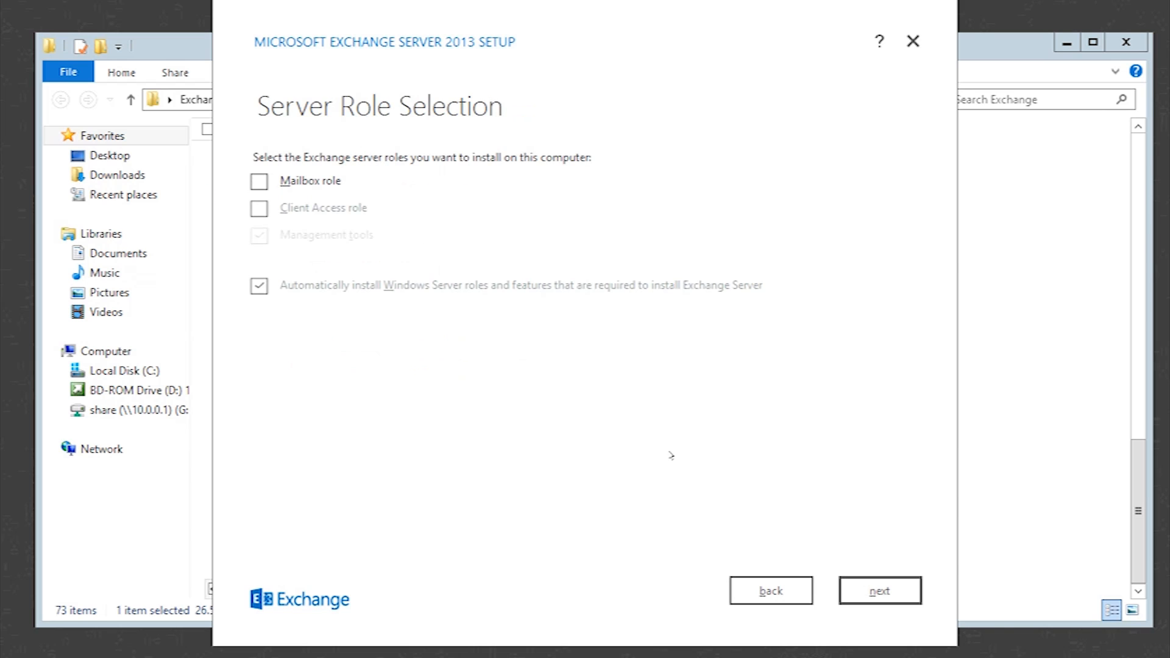
# Select the Mailbox and Client Access roles and continue to the installation location.
pyautogui.click(259, 182)
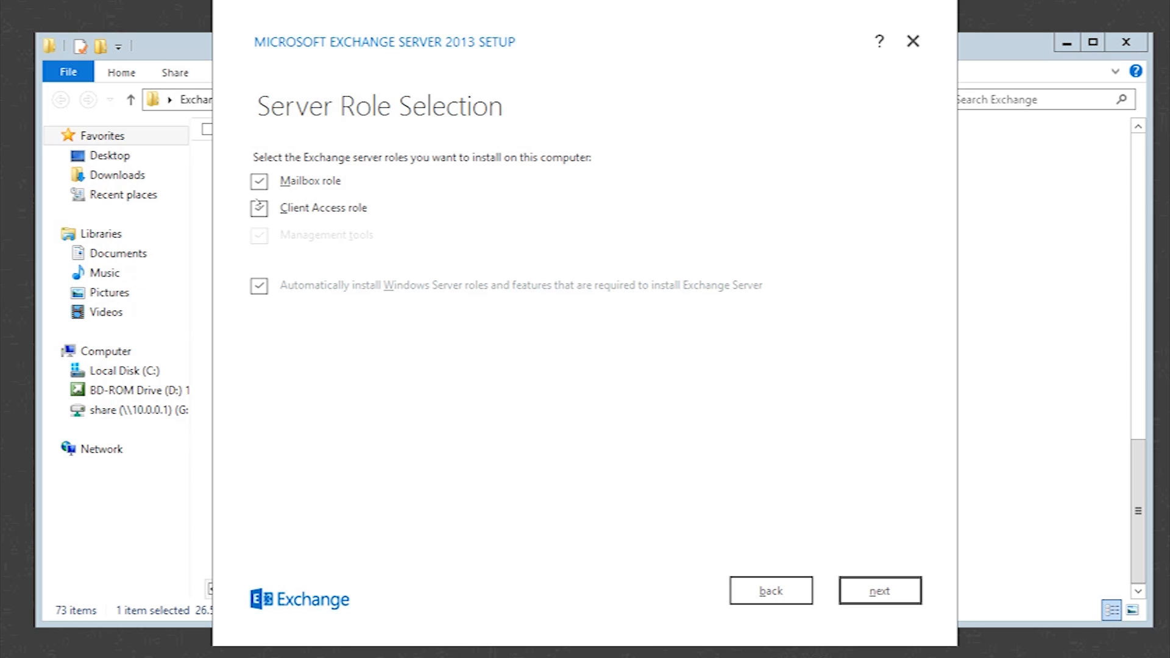
pyautogui.click(258, 207)
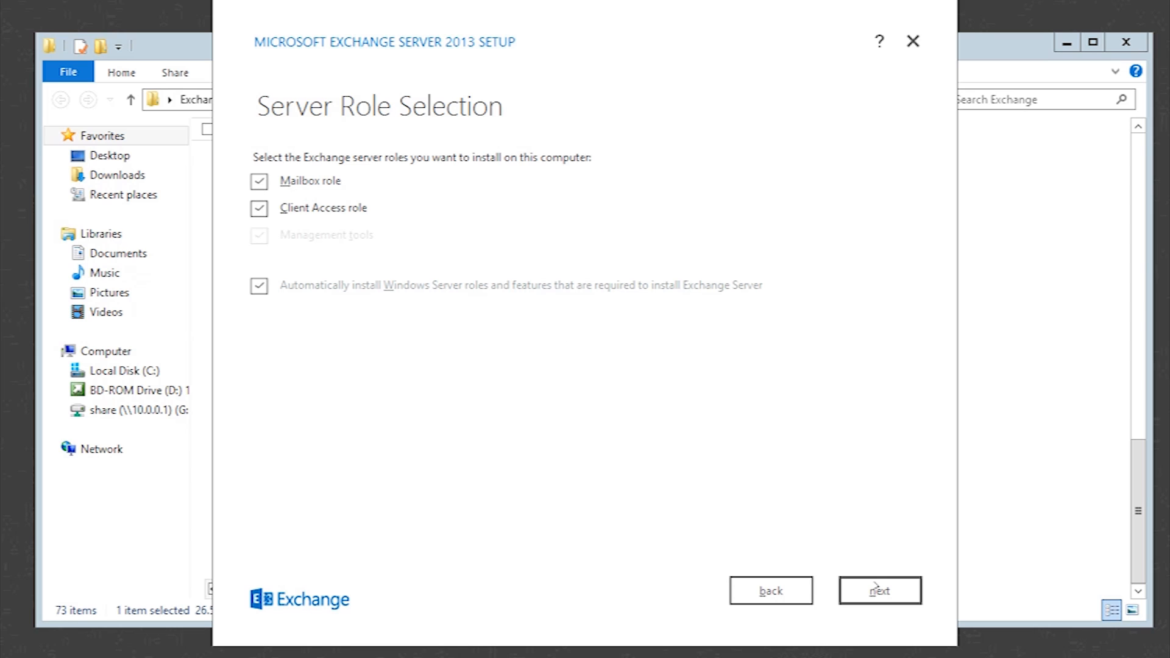
pyautogui.click(879, 590)
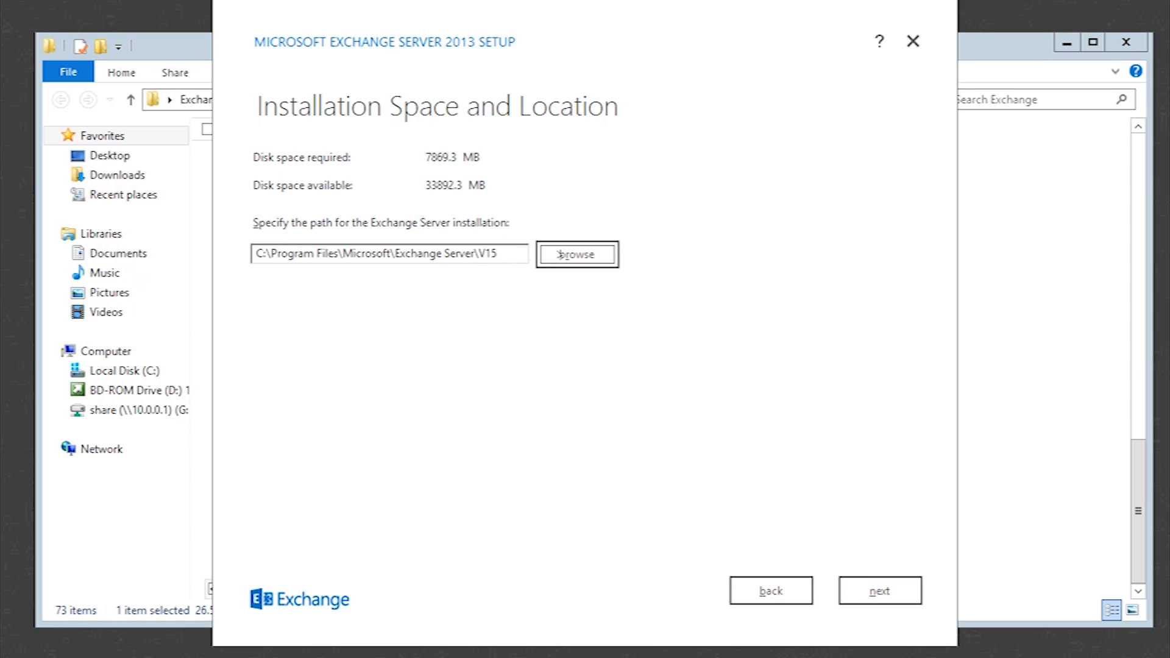
# Browse for another folder, cancel, and keep the default install path.
pyautogui.click(577, 254)
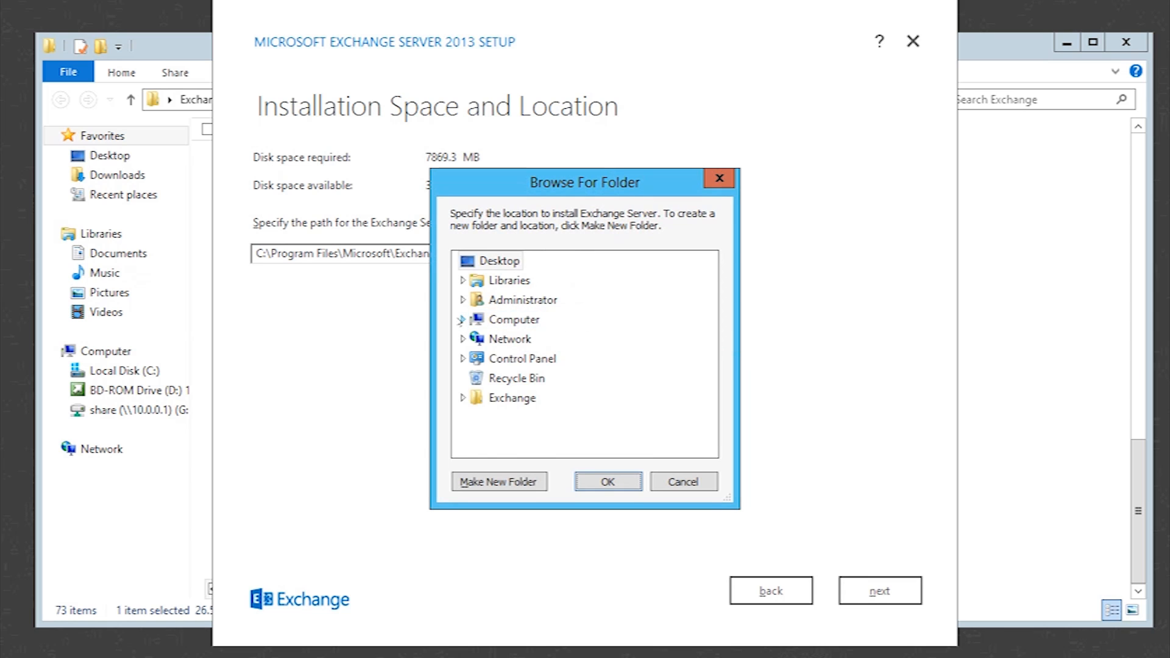
pyautogui.click(463, 319)
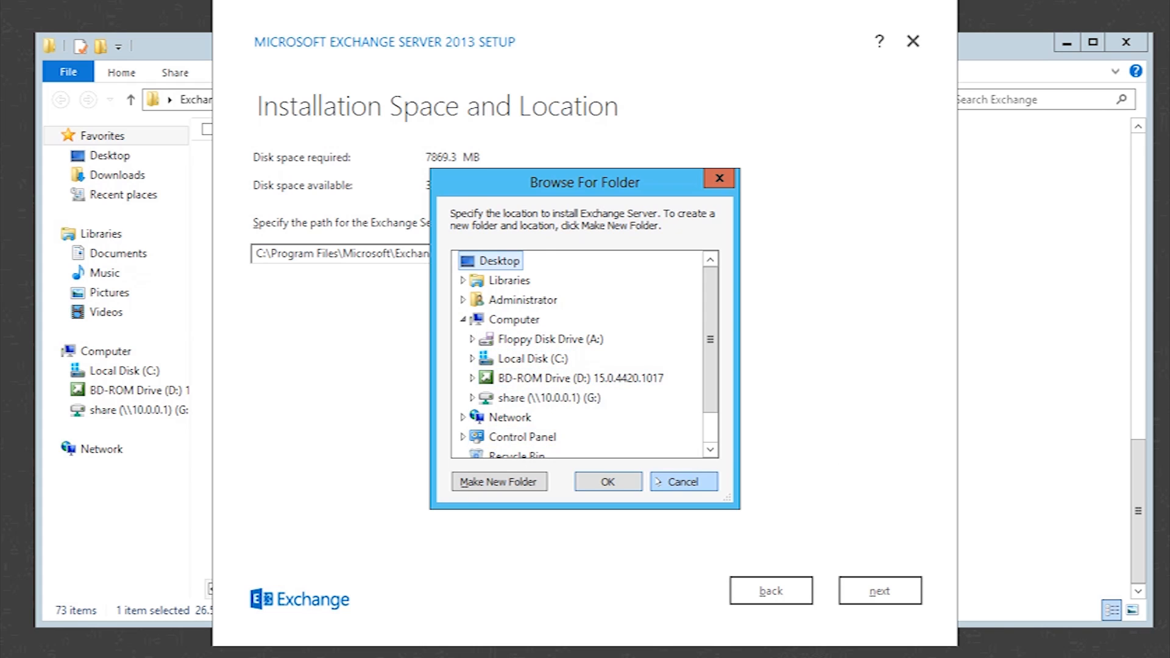
pyautogui.click(607, 482)
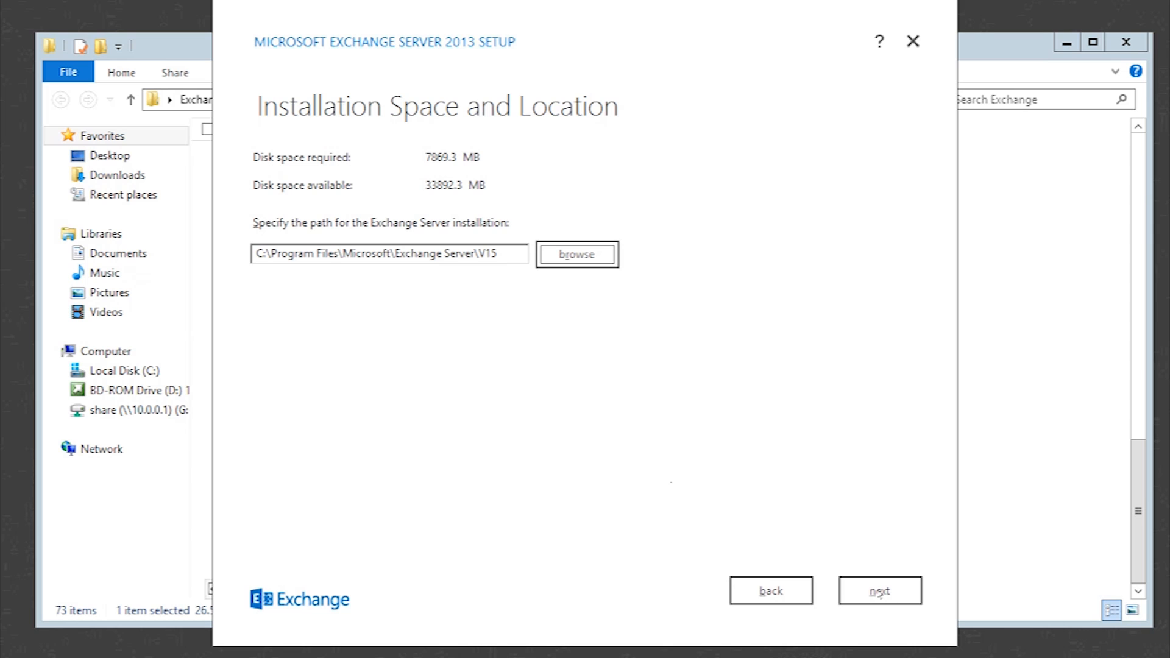
pyautogui.click(881, 590)
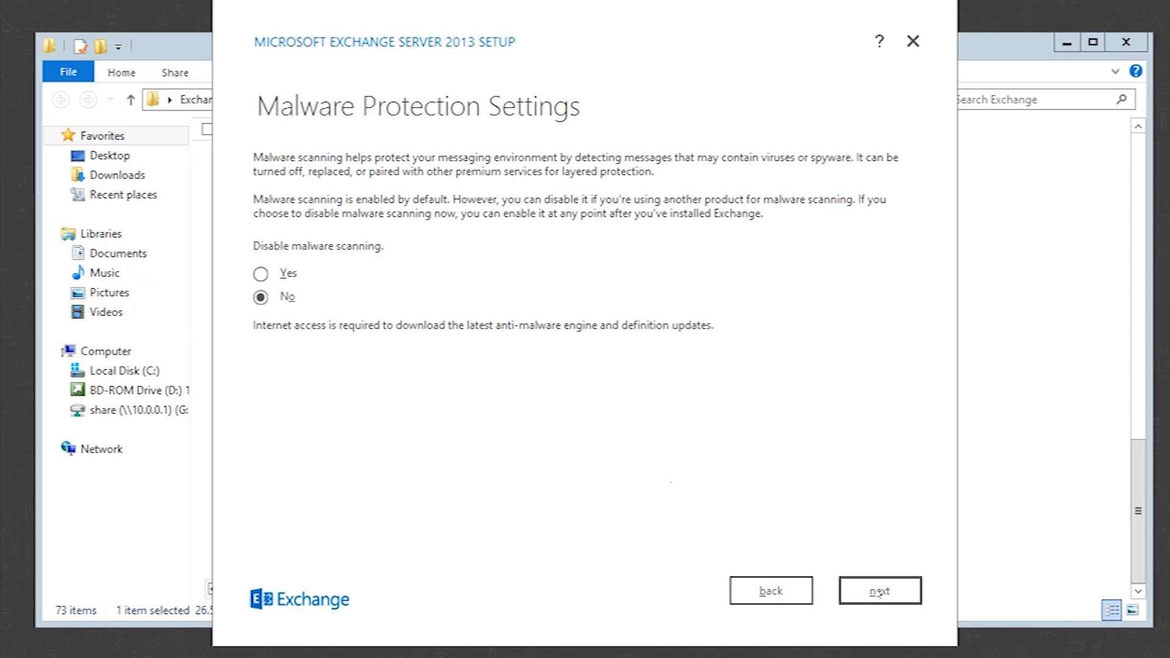
pyautogui.moveTo(336, 314)
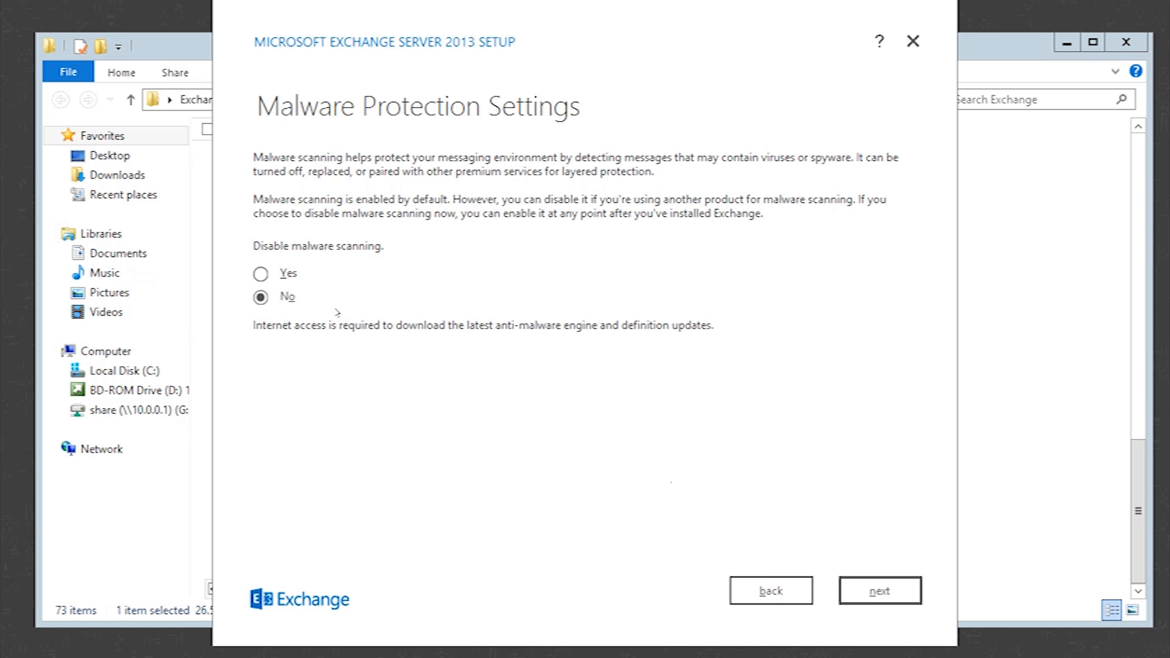
pyautogui.moveTo(463, 194)
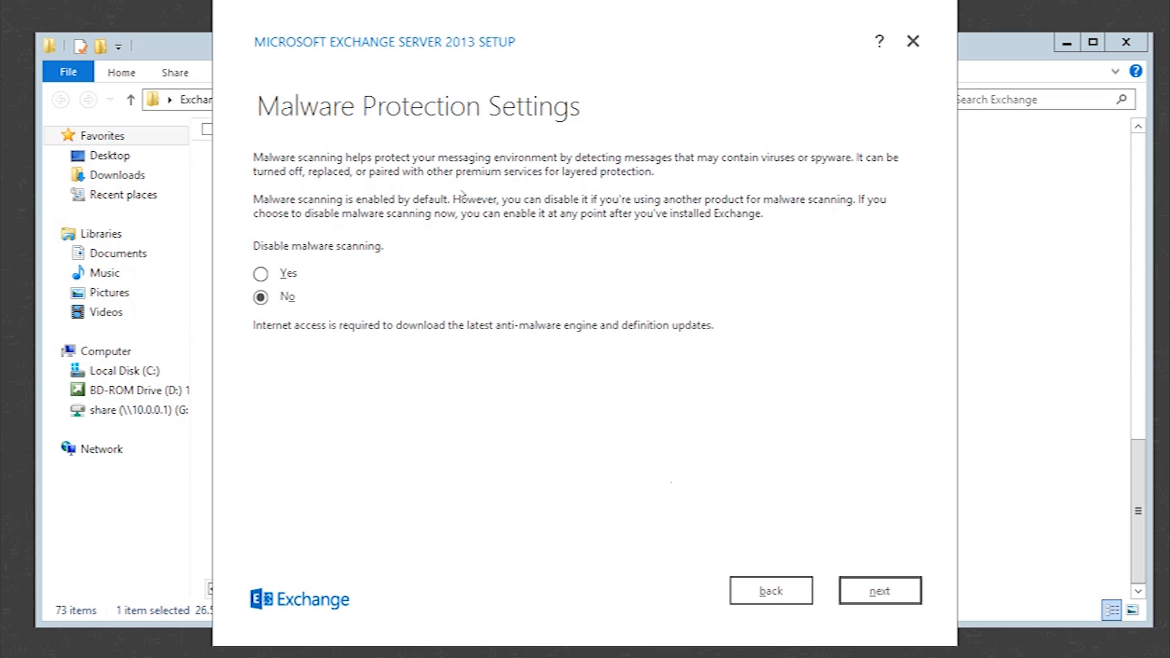
pyautogui.moveTo(340, 246)
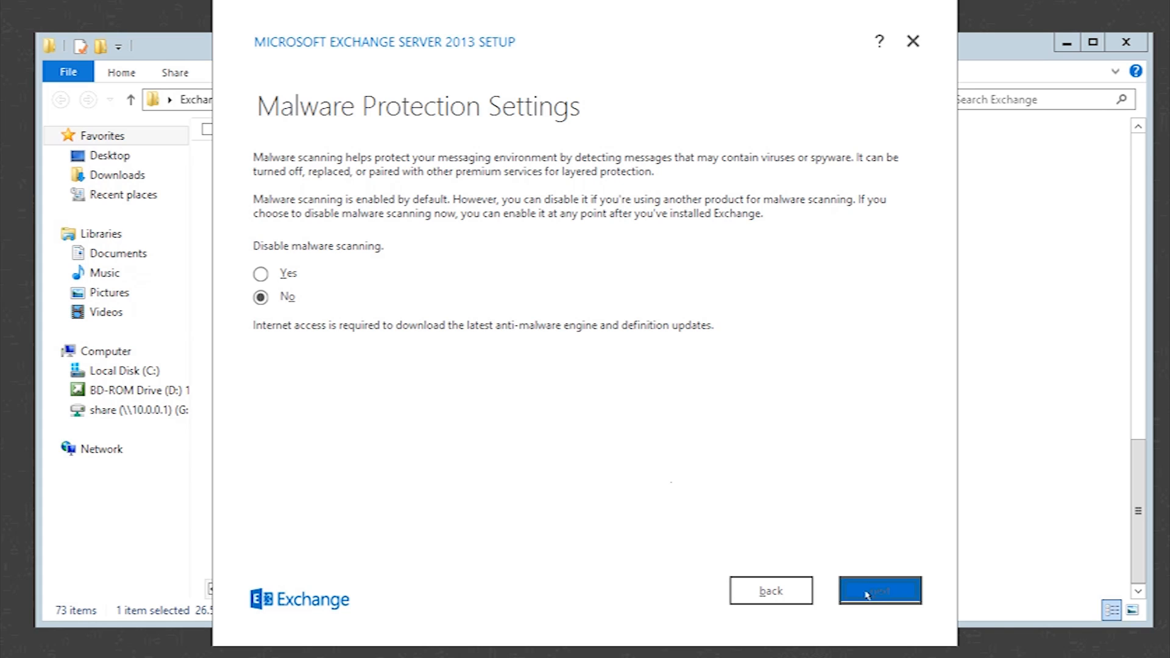
# Keep 'No' for Disable malware scanning and start the readiness checks.
pyautogui.click(879, 590)
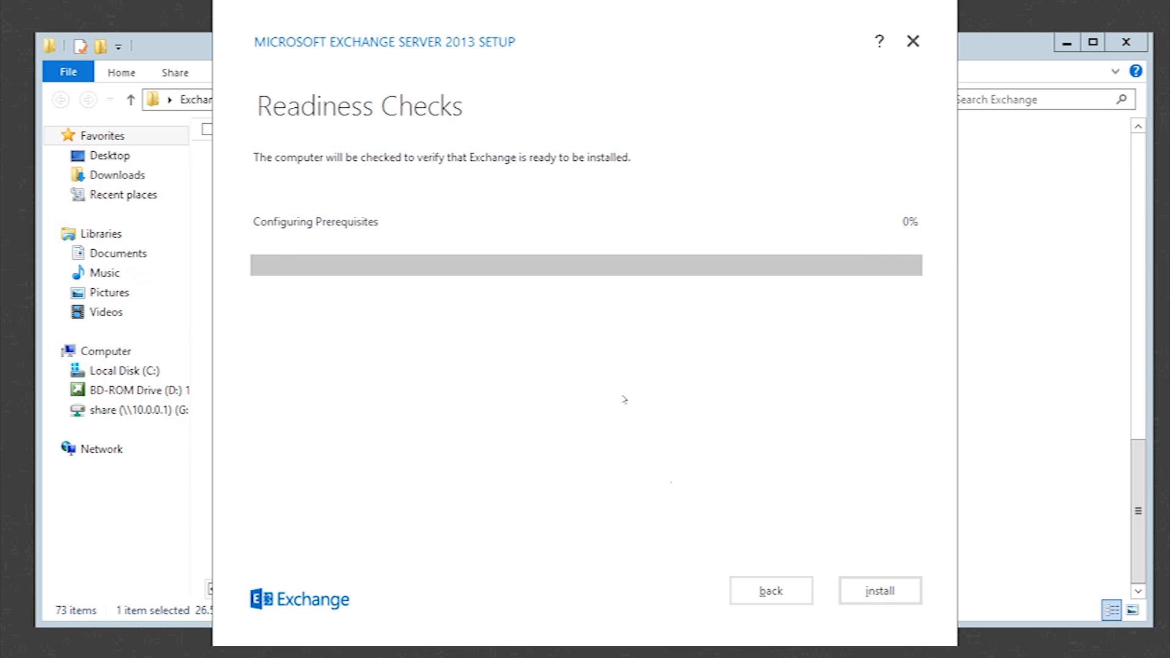
# Start the Exchange installation and continue once Setup Progress reaches 100%.
pyautogui.click(879, 590)
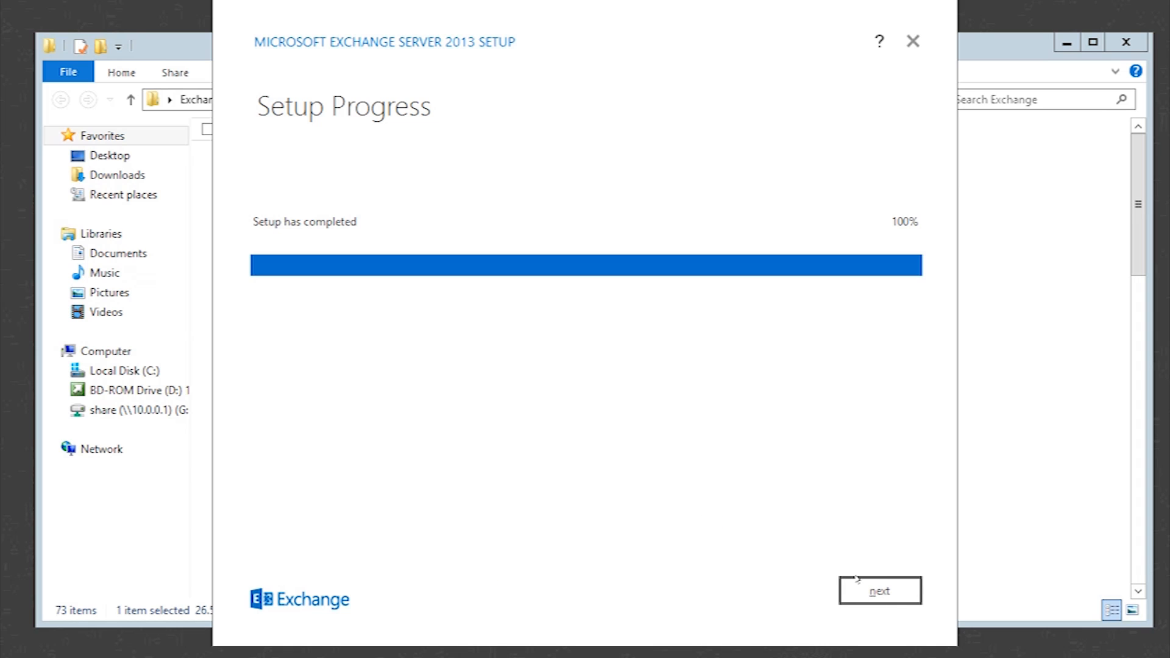
pyautogui.click(879, 590)
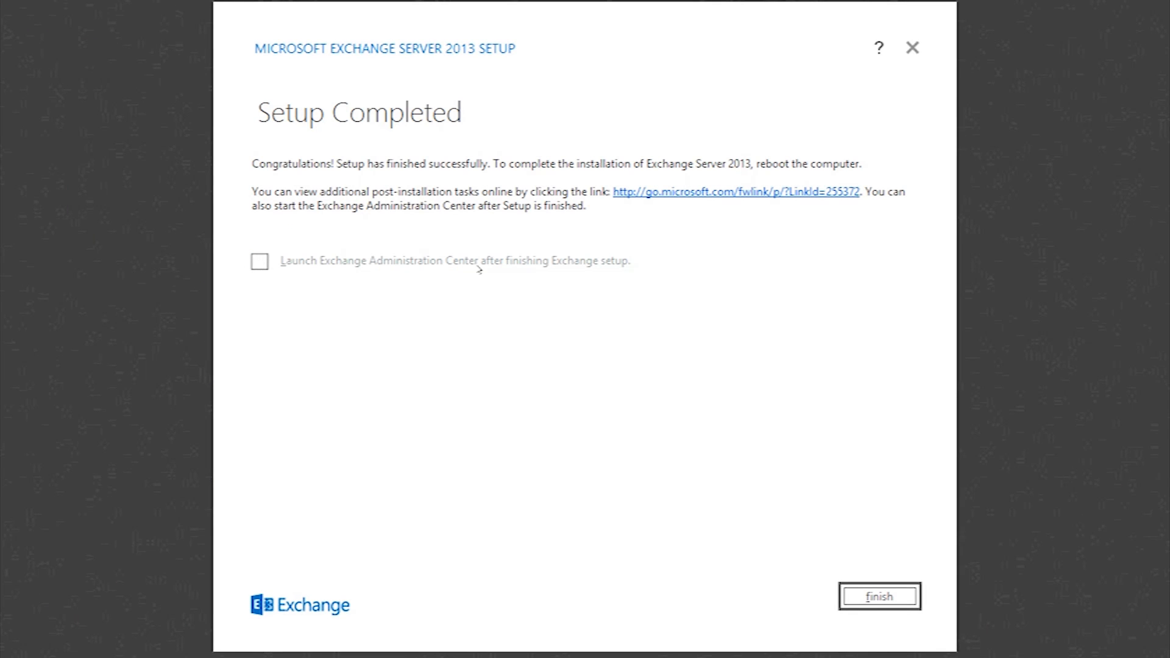
# Enable 'Launch Exchange Administration Center after finishing Exchange setup' and finish the wizard.
pyautogui.click(259, 262)
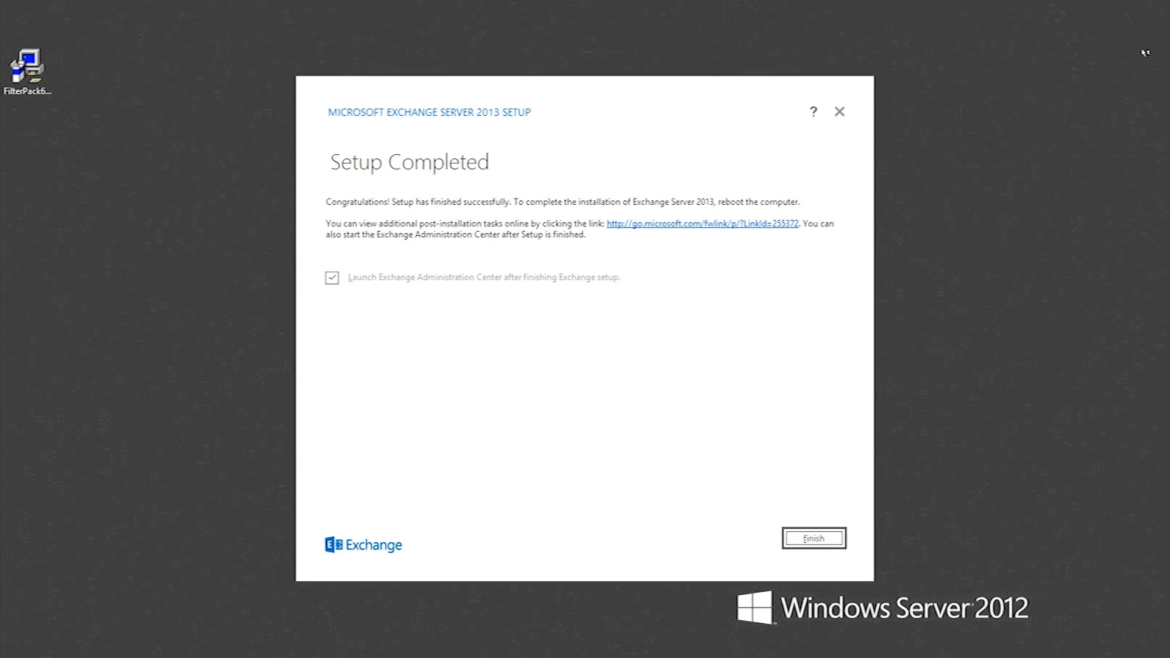
pyautogui.click(813, 538)
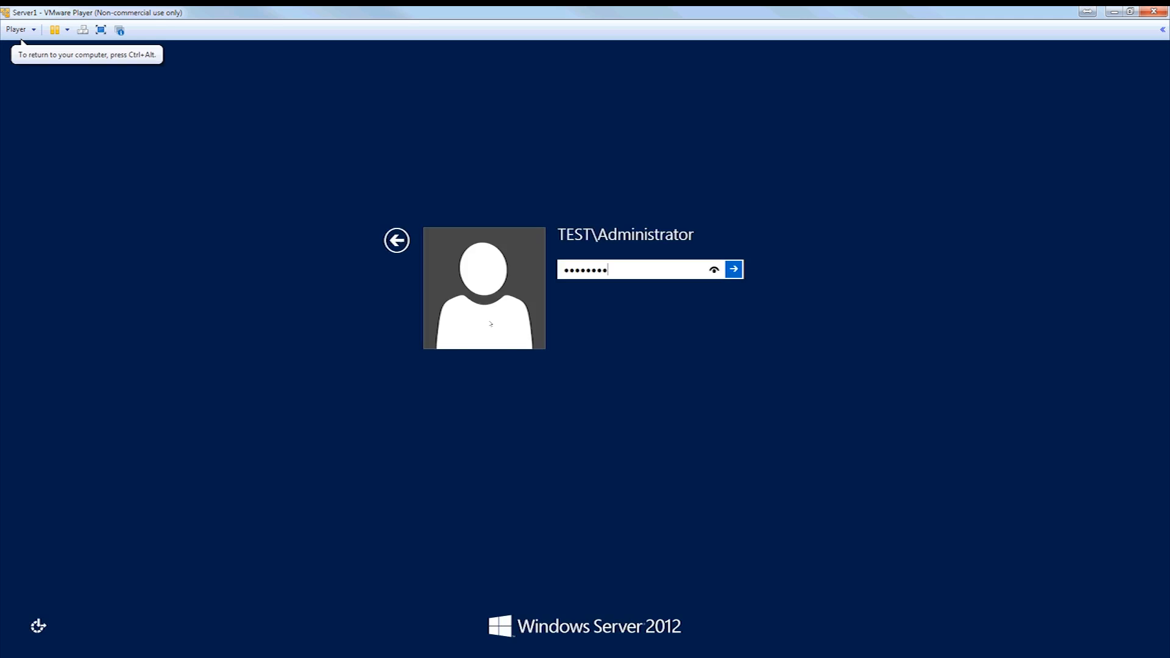
# Submit the administrator password on the lock screen to sign in.
pyautogui.click(734, 269)
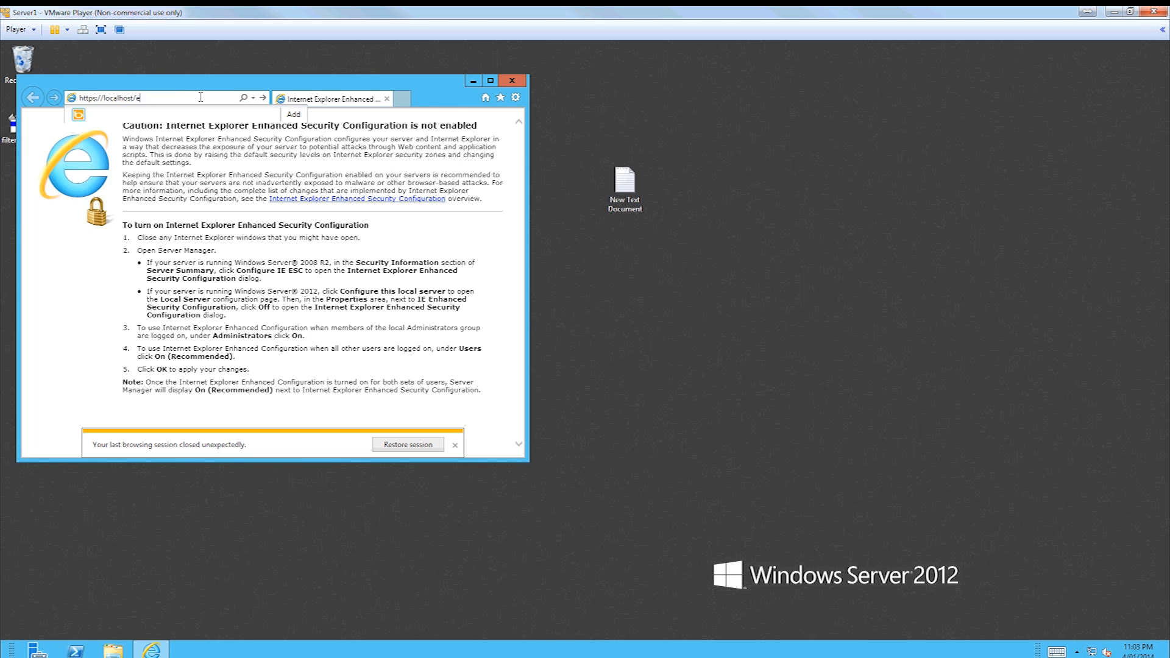
pyautogui.write('cp')
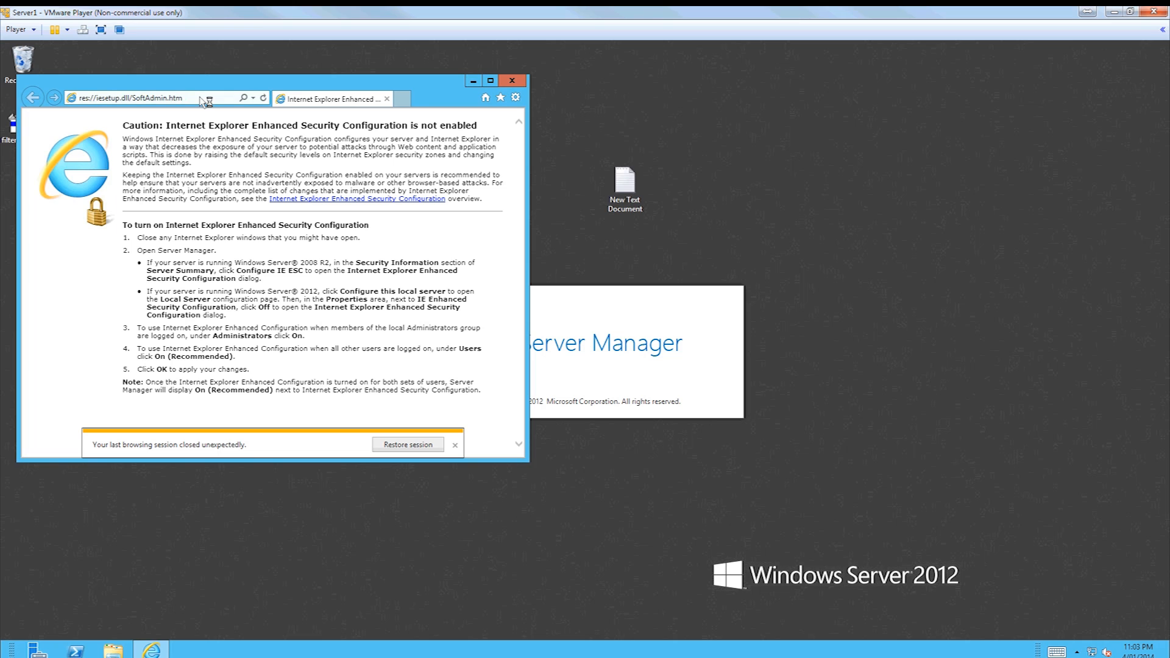
pyautogui.write('https://localhost/ecp')
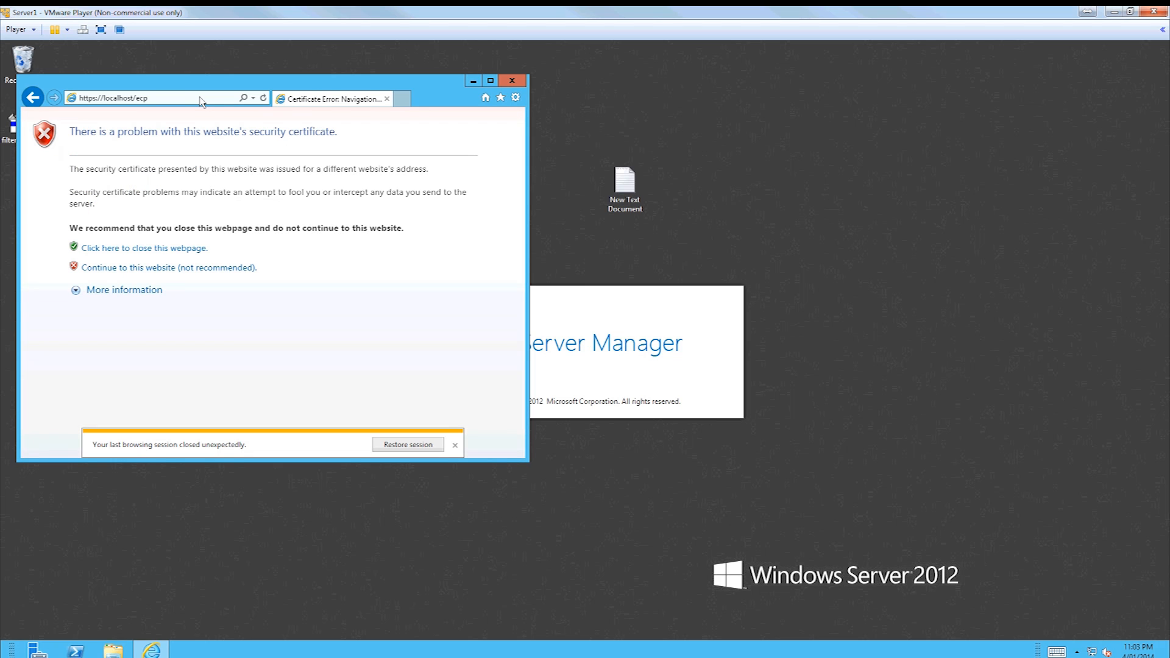
pyautogui.click(167, 267)
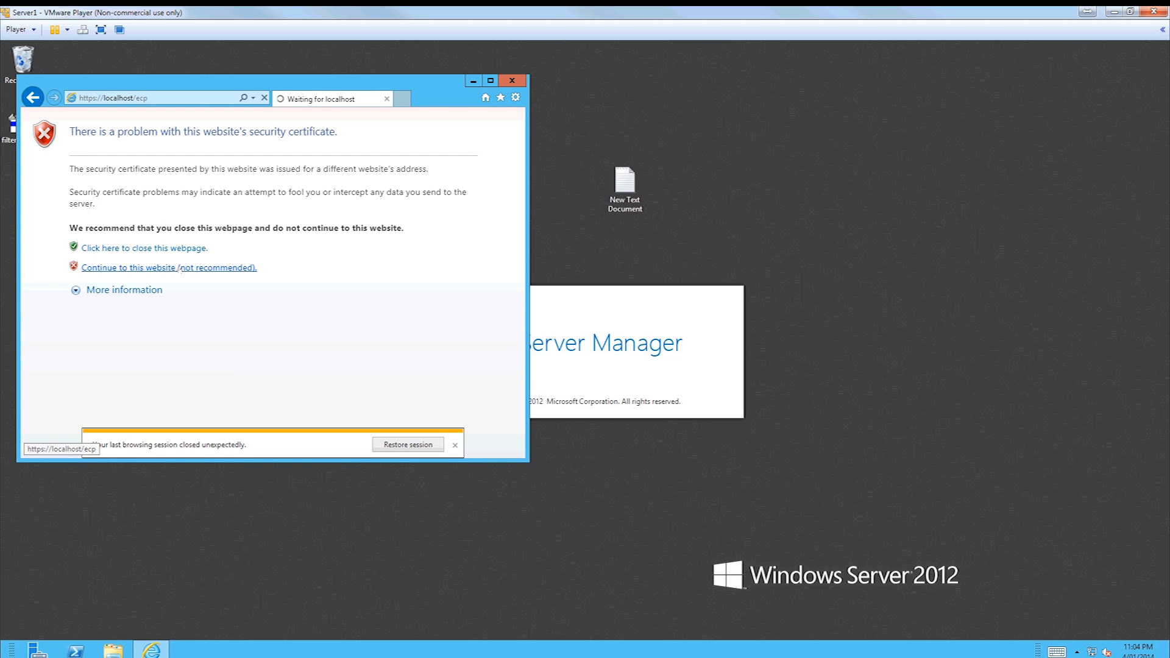
pyautogui.moveTo(371, 274)
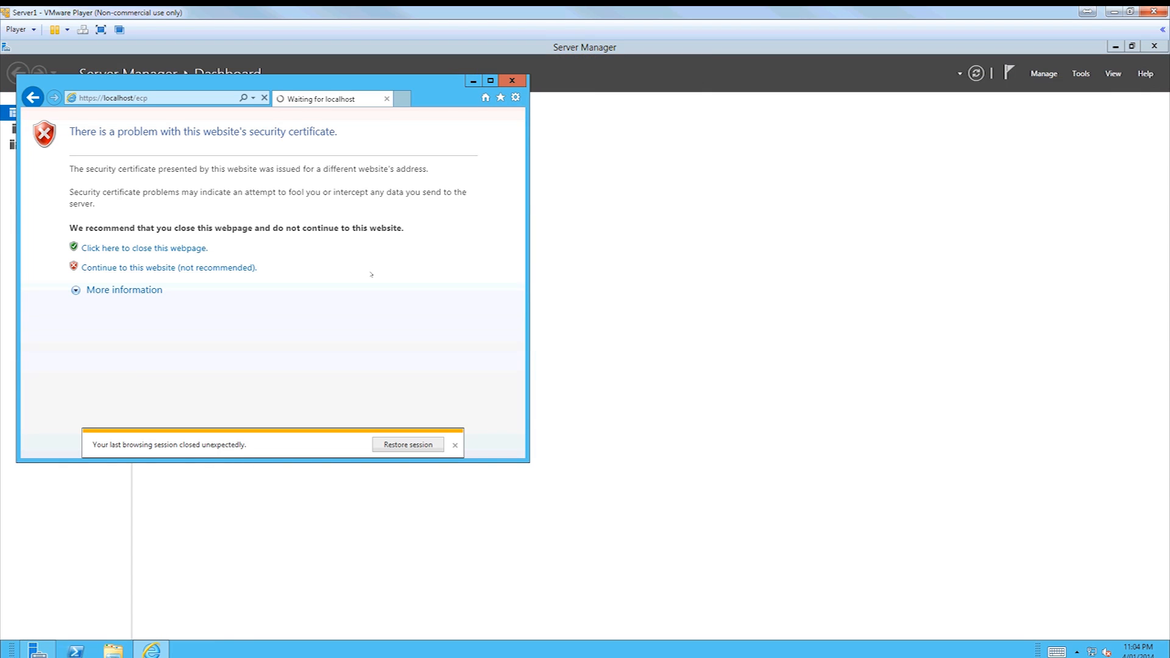
pyautogui.click(169, 267)
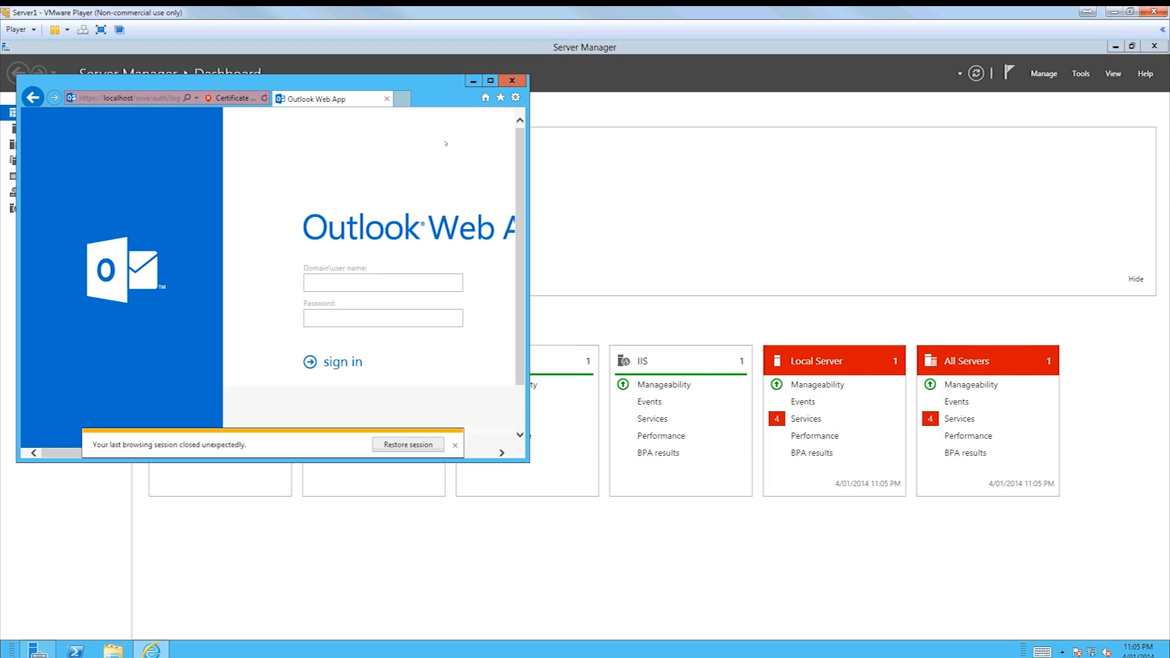
# Maximise the browser and sign in to Outlook Web App as administrator.
pyautogui.click(491, 80)
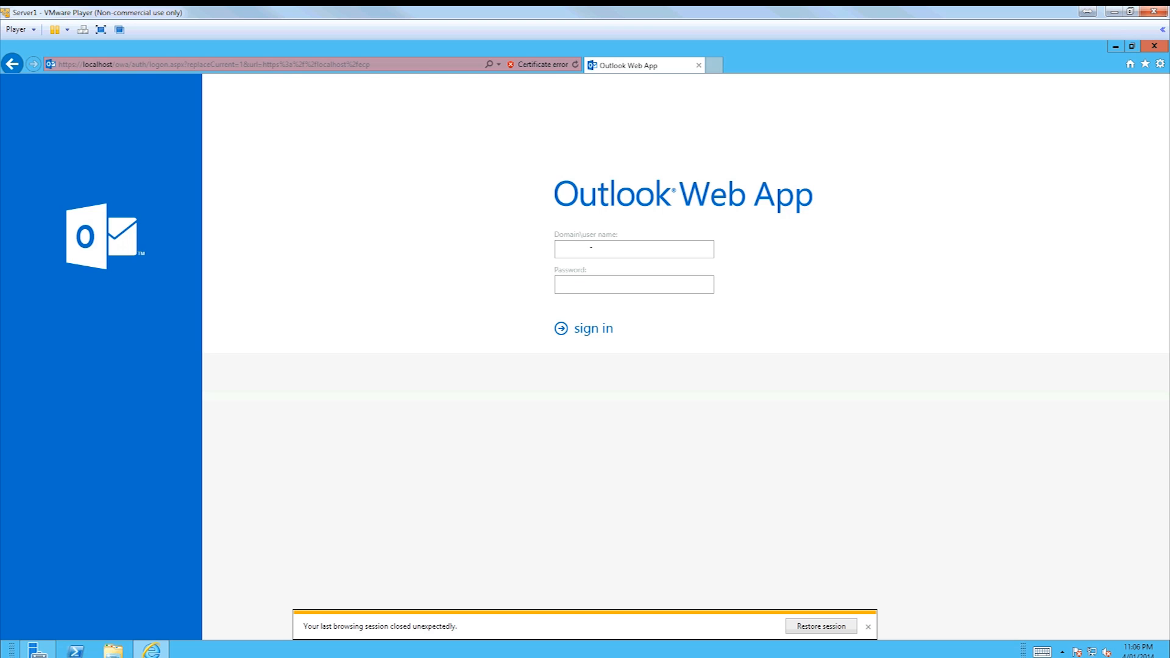
pyautogui.write('administrator')
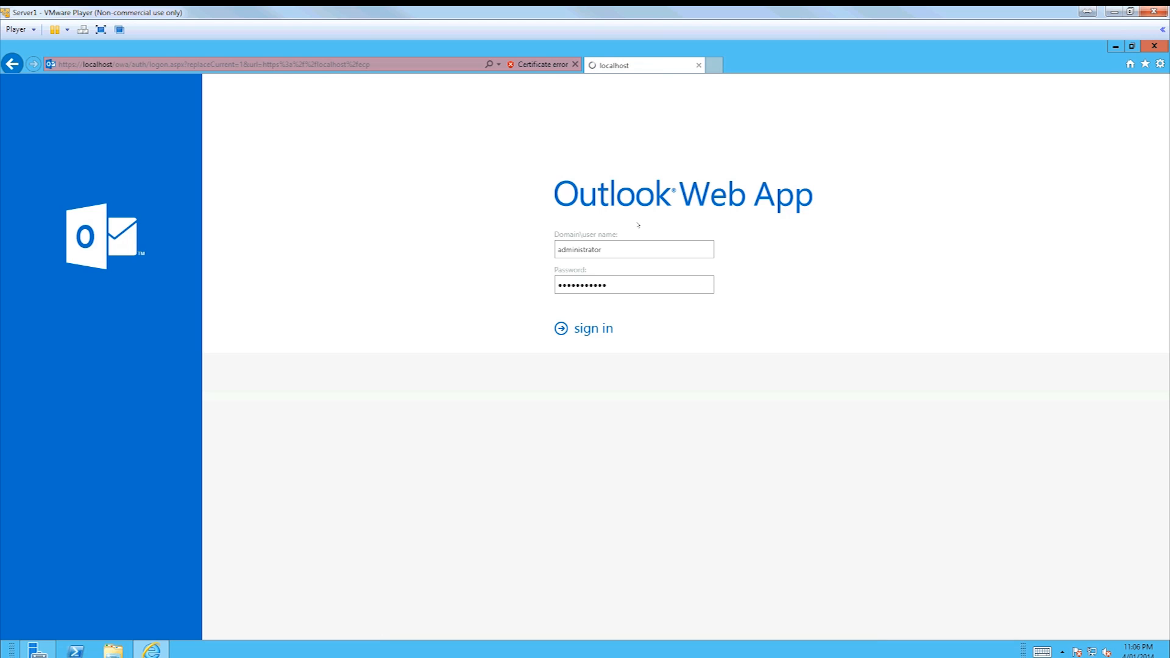
pyautogui.click(584, 328)
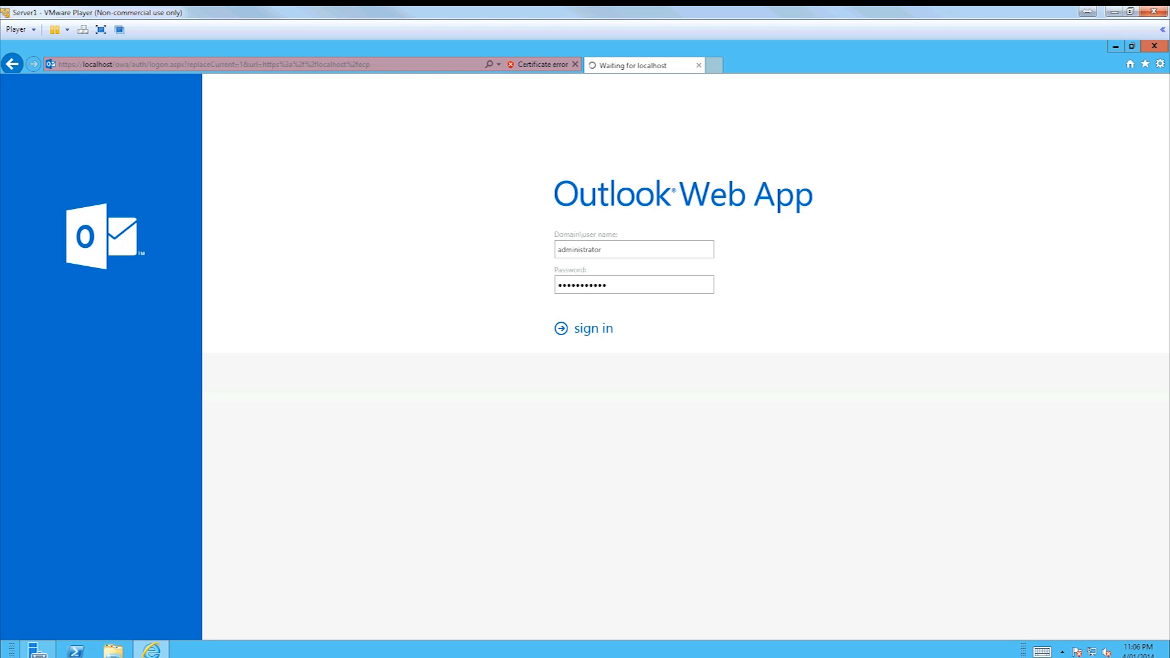
pyautogui.click(593, 328)
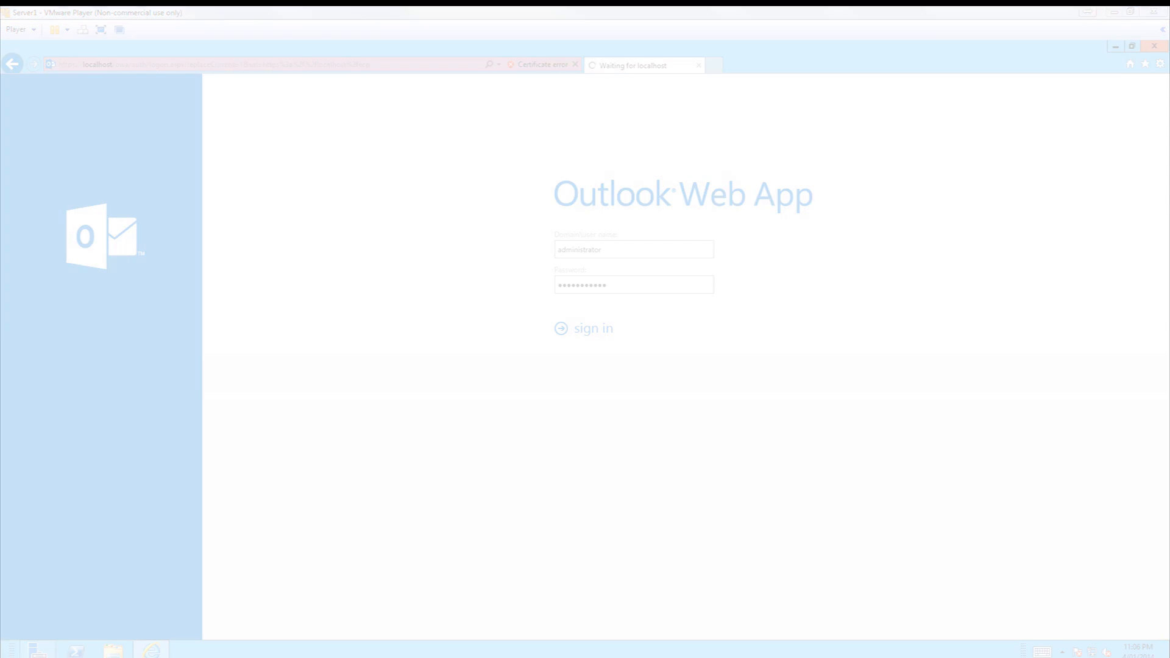